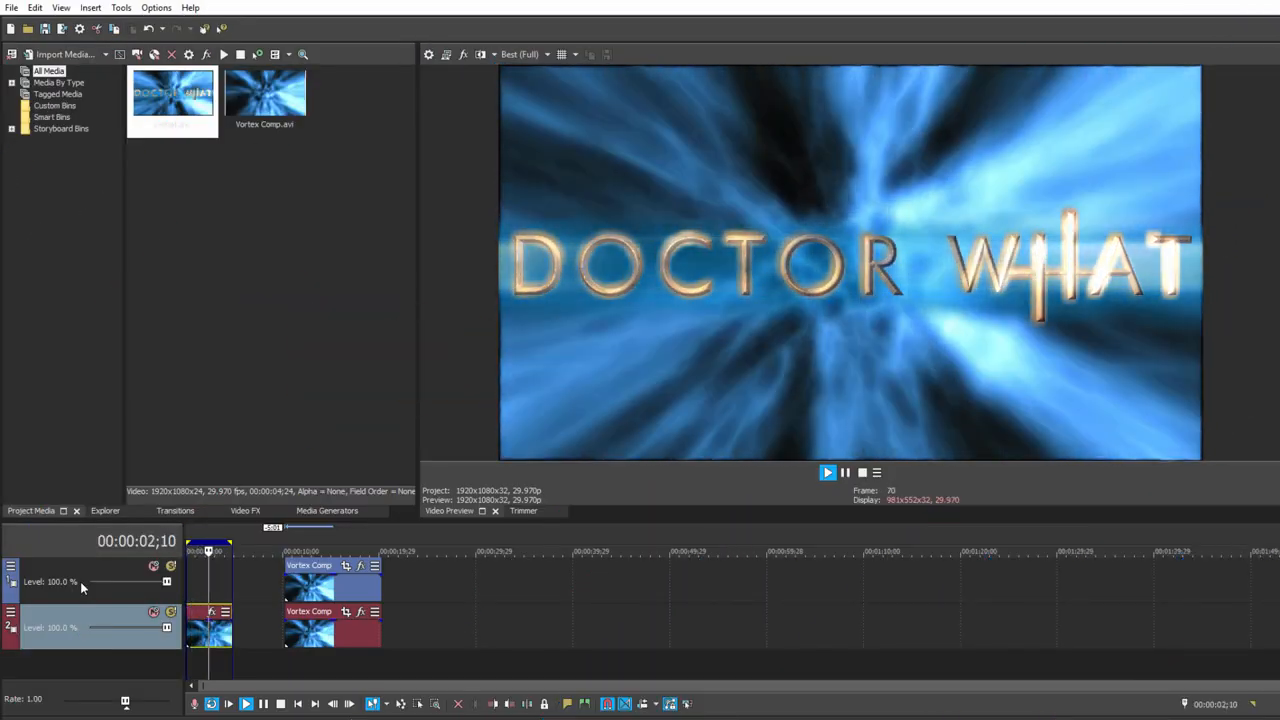
Open the Boris FX 'Sci-fi Titles, Part II' blog post and play its demo clip.
{"action": "left_click", "coordinate": [827, 472]}
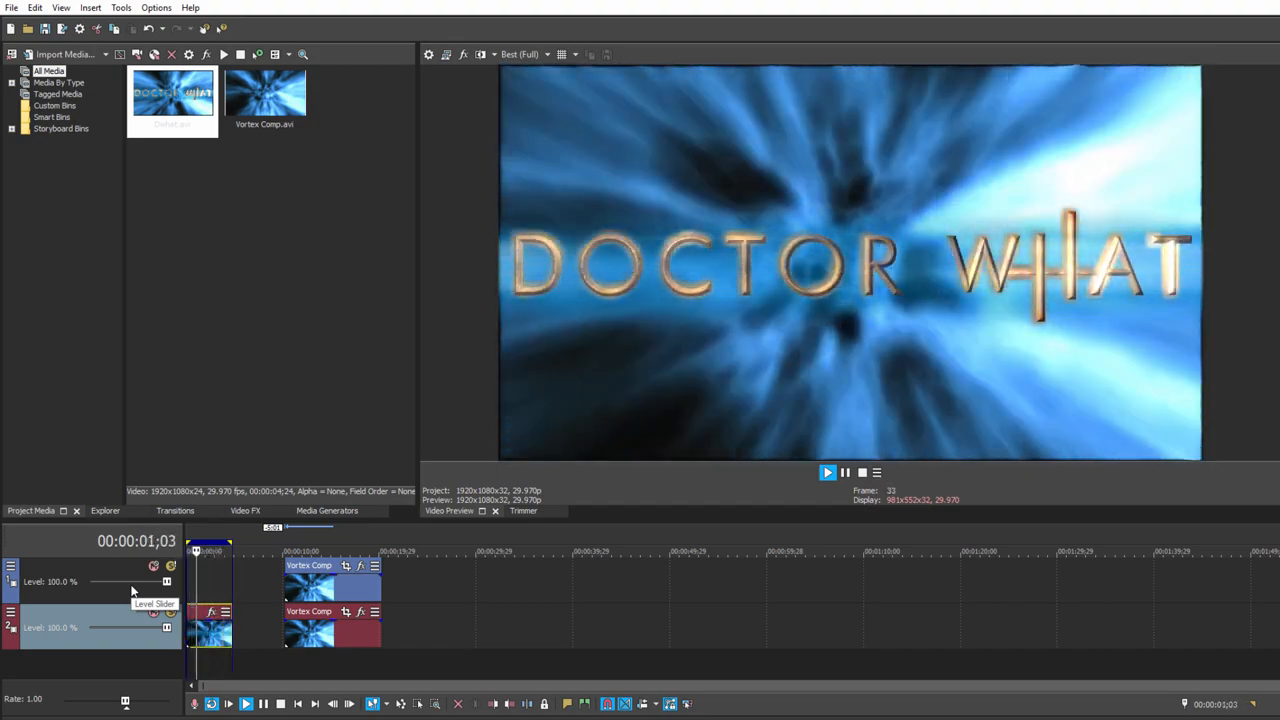
{"action": "left_click", "coordinate": [827, 472]}
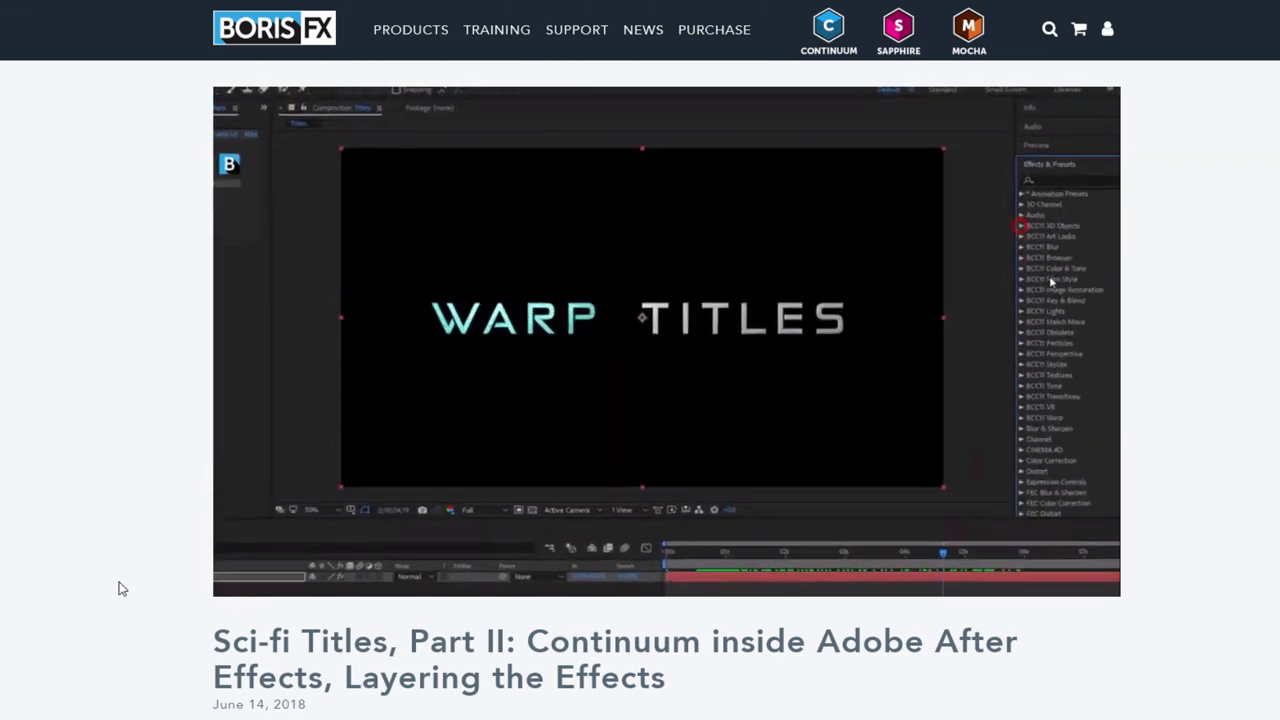
{"action": "left_click", "coordinate": [975, 416]}
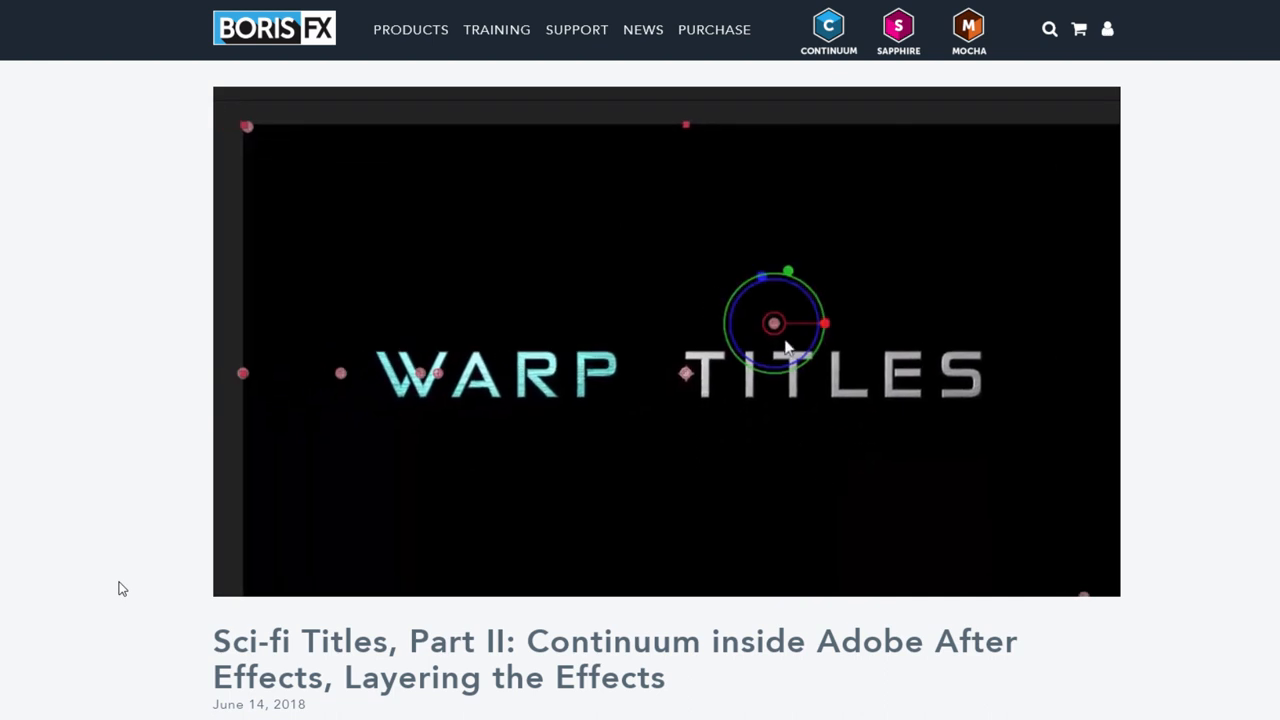
{"action": "left_click_drag", "start_coordinate": [773, 323], "coordinate": [600, 375]}
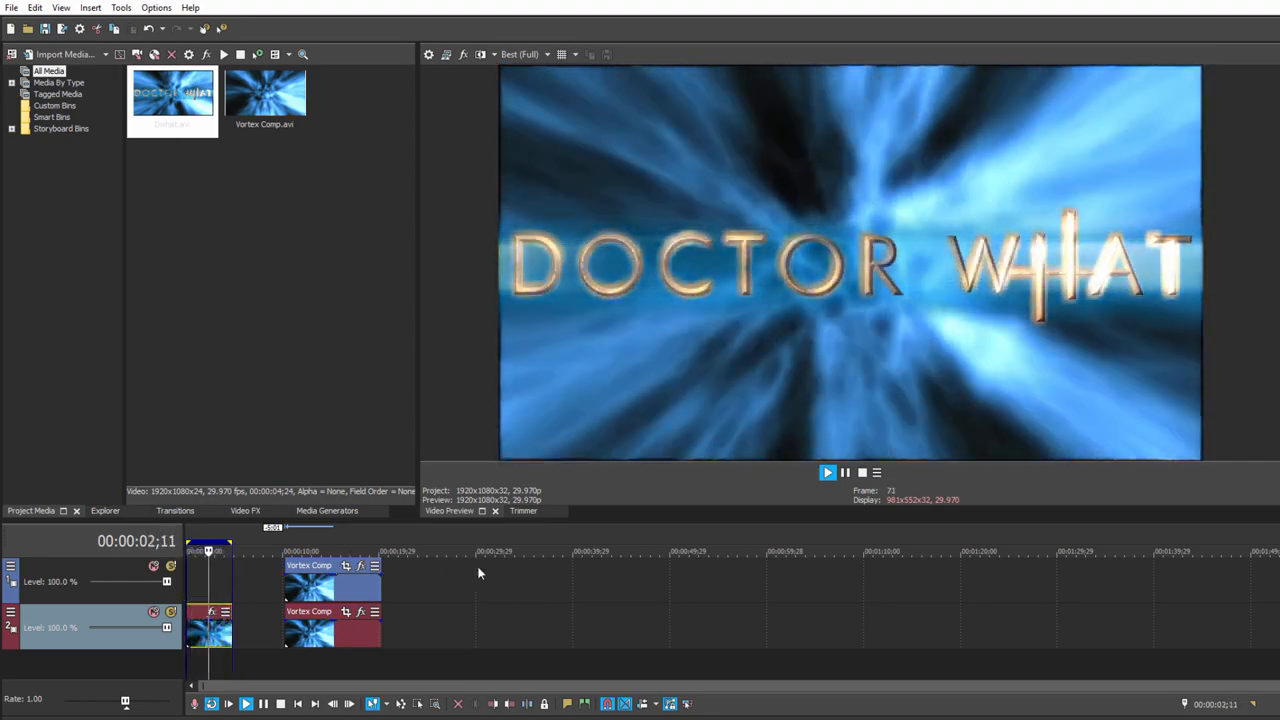
{"action": "left_click", "coordinate": [827, 472]}
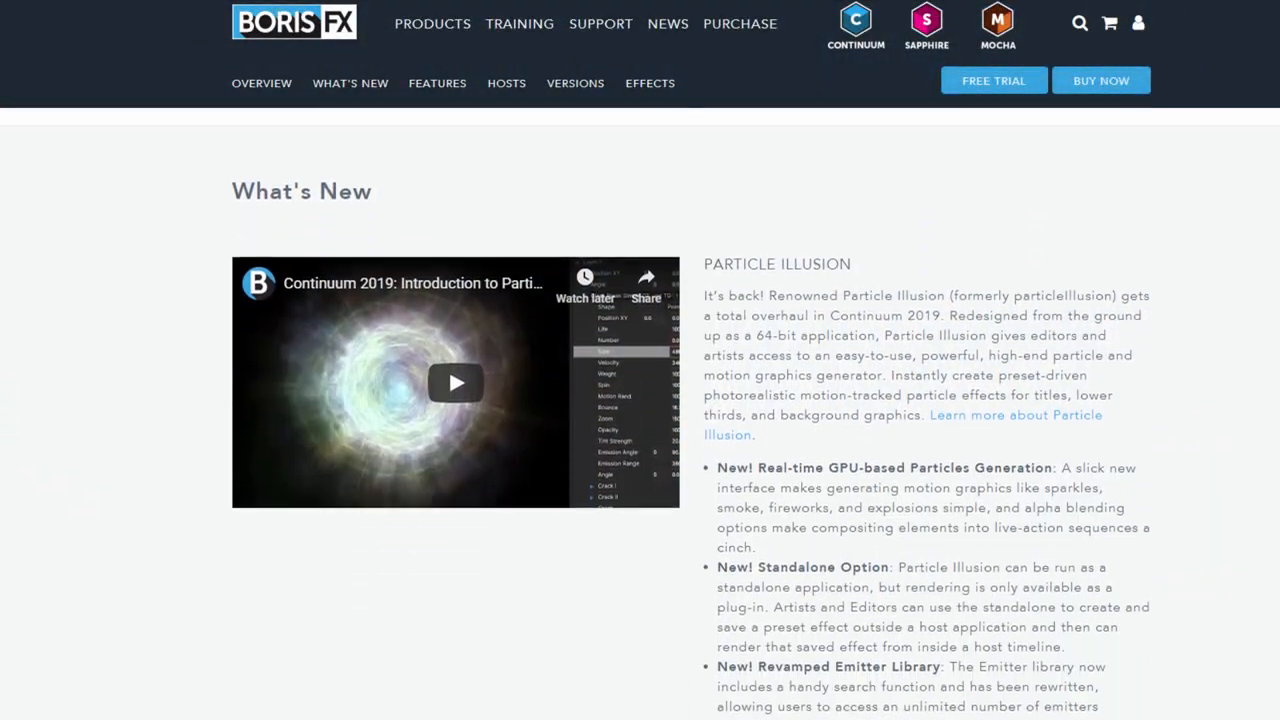
Scroll the Continuum 2019 What's New page past Particle Illusion and Mocha Essentials.
{"action": "scroll", "scroll_direction": "down", "scroll_amount": 3}
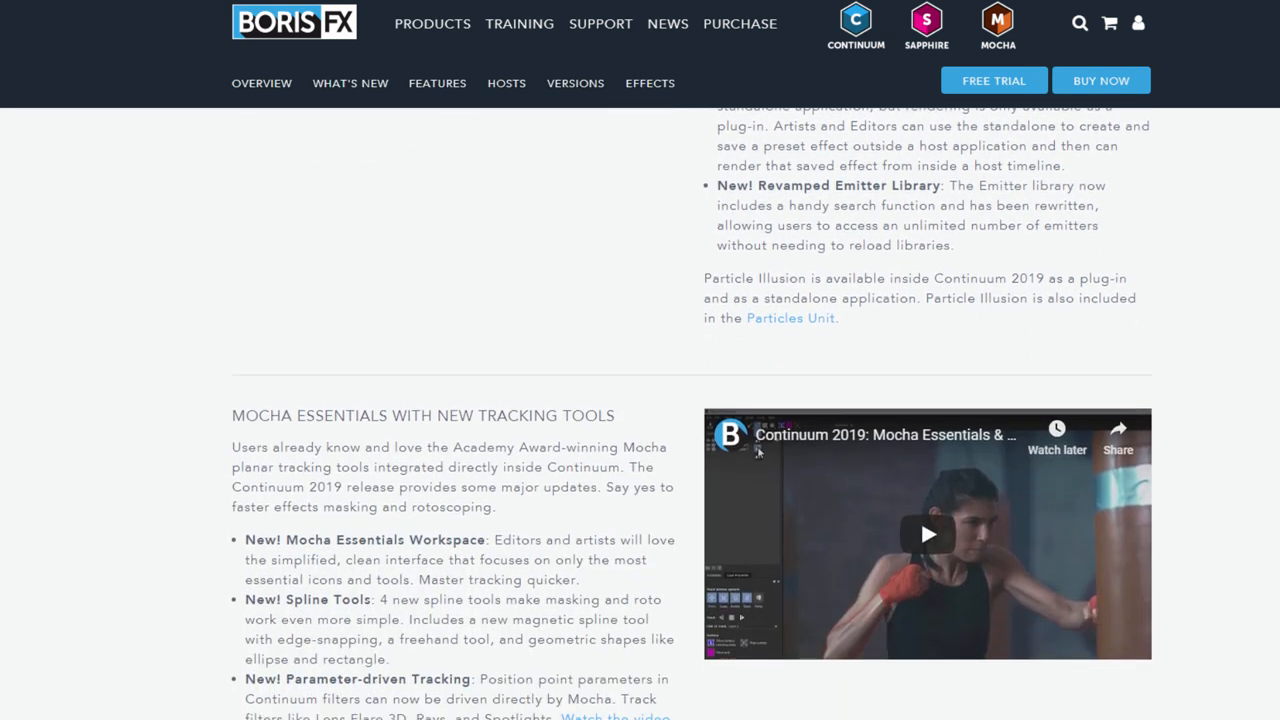
{"action": "scroll", "scroll_direction": "down", "scroll_amount": 3}
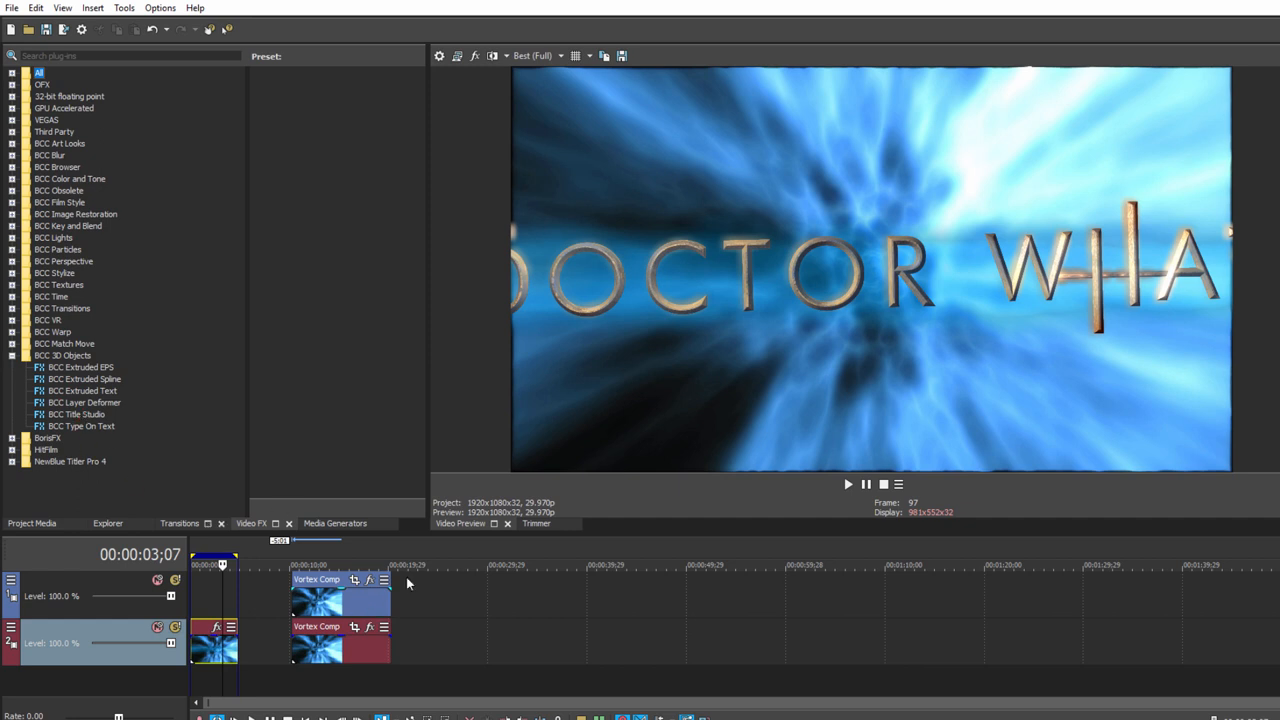
Apply BCC Title Studio to the top Vortex Comp clip and launch its UI window.
{"action": "left_click", "coordinate": [330, 590]}
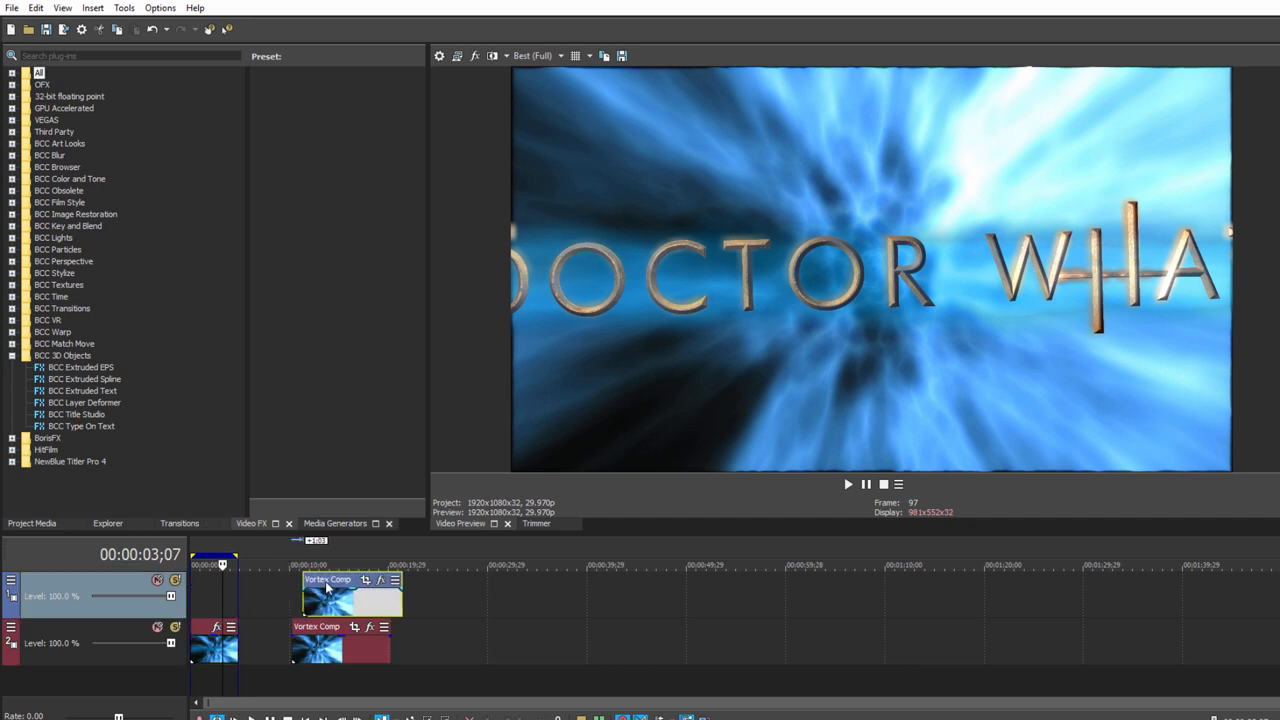
{"action": "left_click", "coordinate": [76, 414]}
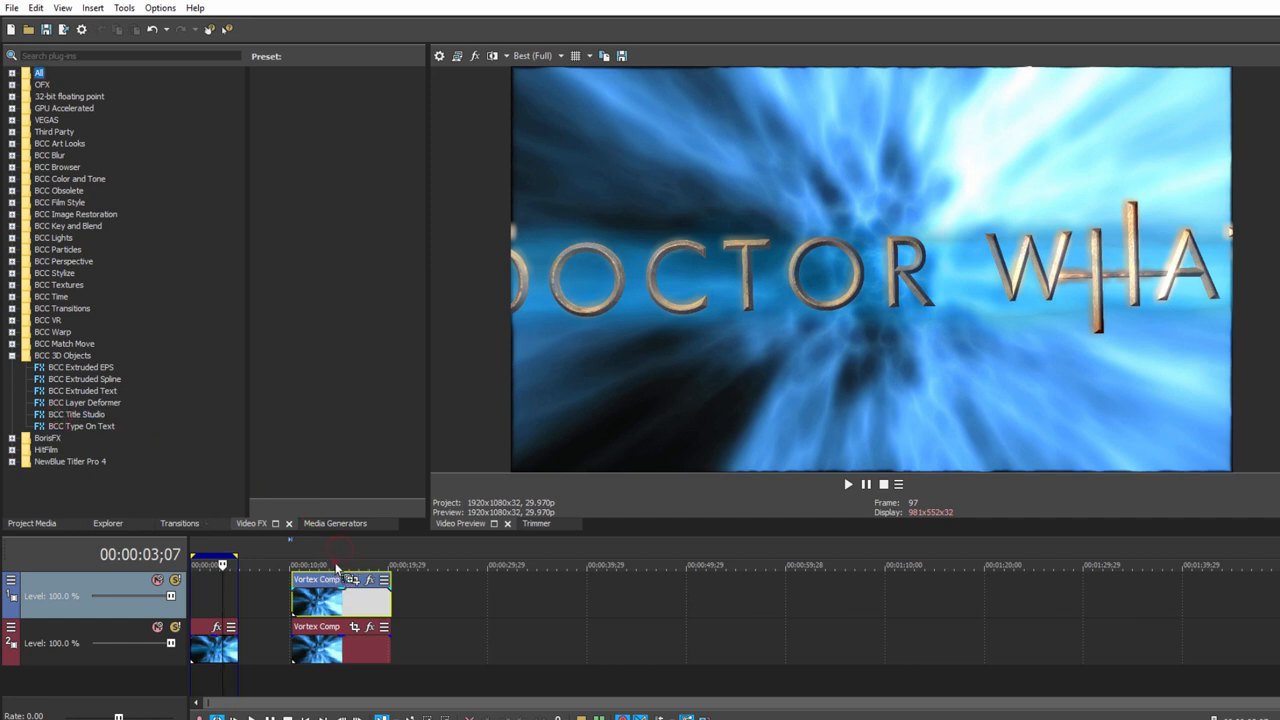
{"action": "left_click", "coordinate": [369, 580]}
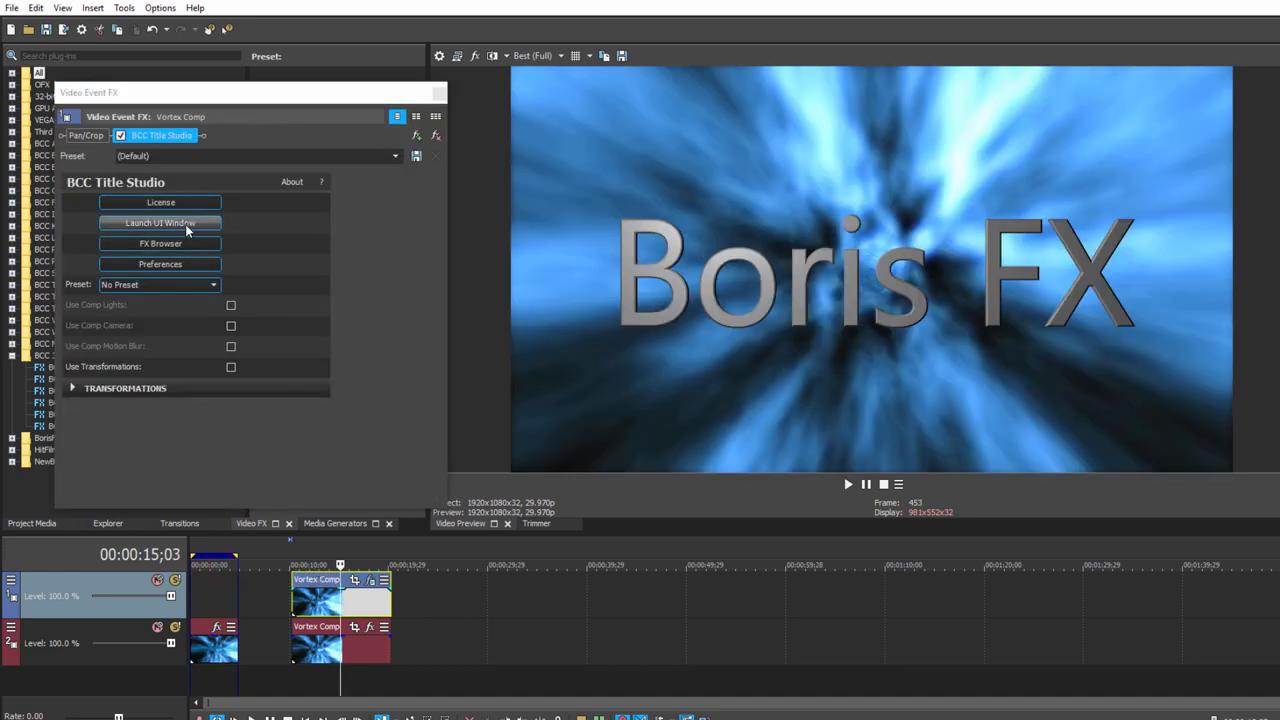
{"action": "left_click", "coordinate": [160, 223]}
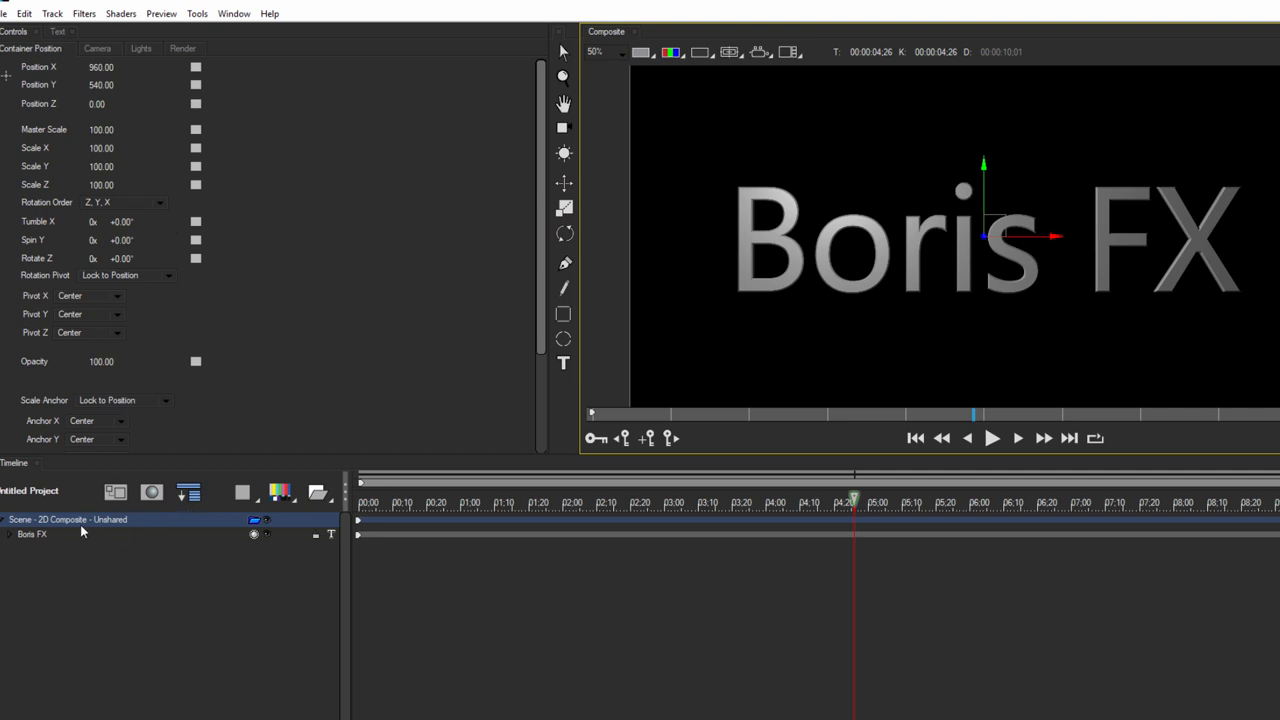
Replace the default Boris FX layer with a Flat Text With 3D Lights layer and adjust Tracking.
{"action": "left_click", "coordinate": [68, 519]}
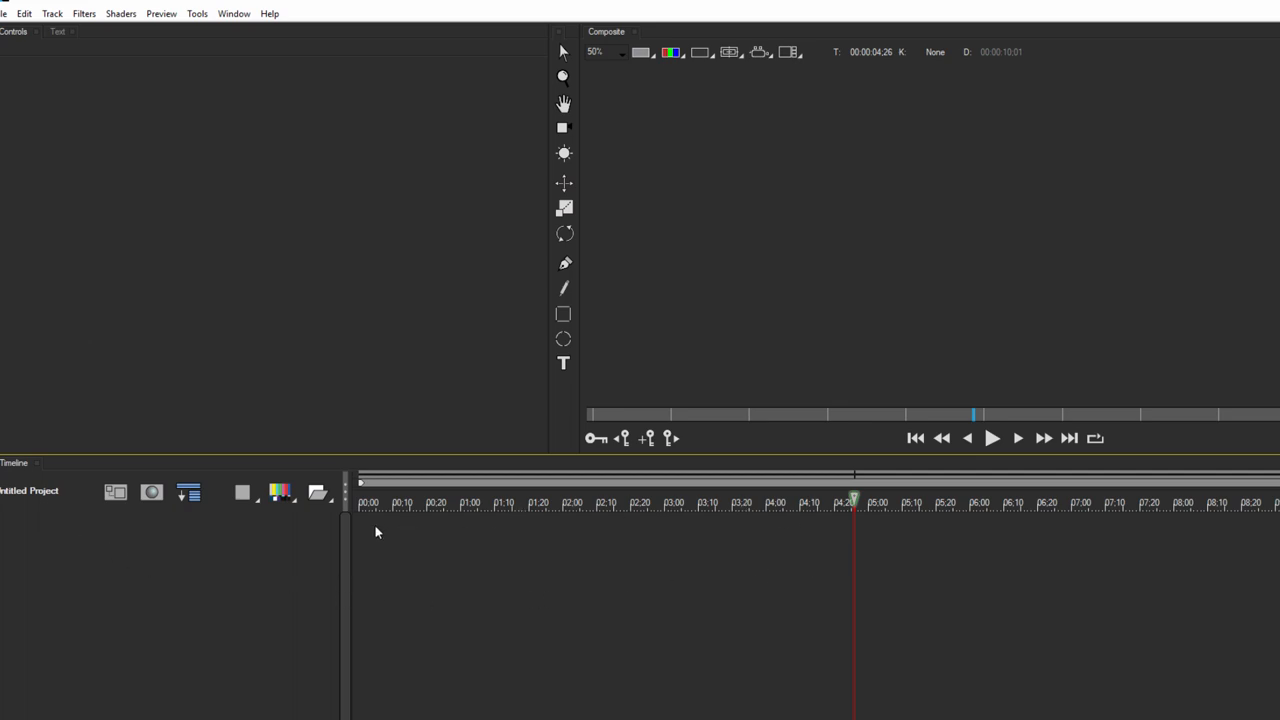
{"action": "left_click", "coordinate": [242, 491]}
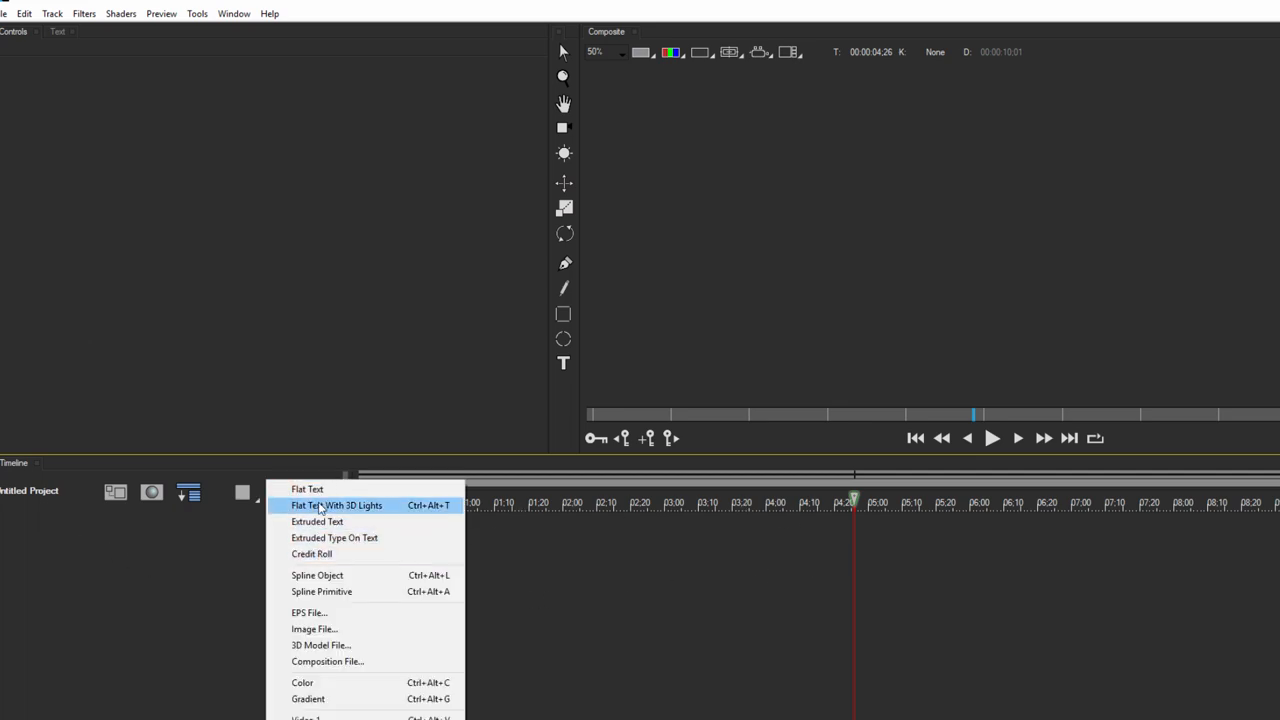
{"action": "left_click", "coordinate": [308, 489]}
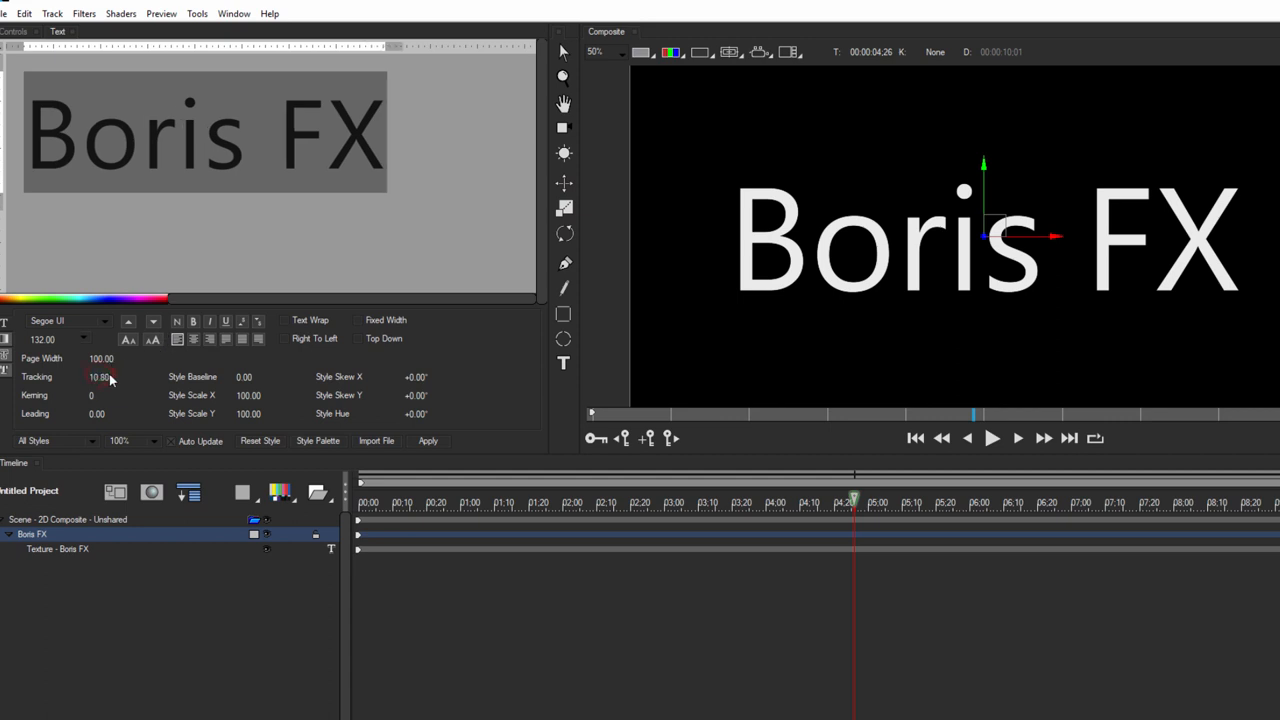
{"action": "left_click_drag", "start_coordinate": [98, 377], "coordinate": [98, 377]}
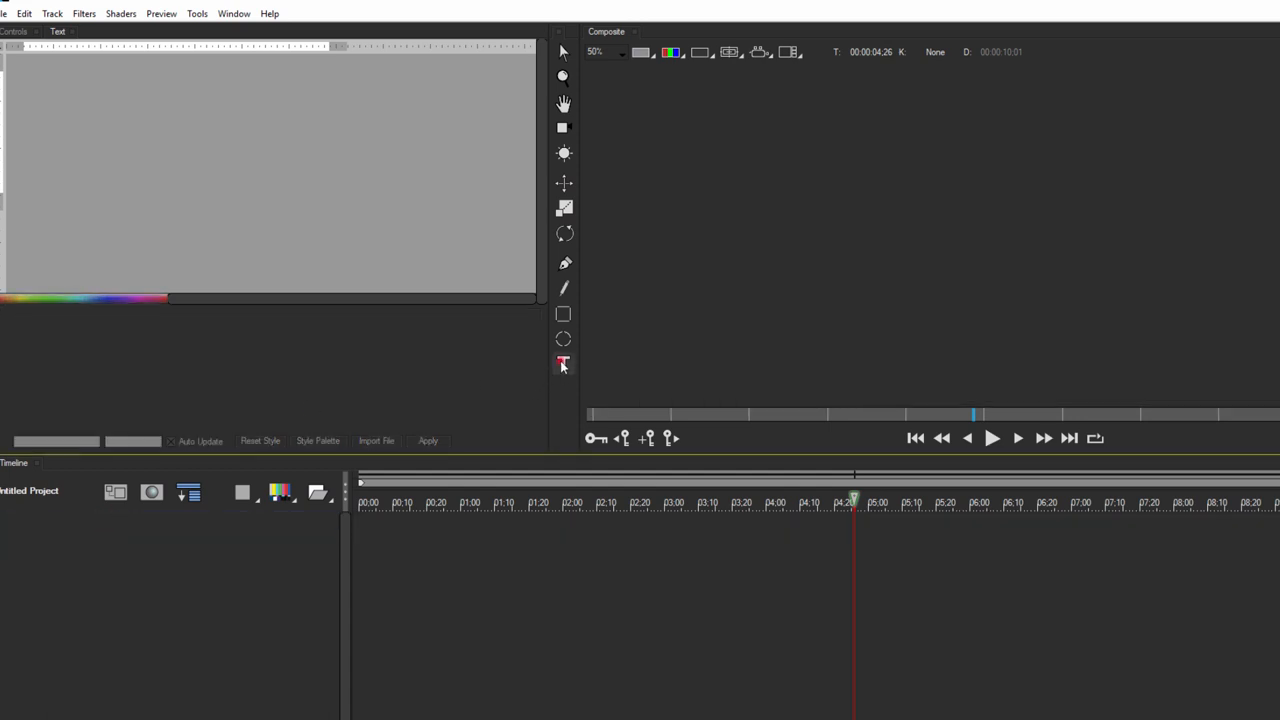
Create a text layer reading DOCTOR WHAT and reposition it in the composite.
{"action": "left_click", "coordinate": [563, 363]}
{"action": "type", "text": "DOCTOR WHAT"}
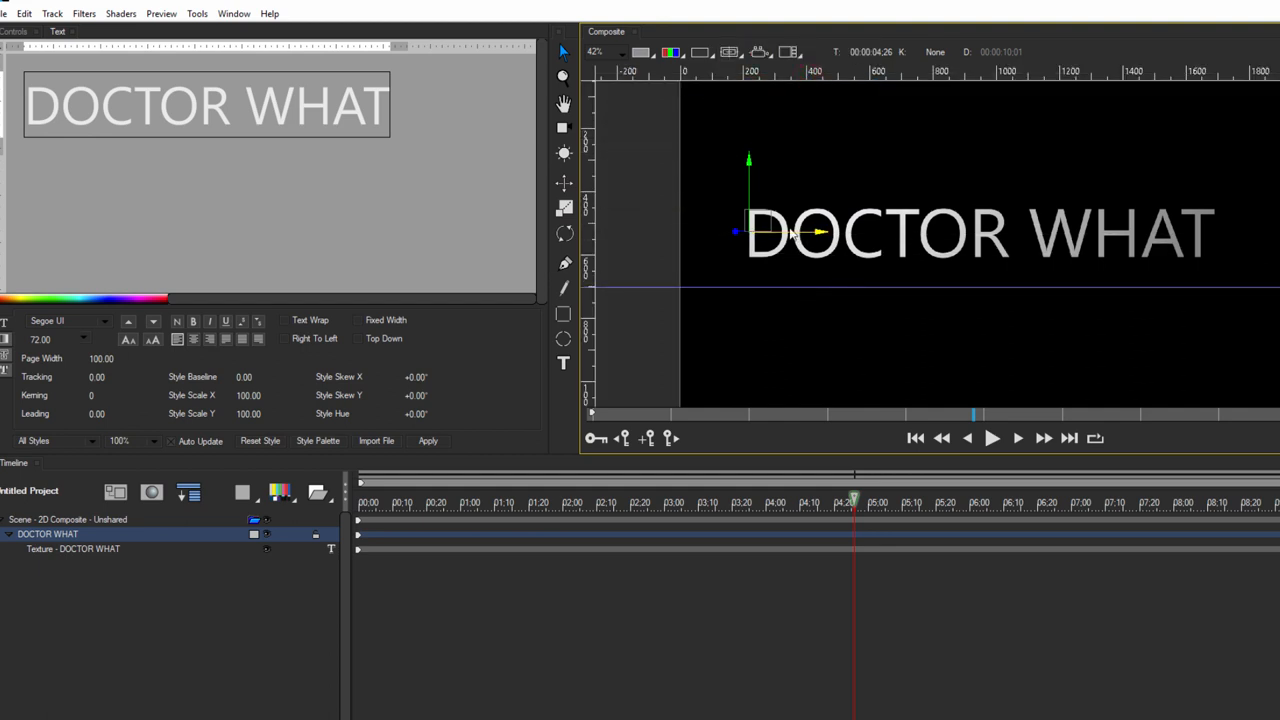
{"action": "left_click_drag", "start_coordinate": [790, 232], "coordinate": [745, 322]}
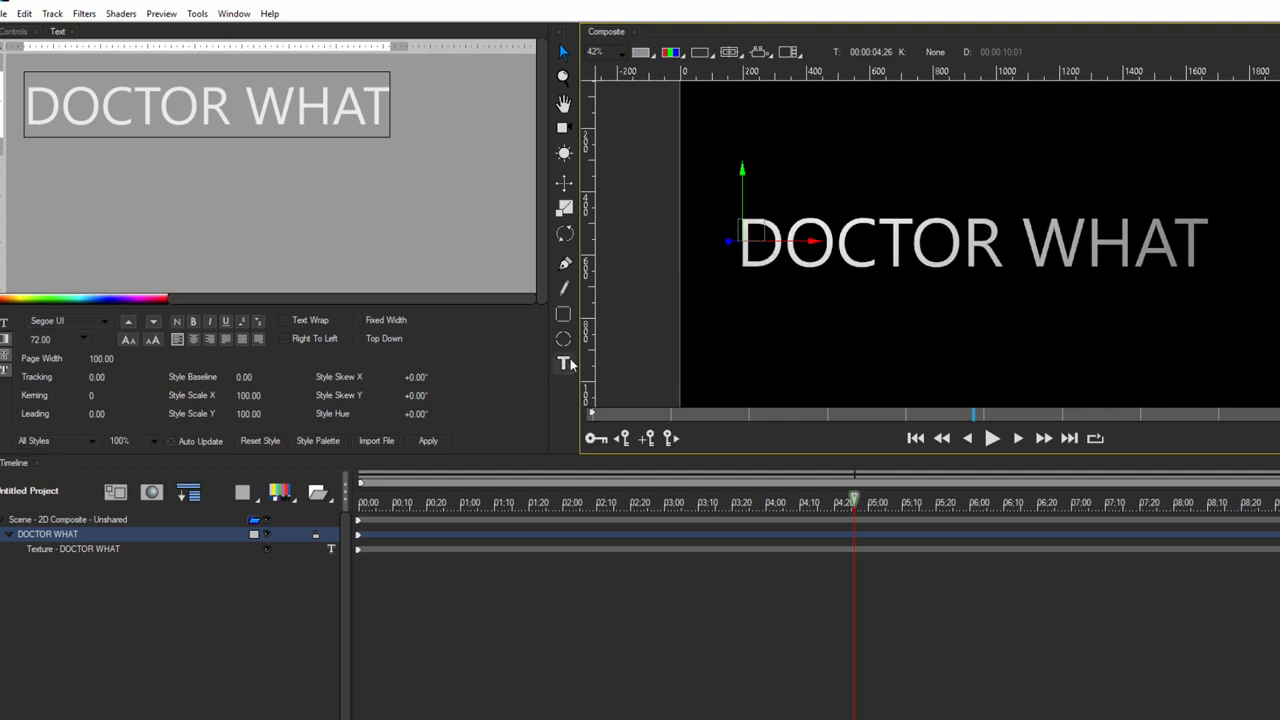
{"action": "left_click", "coordinate": [563, 363]}
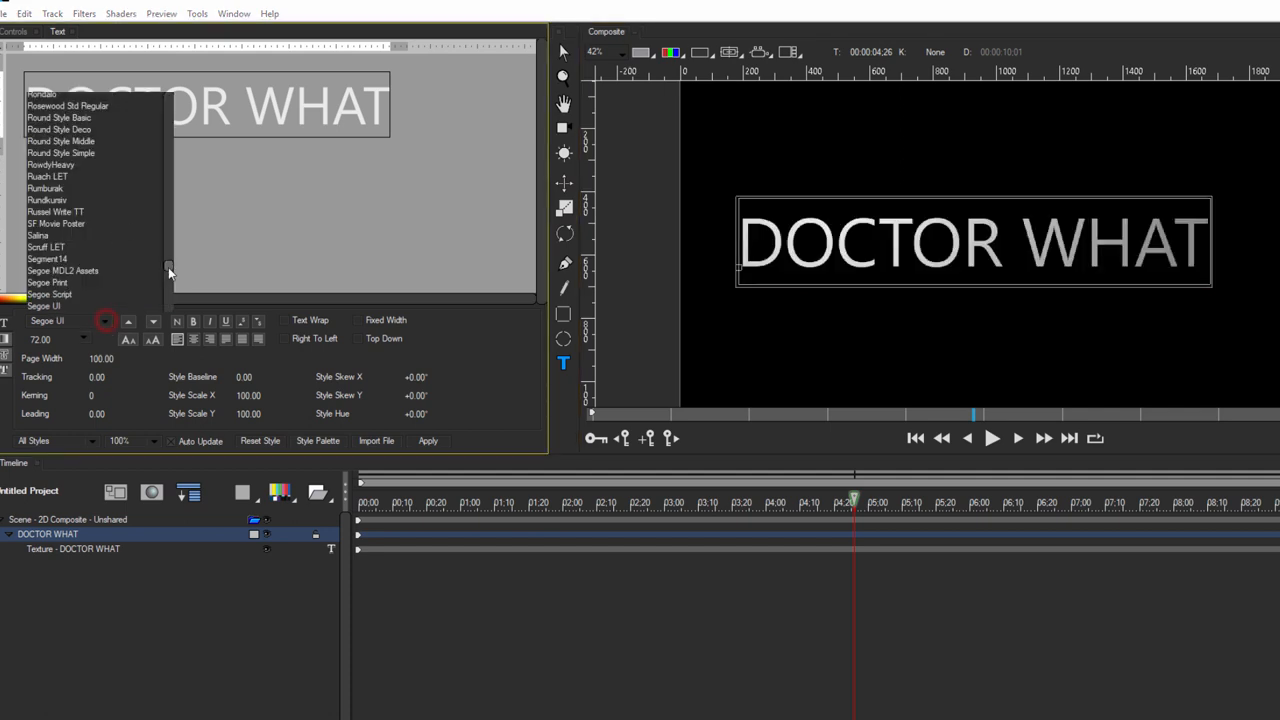
Set the title in Futura Light with wider tracking and replace the H with 'II'.
{"action": "scroll", "scroll_direction": "up", "scroll_amount": 3}
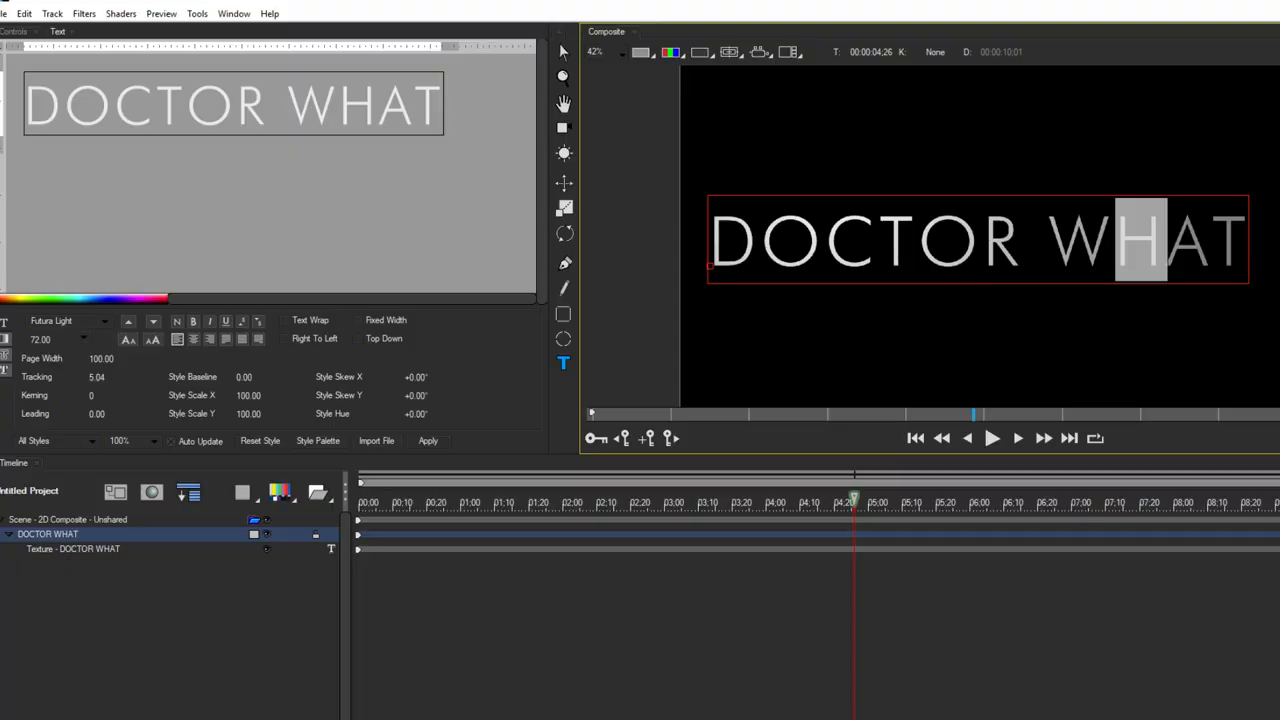
{"action": "type", "text": "II"}
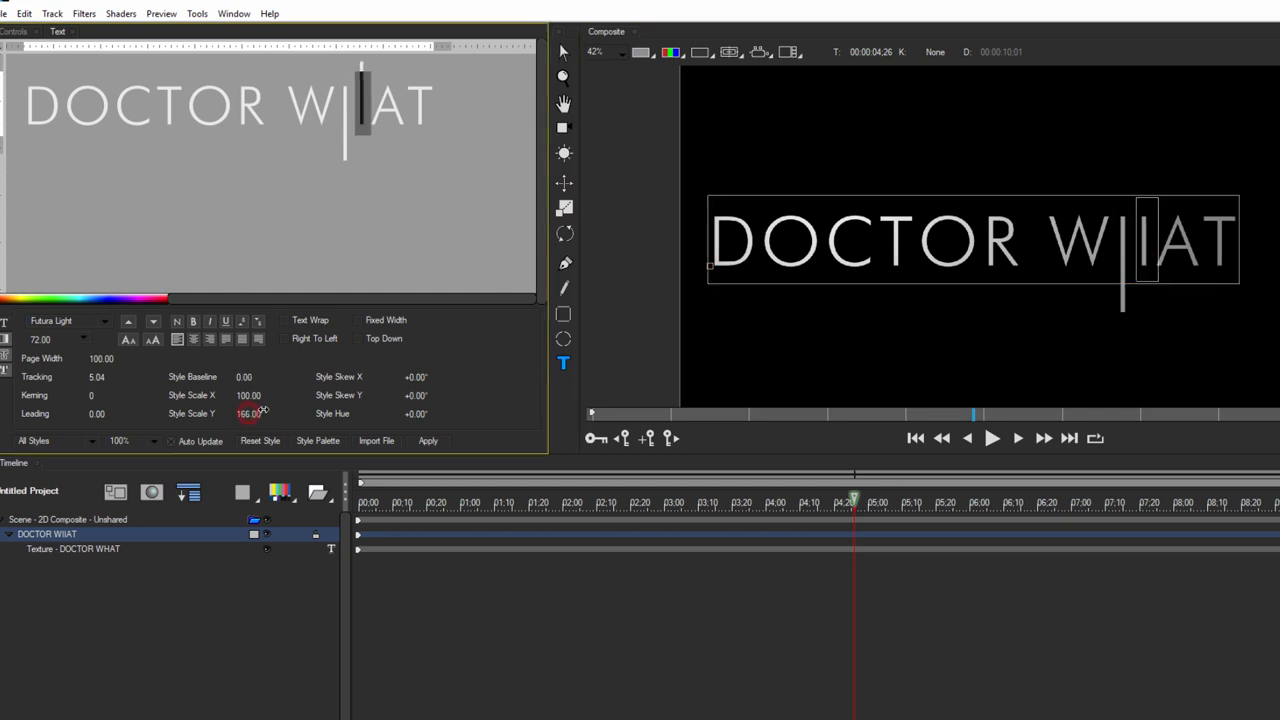
Stretch the selected I vertically to a Style Scale Y of about 196.
{"action": "left_click_drag", "start_coordinate": [248, 413], "coordinate": [253, 413]}
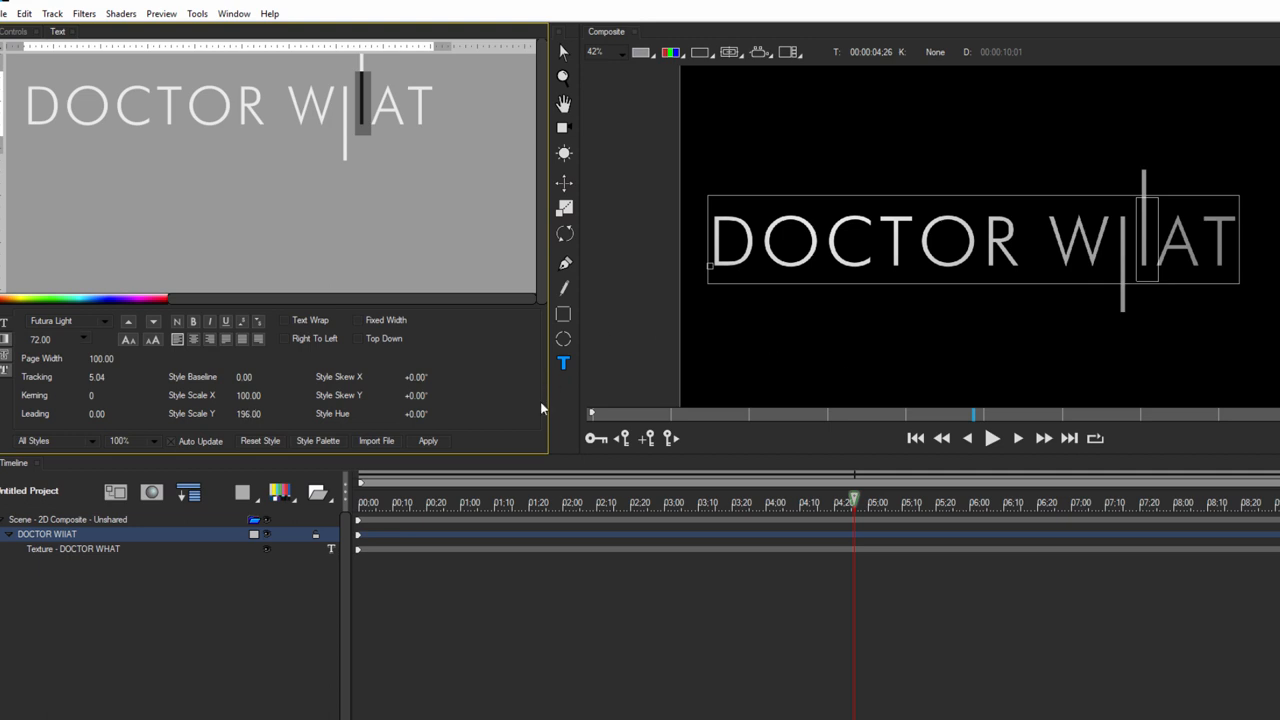
{"action": "mouse_move", "coordinate": [541, 408]}
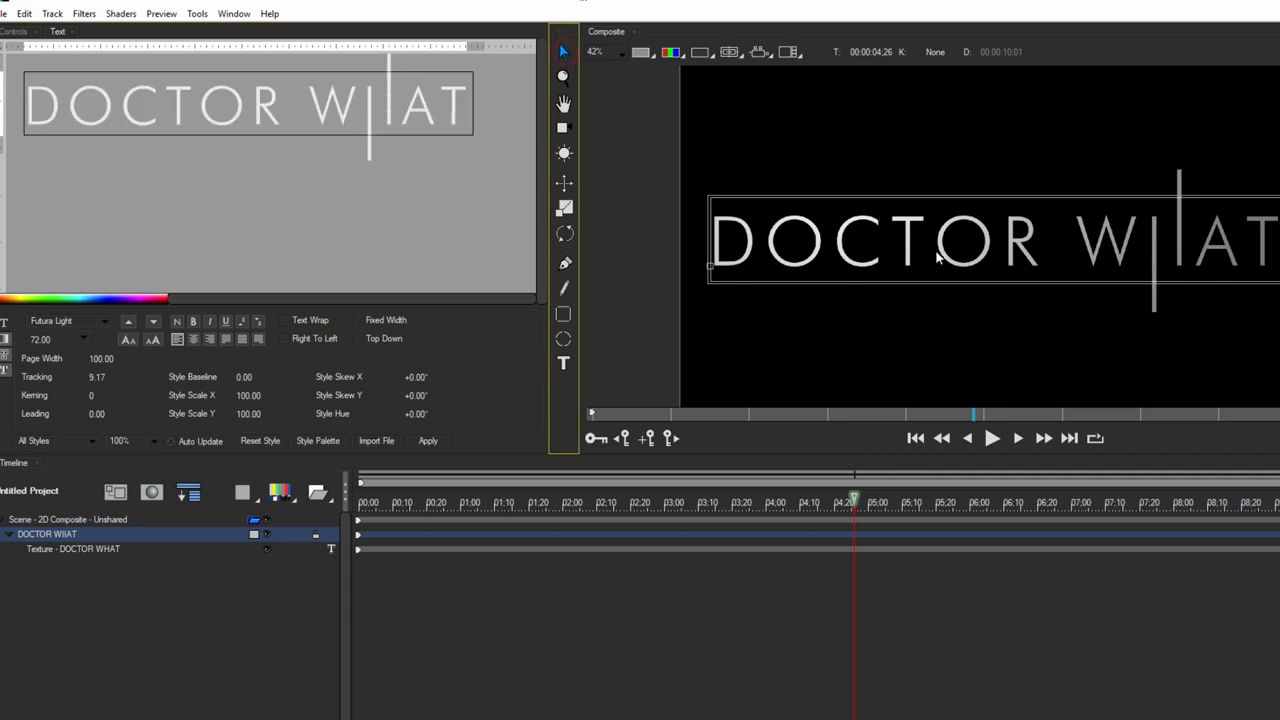
{"action": "mouse_move", "coordinate": [870, 270]}
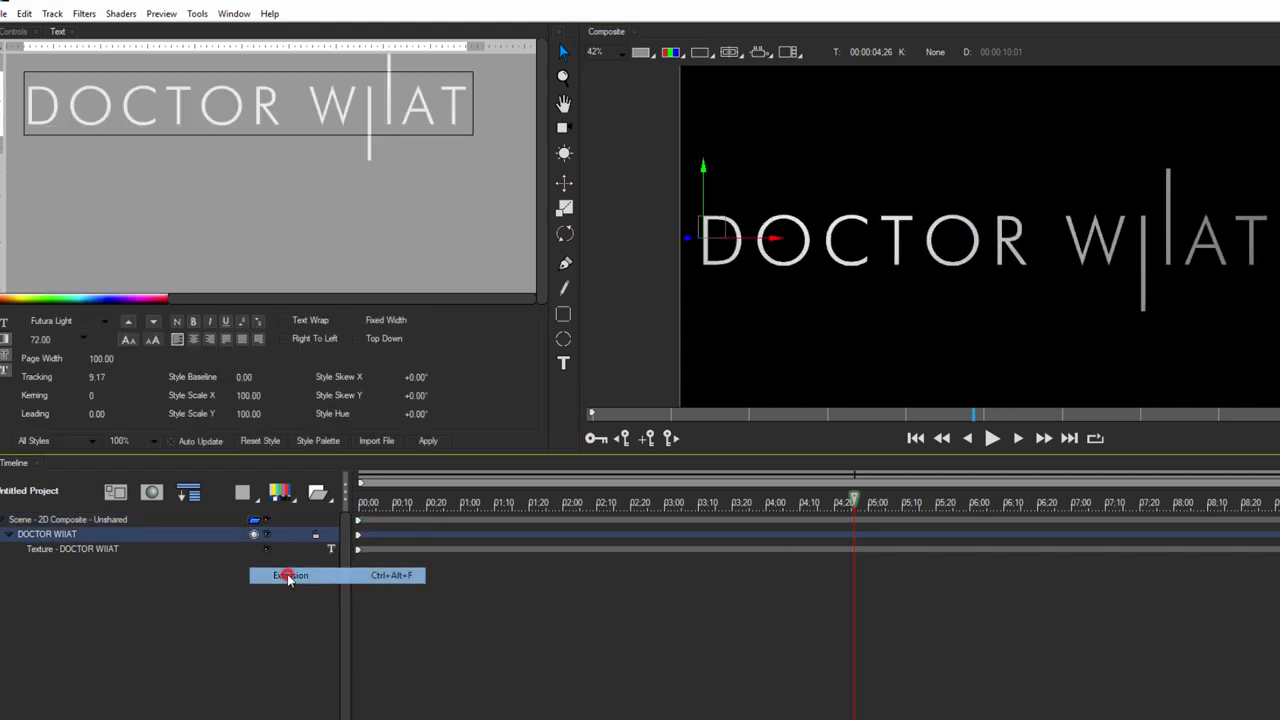
Add extrusion to the DOCTOR WIIAT layer and set bevel Edge Contract to 2.59.
{"action": "left_click", "coordinate": [290, 575]}
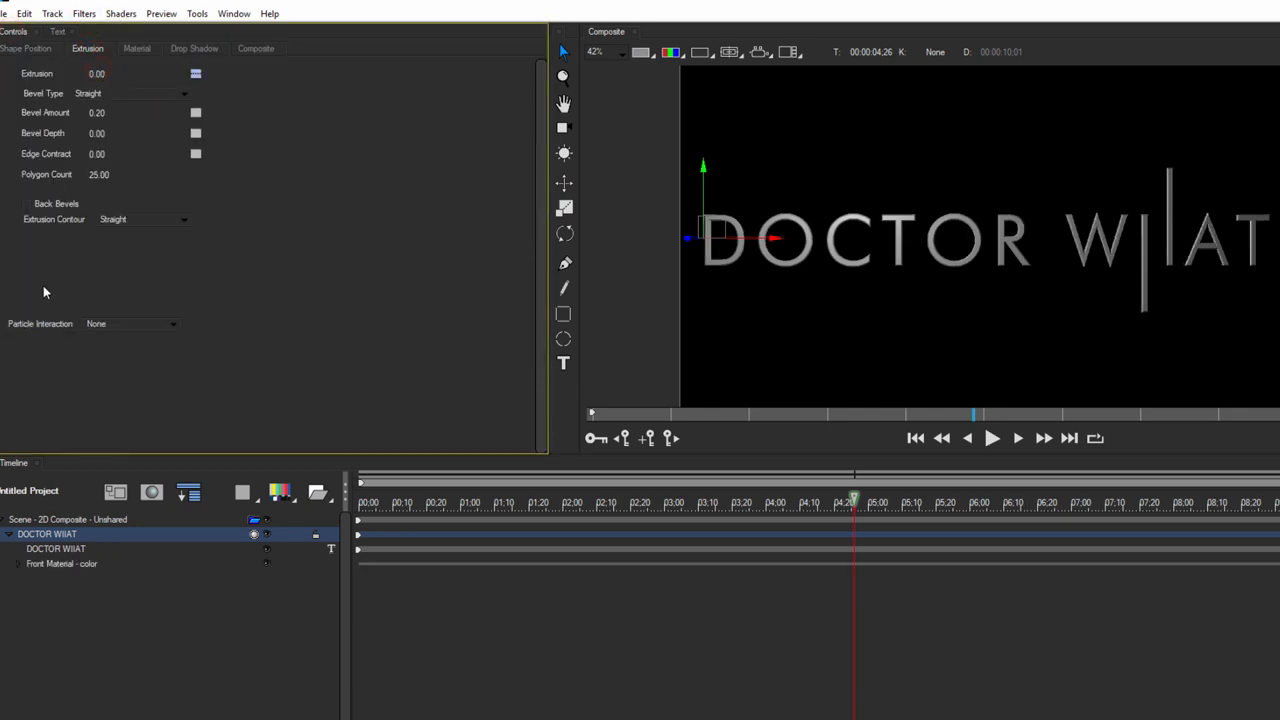
{"action": "mouse_move", "coordinate": [315, 420]}
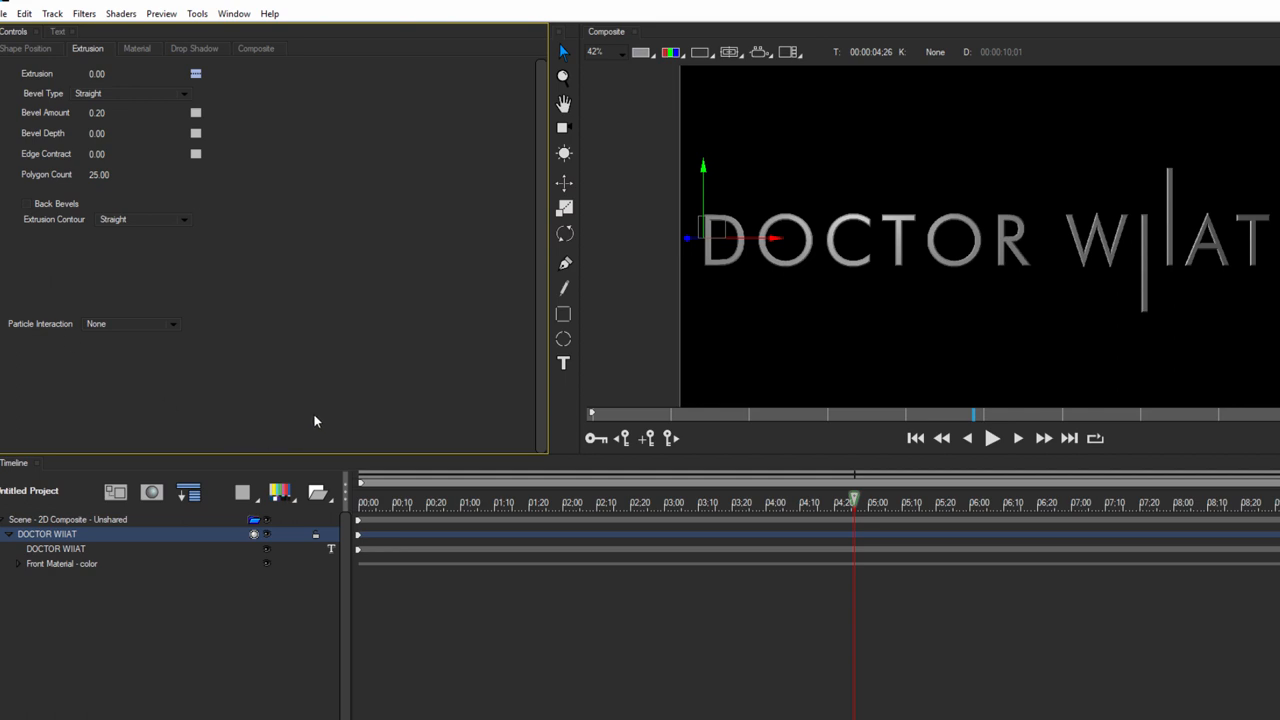
{"action": "mouse_move", "coordinate": [560, 485]}
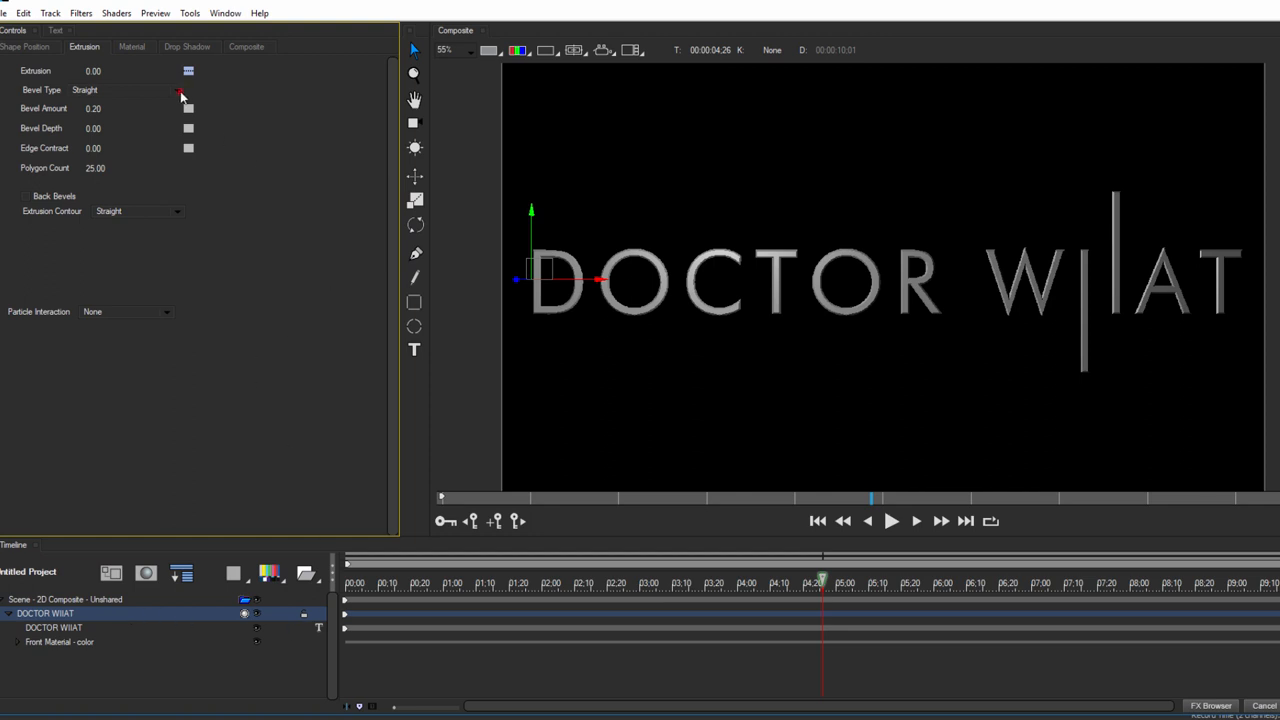
{"action": "mouse_move", "coordinate": [103, 120]}
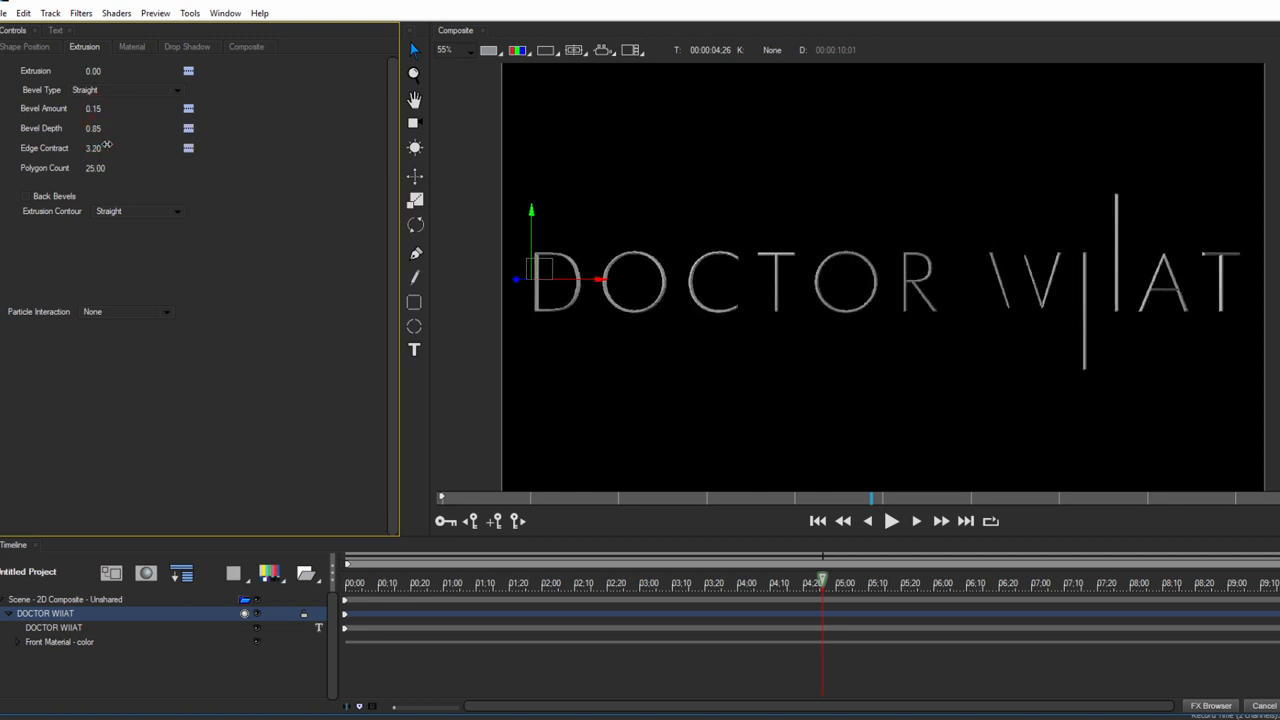
{"action": "left_click_drag", "start_coordinate": [95, 147], "coordinate": [82, 147]}
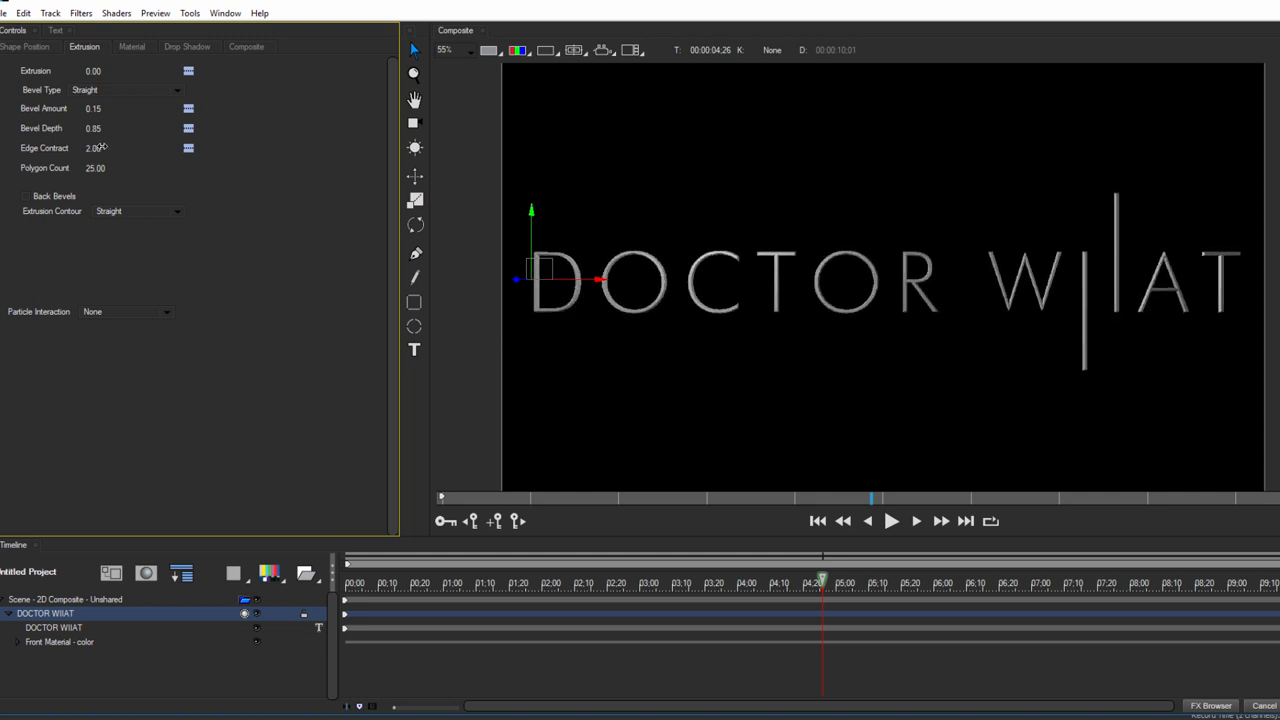
{"action": "triple_click", "coordinate": [93, 148]}
{"action": "type", "text": "2.59"}
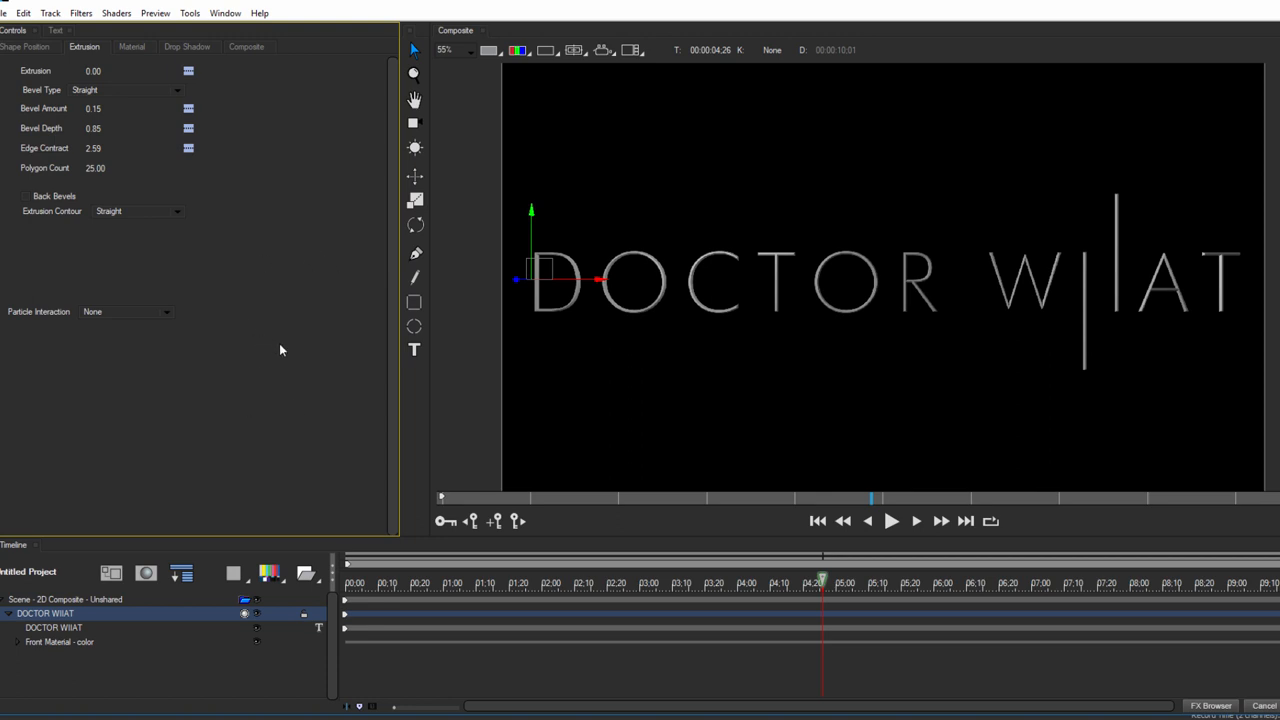
{"action": "mouse_move", "coordinate": [298, 278]}
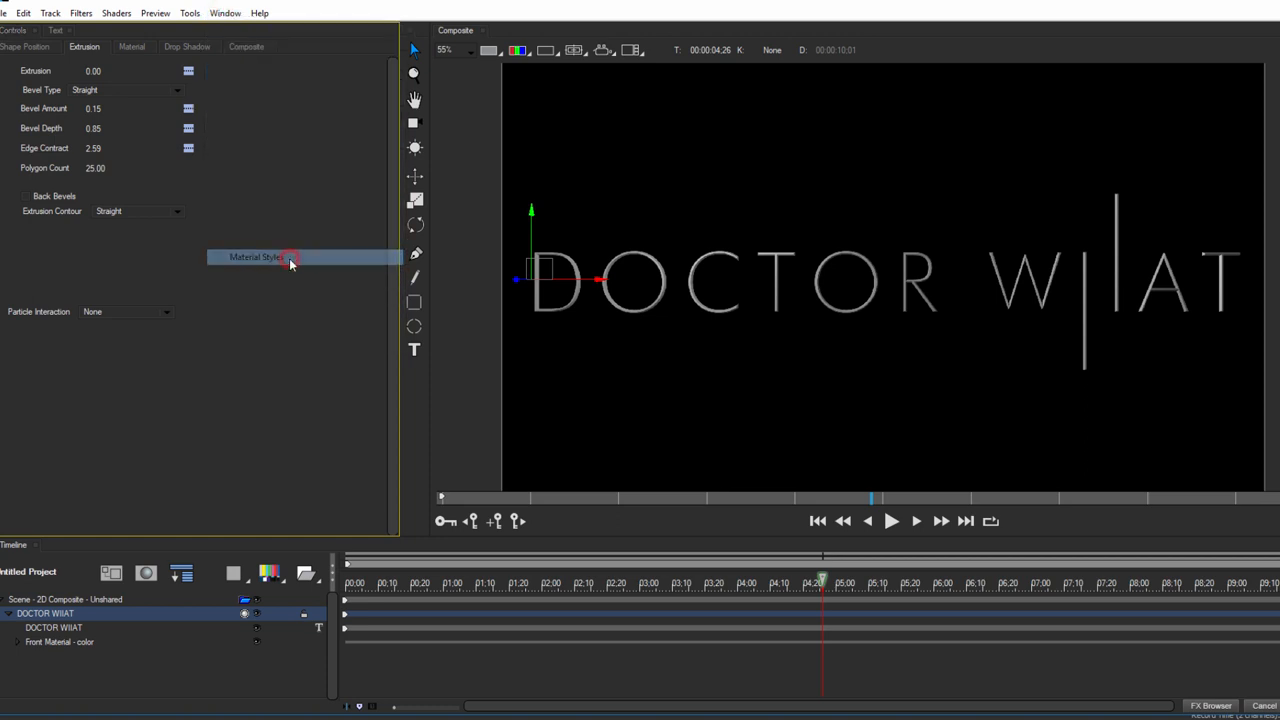
Apply the Metallic Textures Rusted Metal material and duplicate the title layer.
{"action": "left_click", "coordinate": [255, 257]}
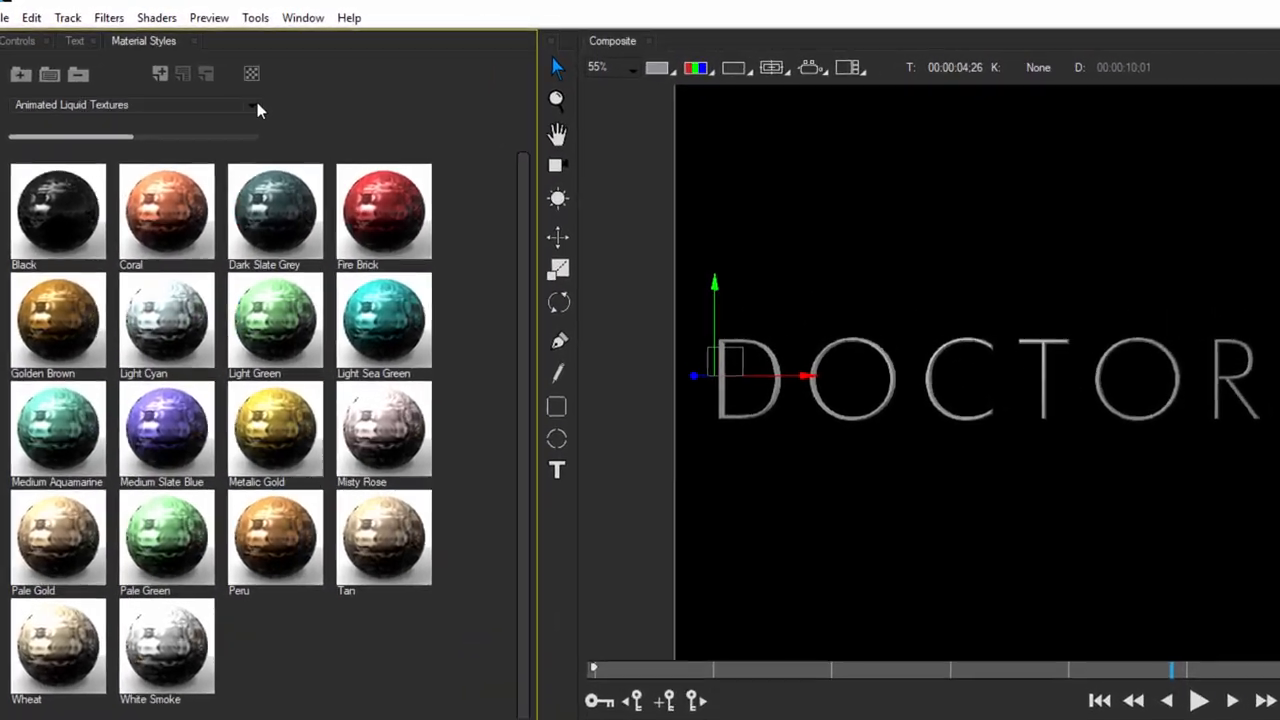
{"action": "left_click", "coordinate": [250, 104]}
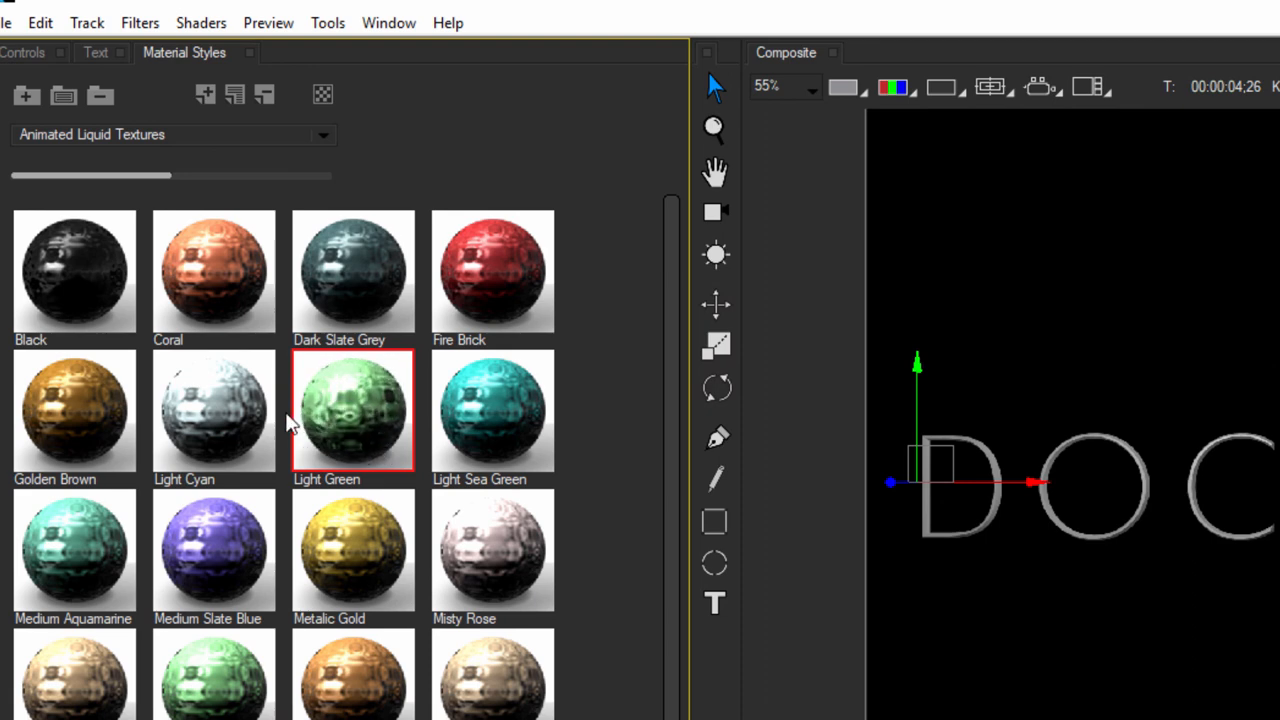
{"action": "mouse_move", "coordinate": [192, 311]}
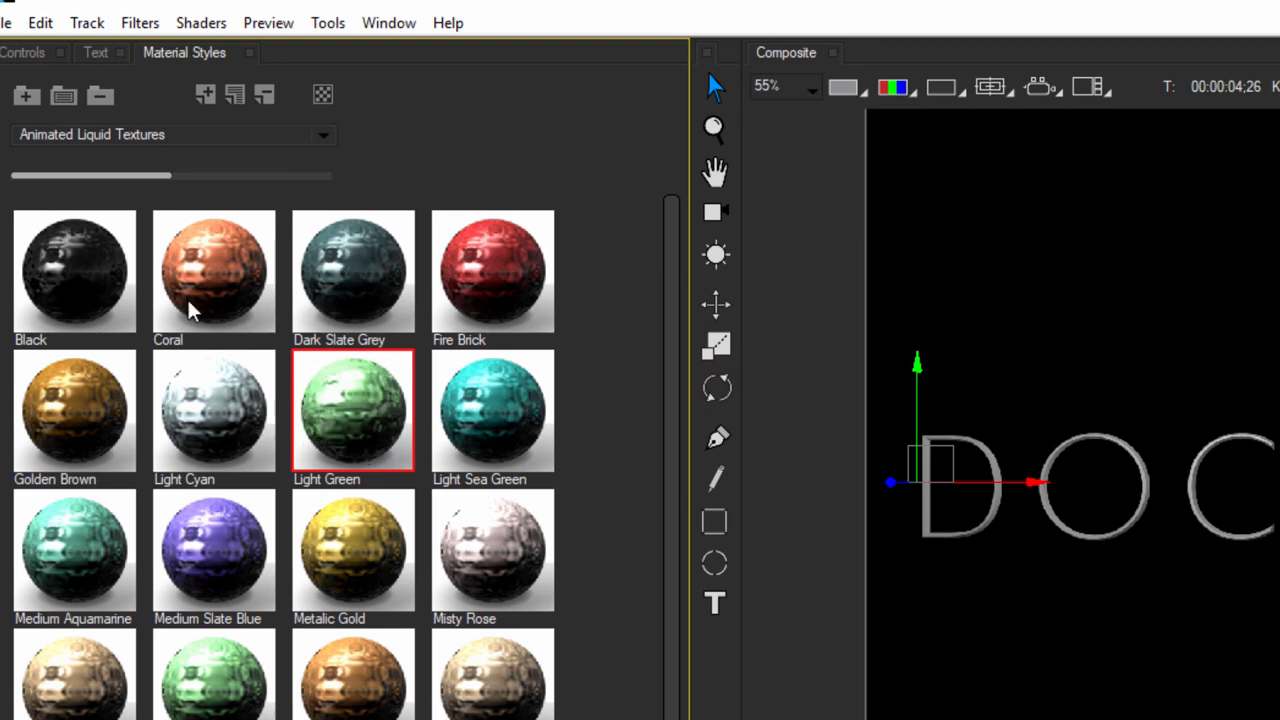
{"action": "left_click", "coordinate": [74, 410]}
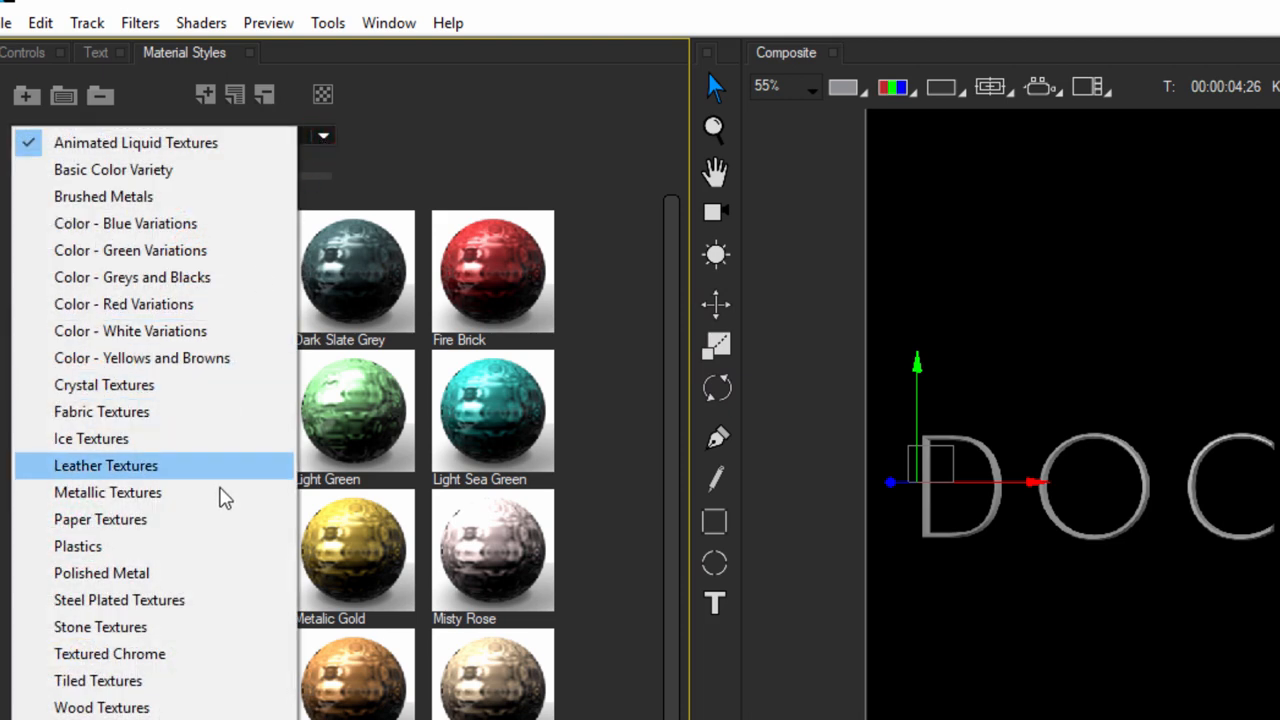
{"action": "left_click", "coordinate": [107, 492]}
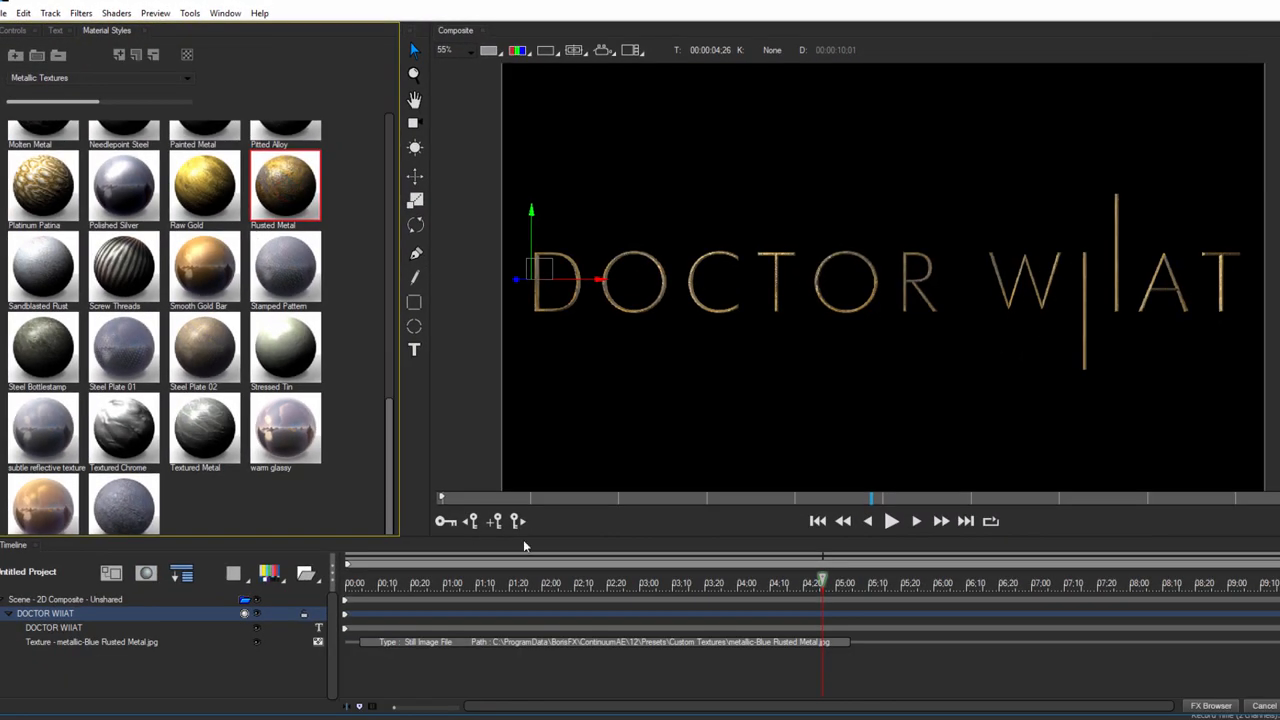
{"action": "left_click", "coordinate": [45, 613]}
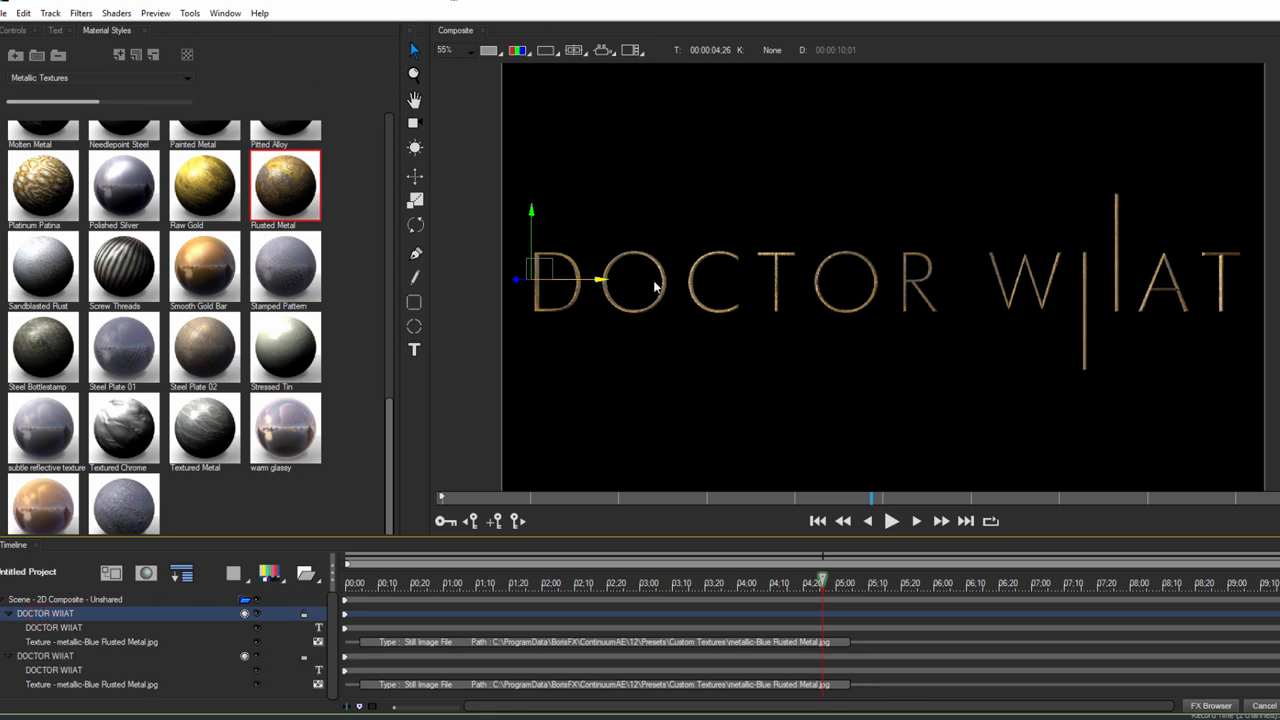
{"action": "left_click", "coordinate": [414, 349]}
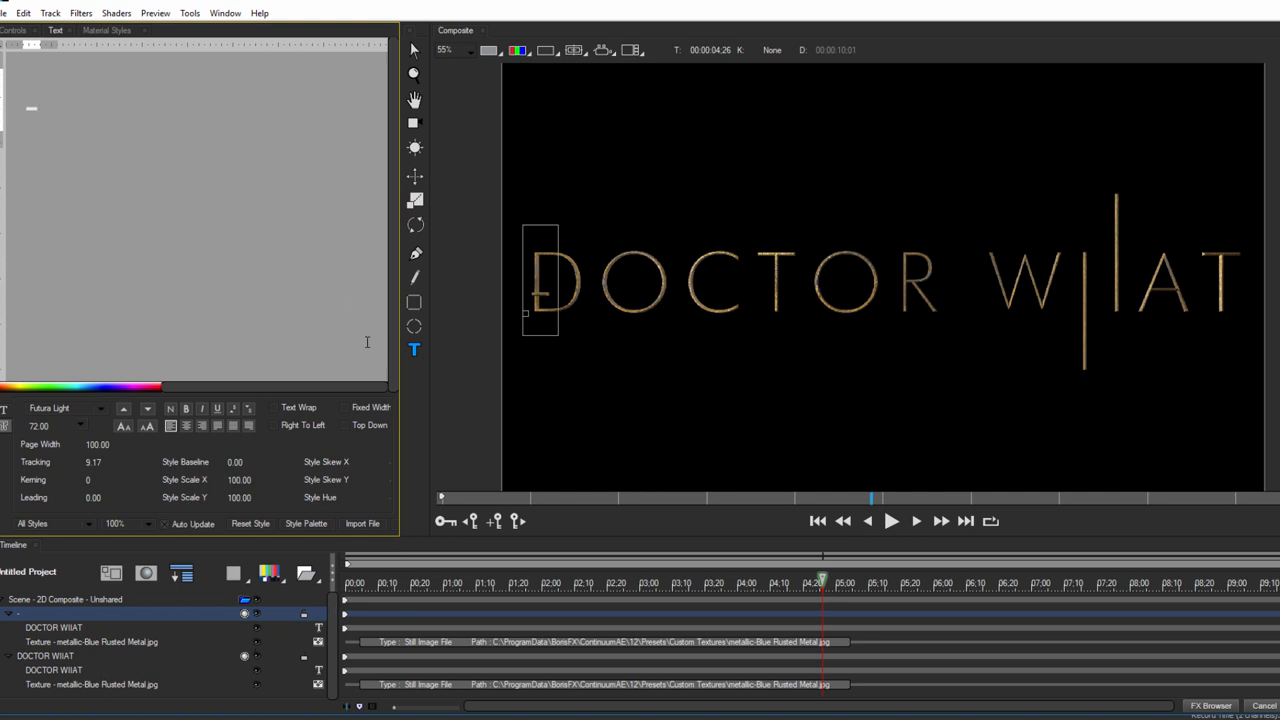
Make the duplicate a dash at Scale X 628, keyframed sliding in as the H crossbar.
{"action": "triple_click", "coordinate": [238, 480]}
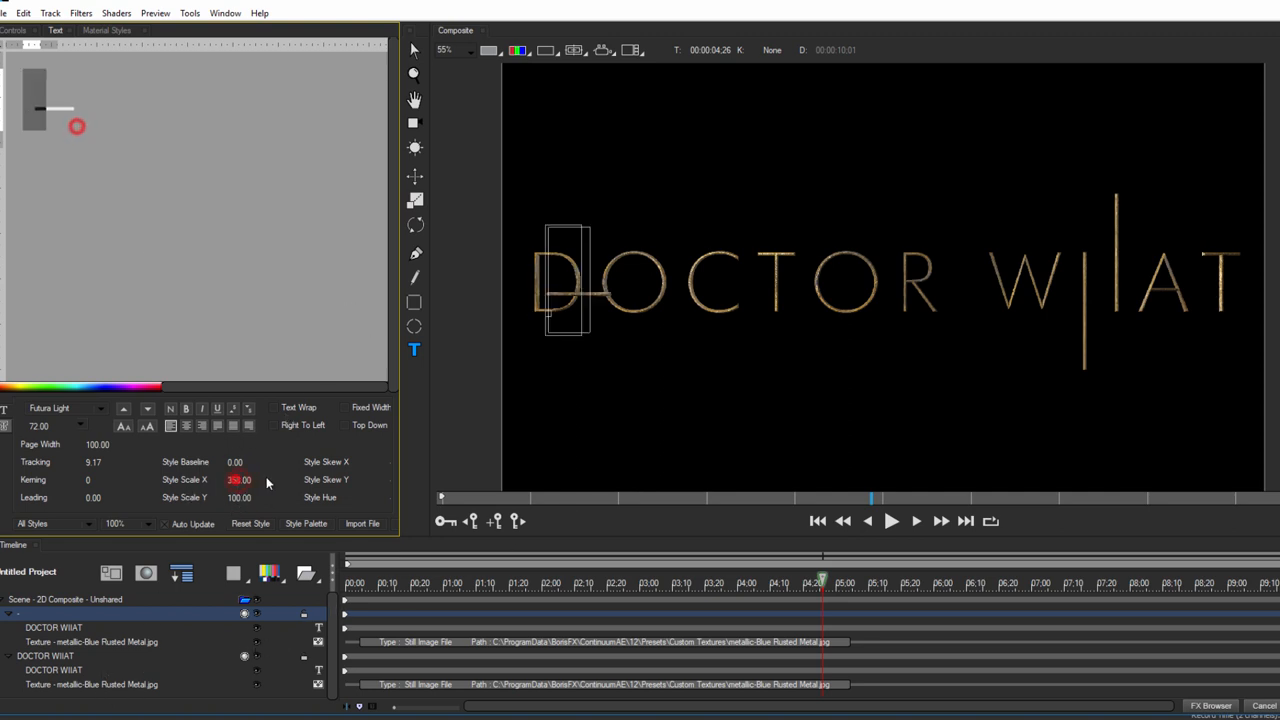
{"action": "left_click", "coordinate": [413, 49]}
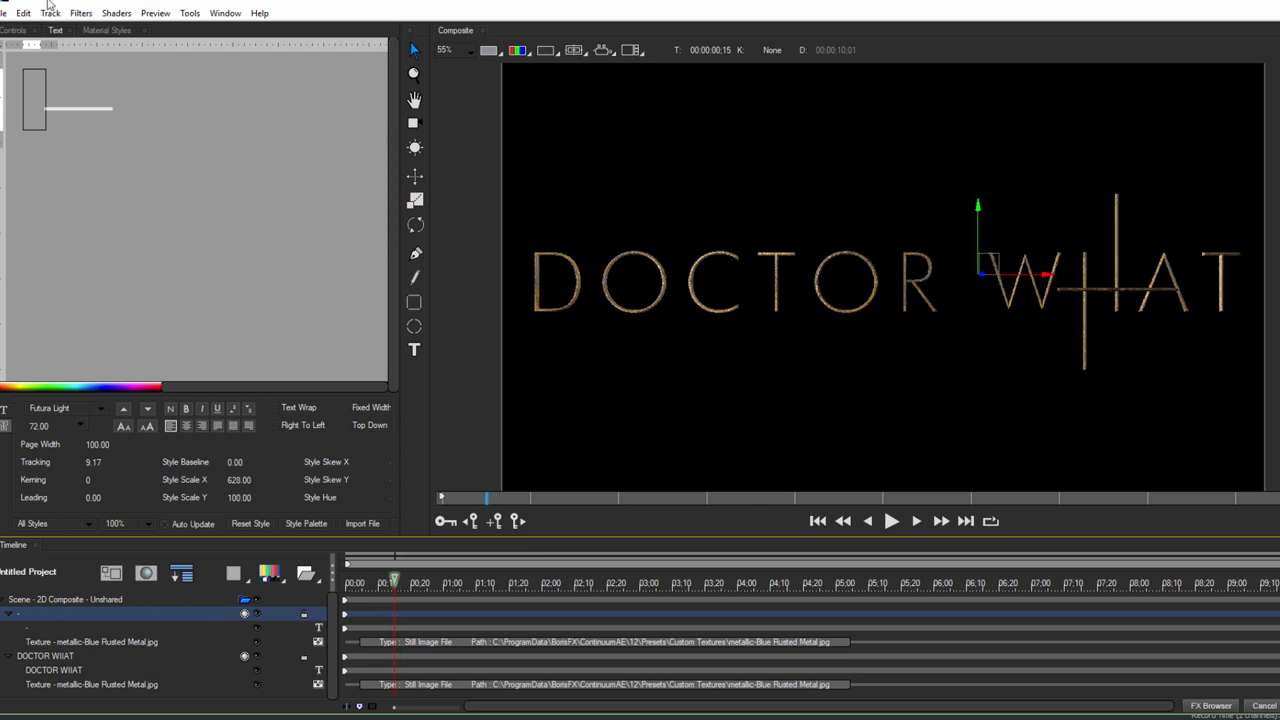
{"action": "left_click", "coordinate": [30, 46]}
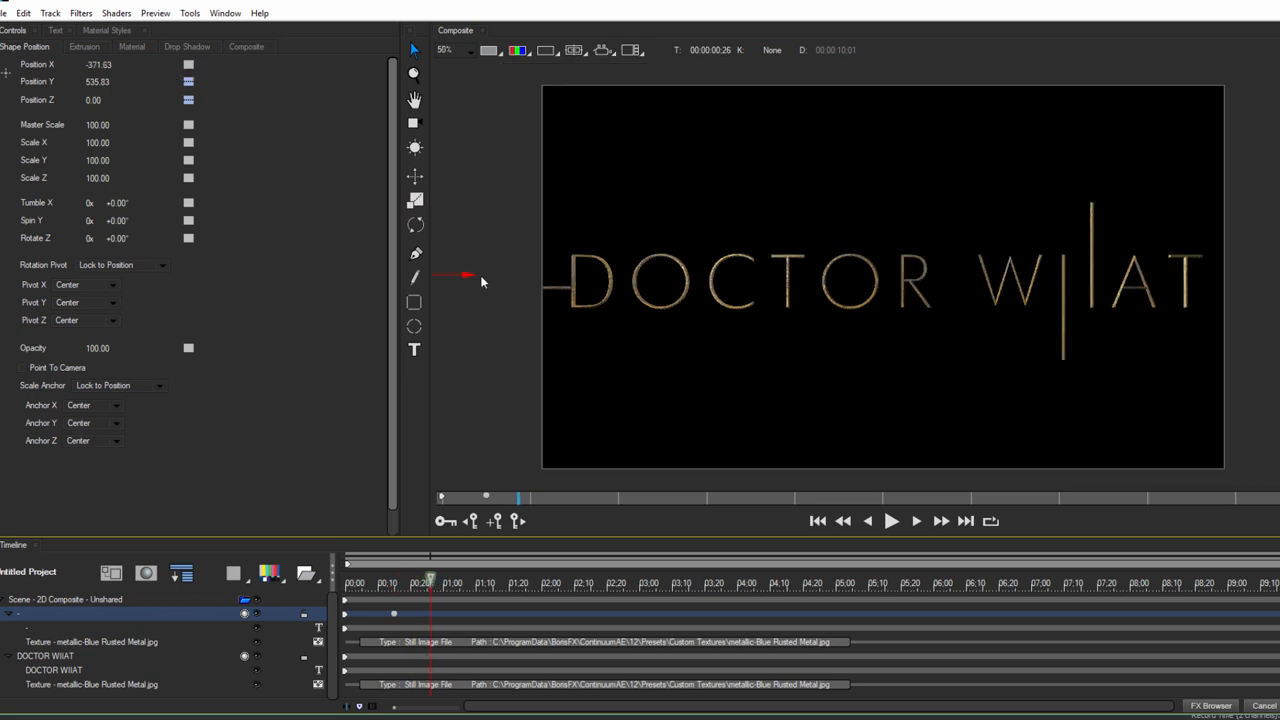
{"action": "left_click_drag", "start_coordinate": [483, 276], "coordinate": [1060, 290]}
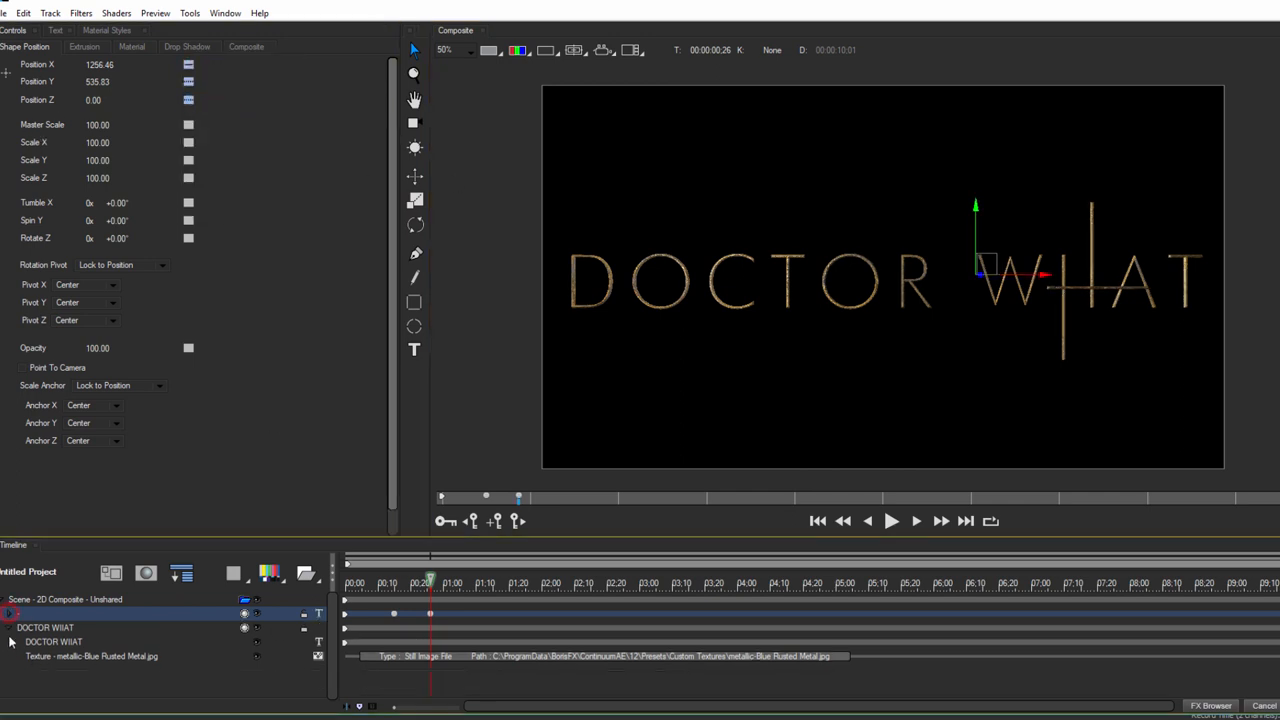
{"action": "left_click", "coordinate": [9, 613]}
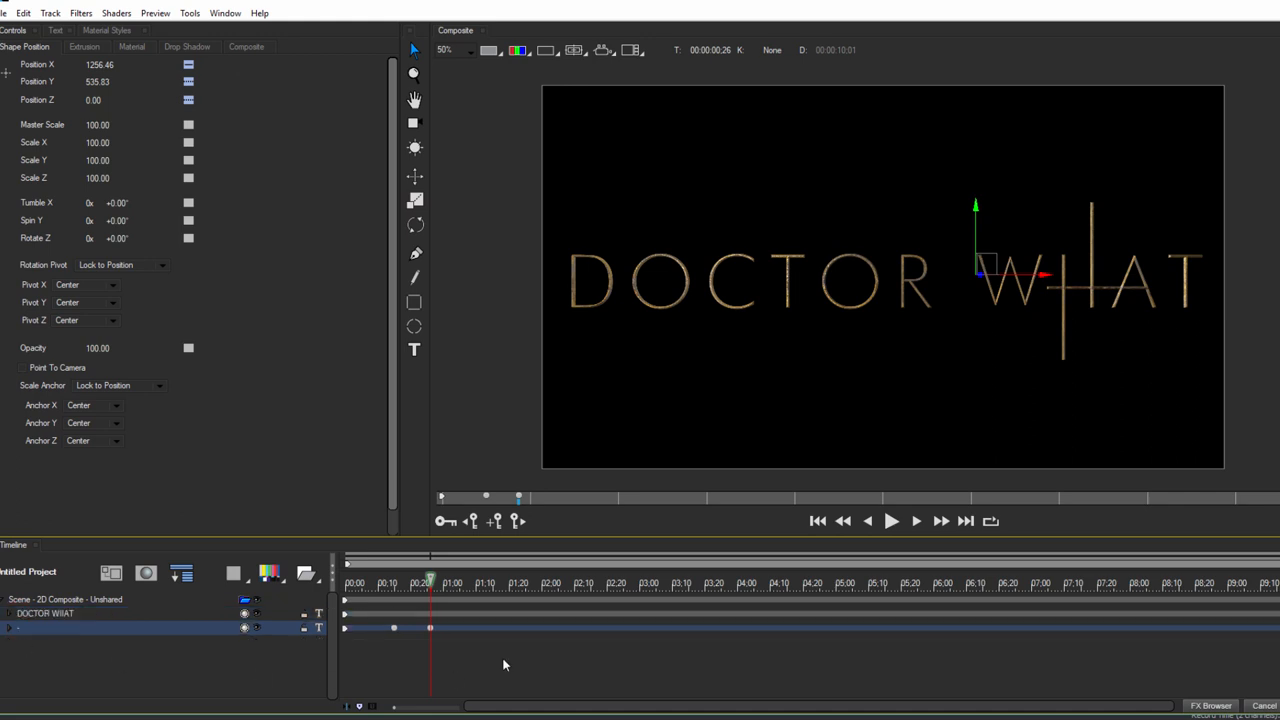
{"action": "mouse_move", "coordinate": [335, 659]}
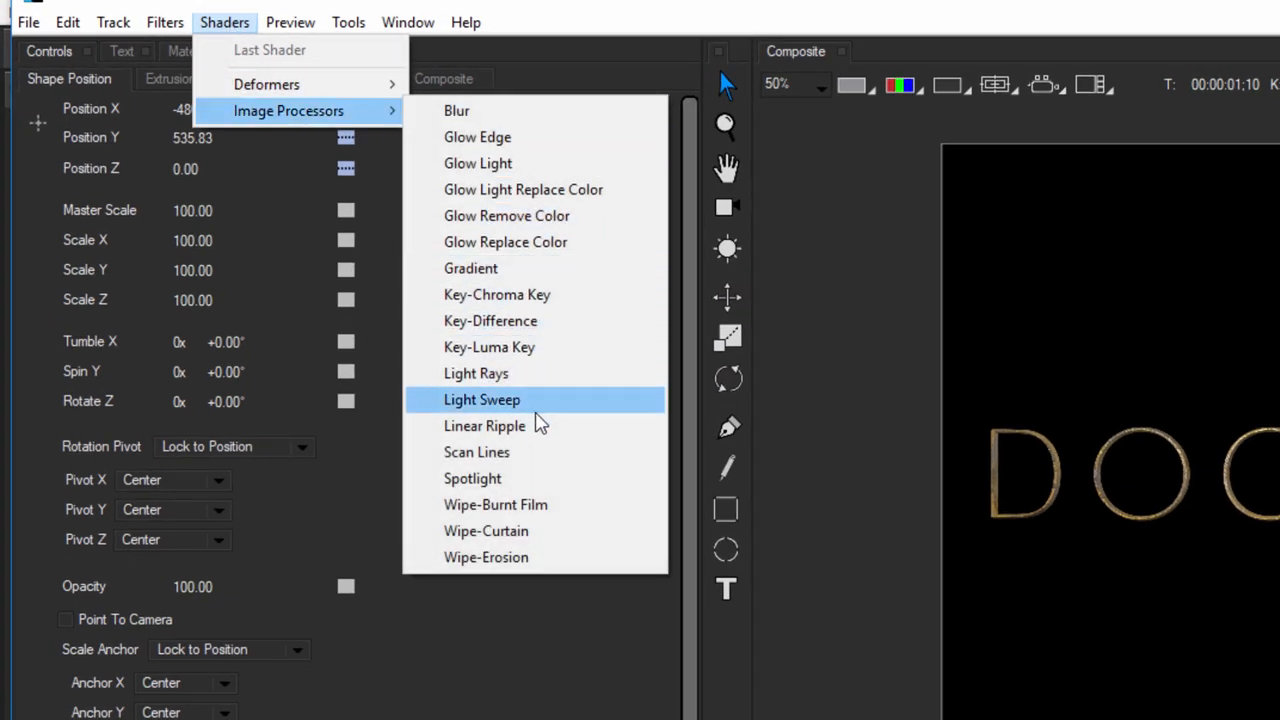
{"action": "mouse_move", "coordinate": [519, 557]}
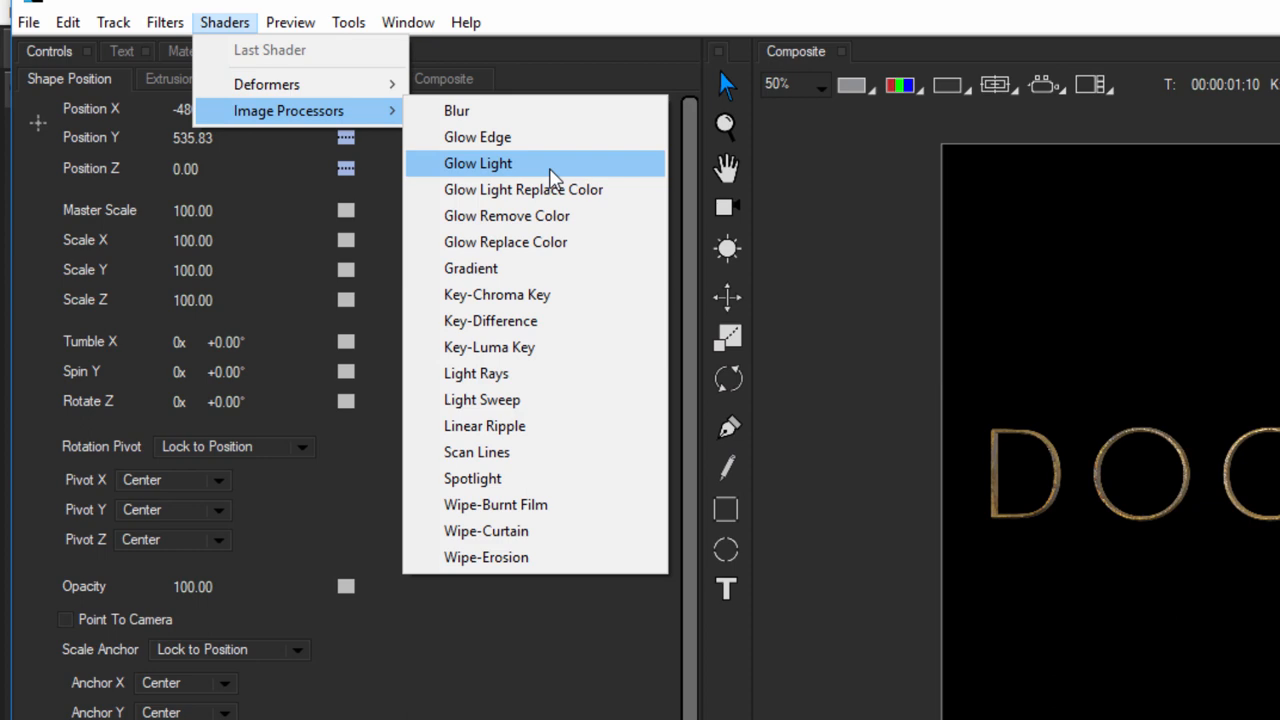
Switch to the IP SHADERS demo project with plain white and metallic title layers.
{"action": "left_click", "coordinate": [477, 163]}
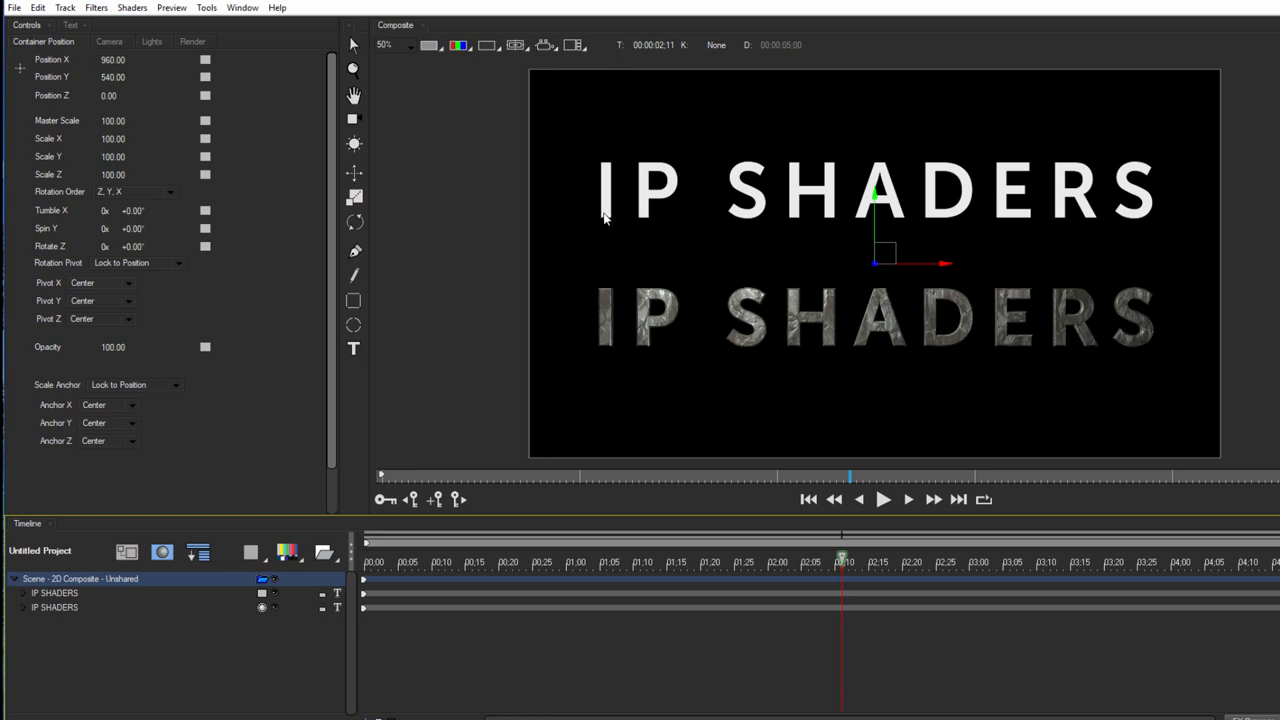
{"action": "mouse_move", "coordinate": [808, 328]}
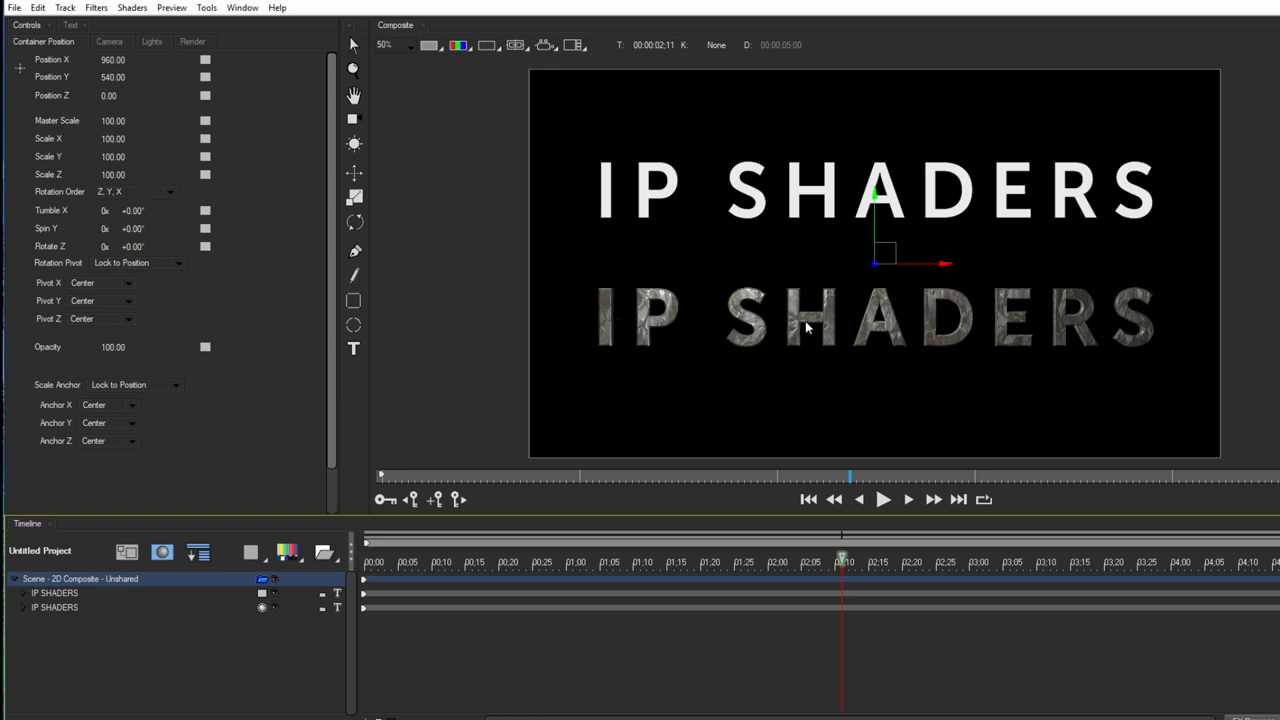
{"action": "mouse_move", "coordinate": [785, 365]}
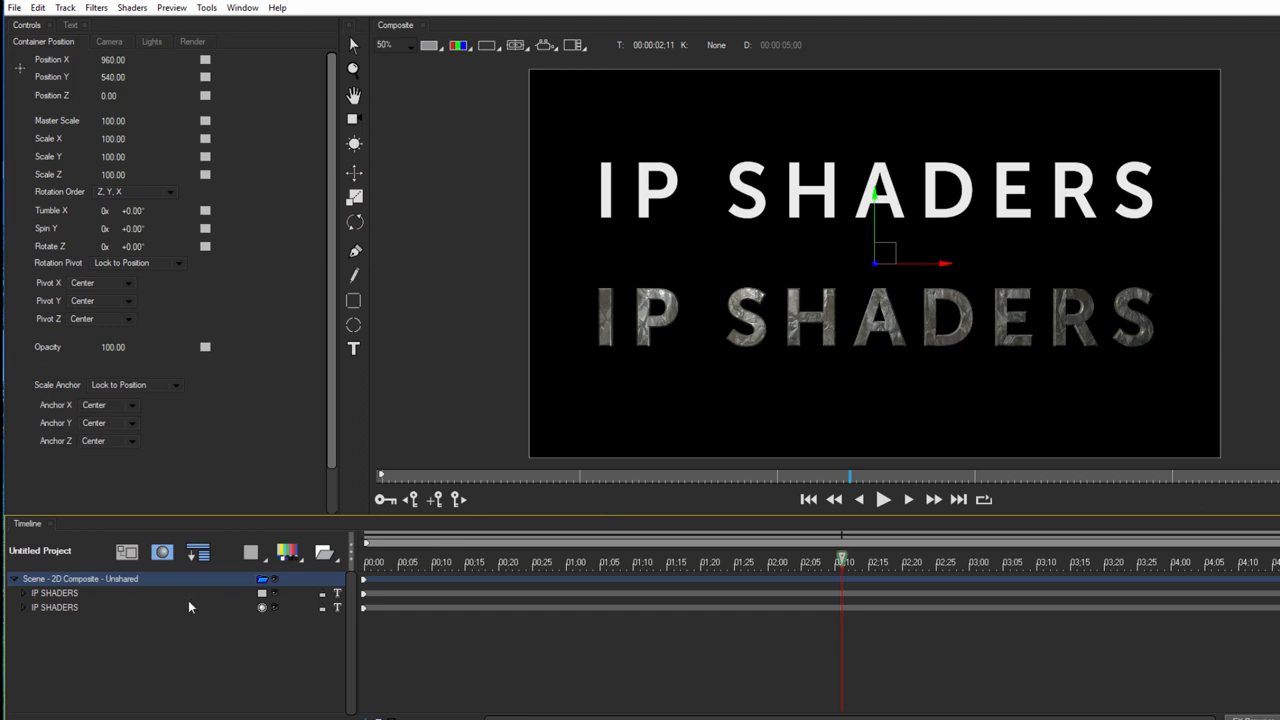
{"action": "mouse_move", "coordinate": [100, 608]}
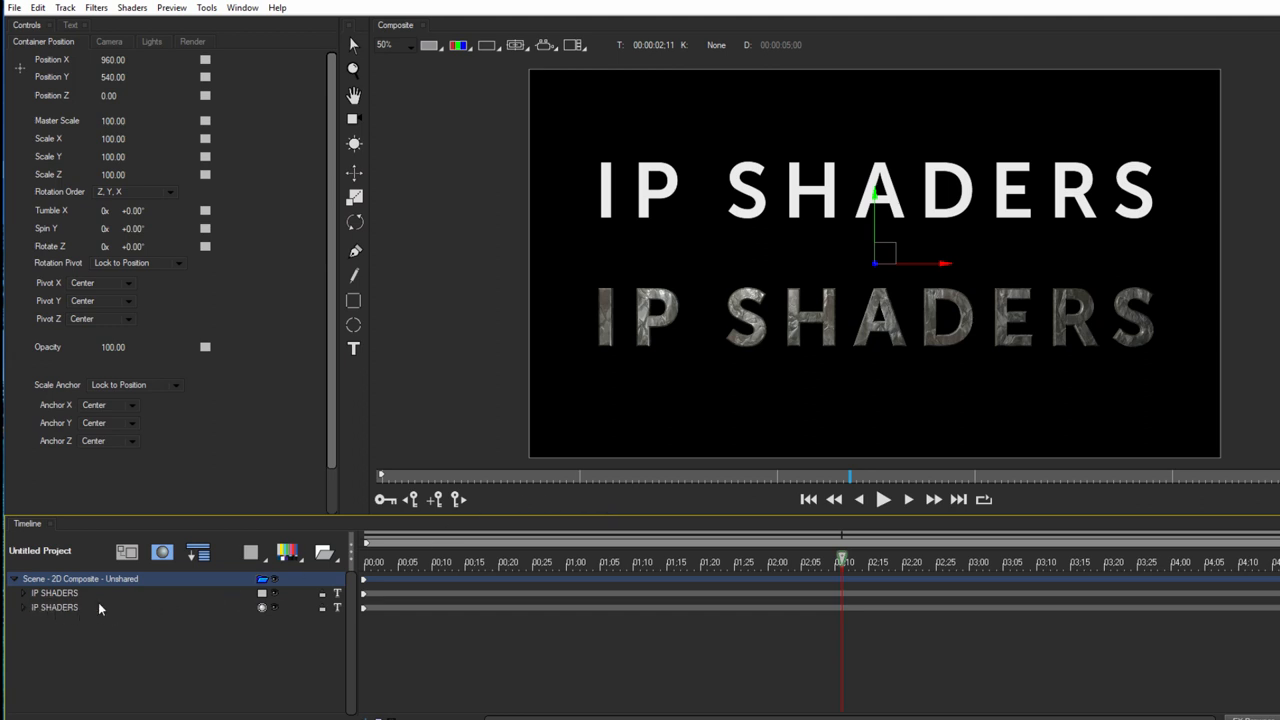
{"action": "mouse_move", "coordinate": [352, 127]}
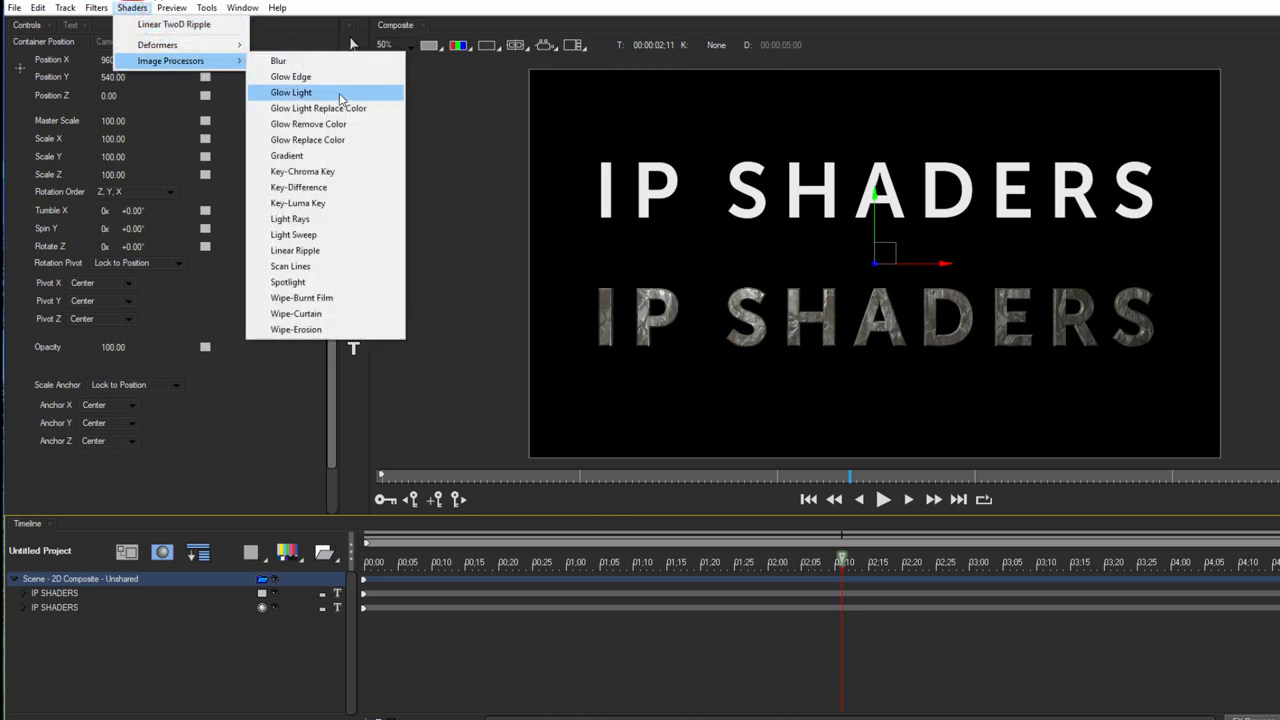
{"action": "mouse_move", "coordinate": [307, 330]}
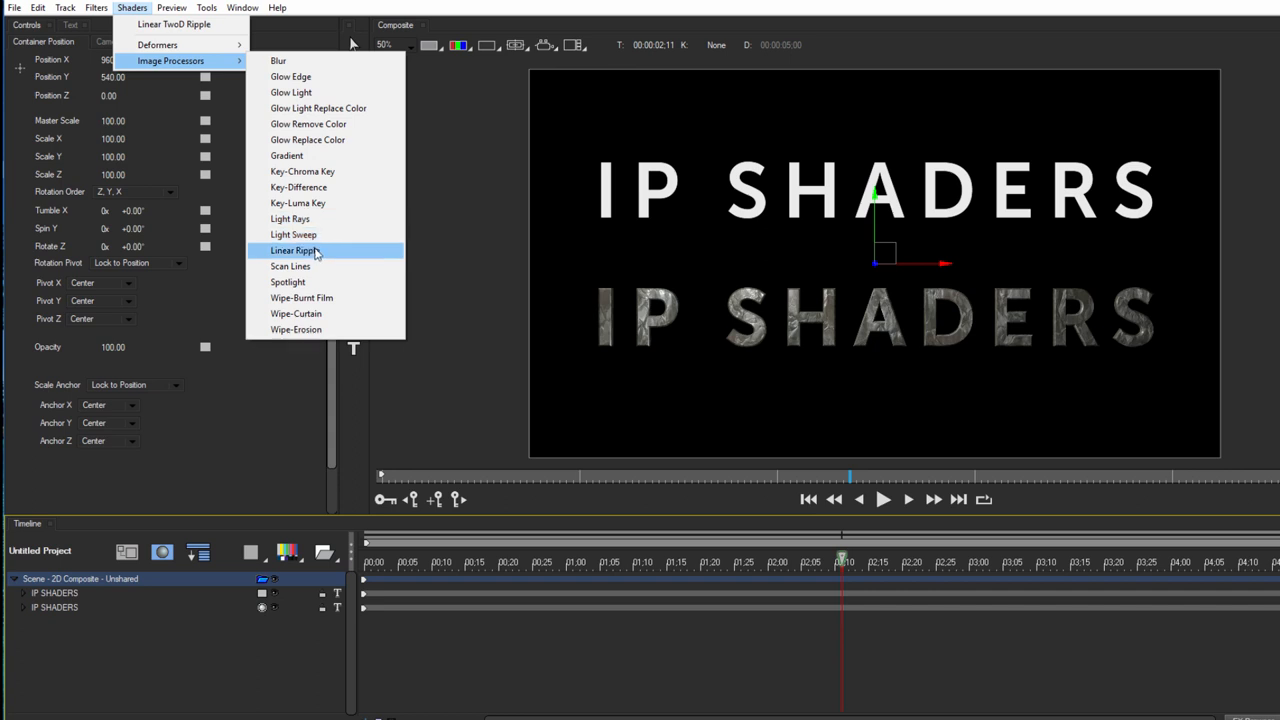
Apply a Linear TwoD Ripple shader to the metallic IP SHADERS layer.
{"action": "left_click", "coordinate": [293, 250]}
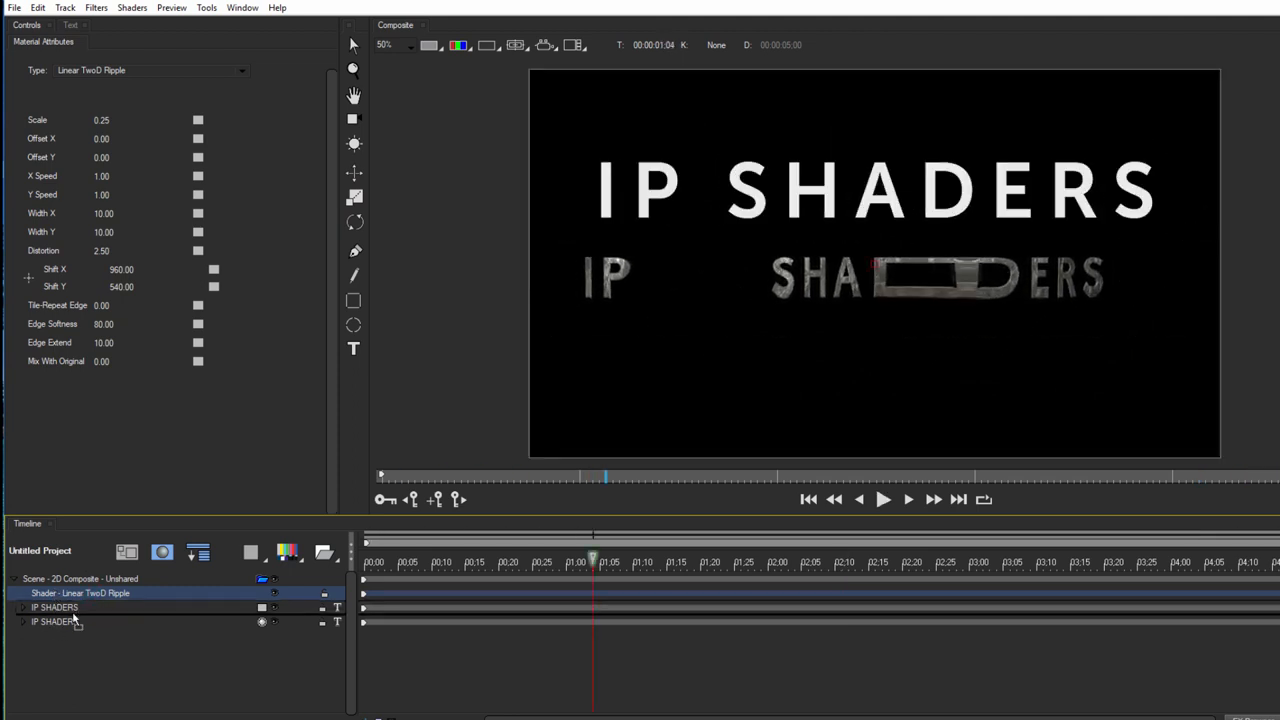
Close the IP SHADERS demo and reopen the DOCTOR WHAT gold-letter title project.
{"action": "left_click", "coordinate": [883, 499]}
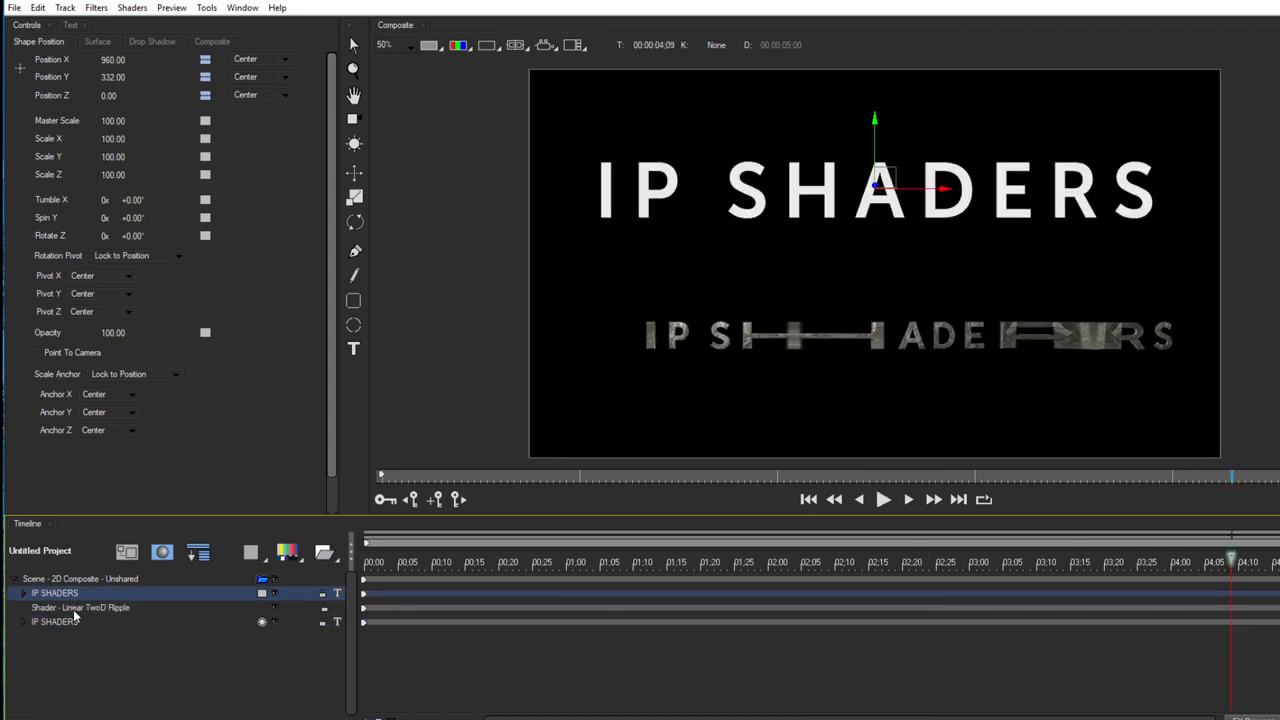
{"action": "left_click", "coordinate": [80, 607]}
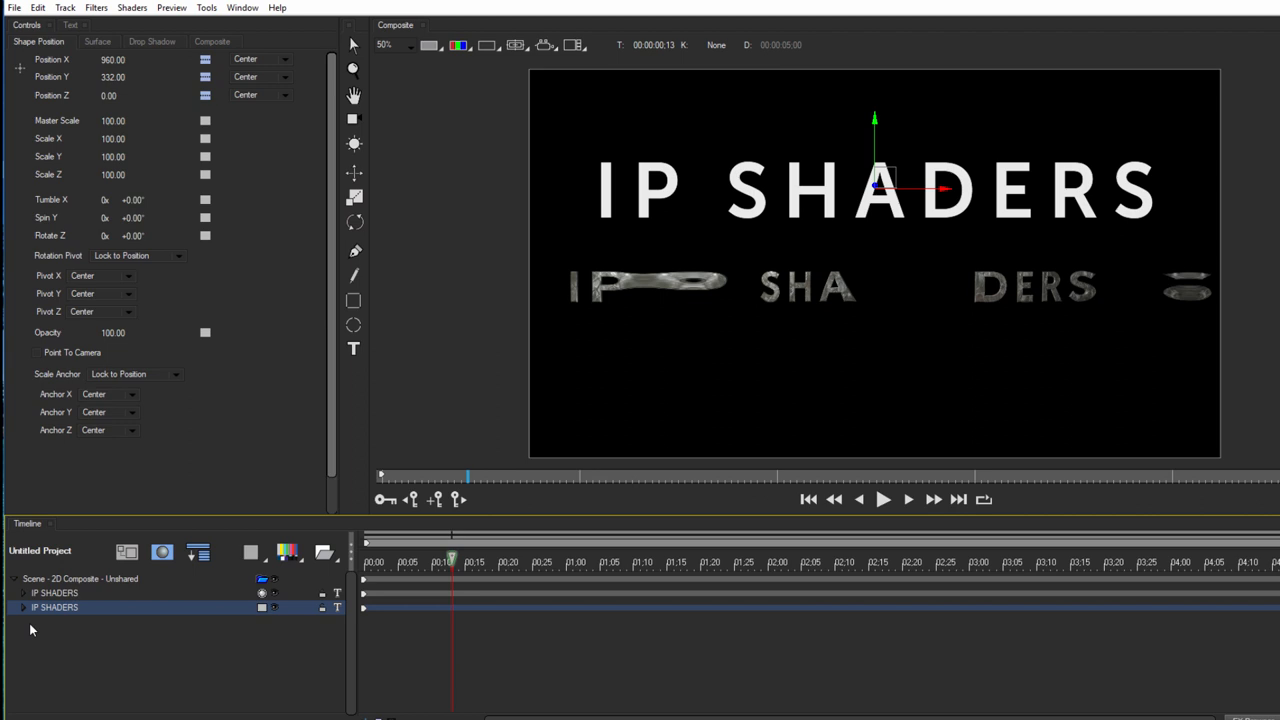
{"action": "left_click", "coordinate": [22, 593]}
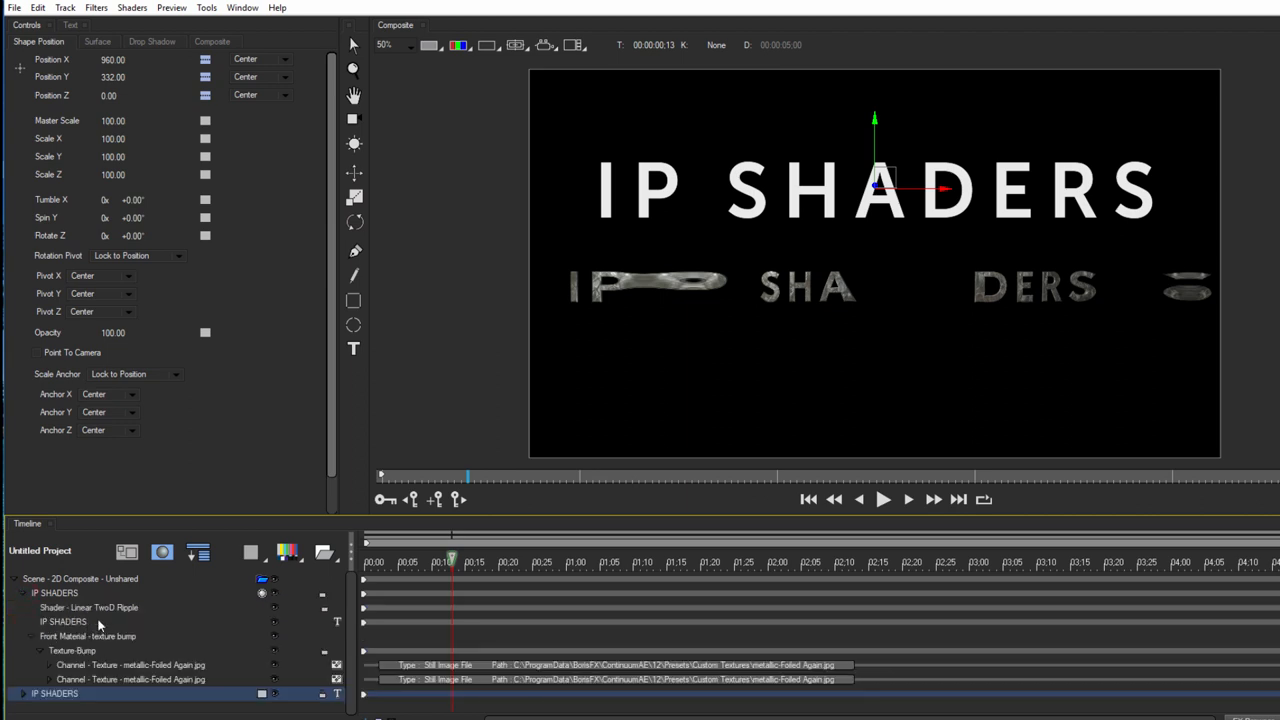
{"action": "left_click", "coordinate": [88, 607]}
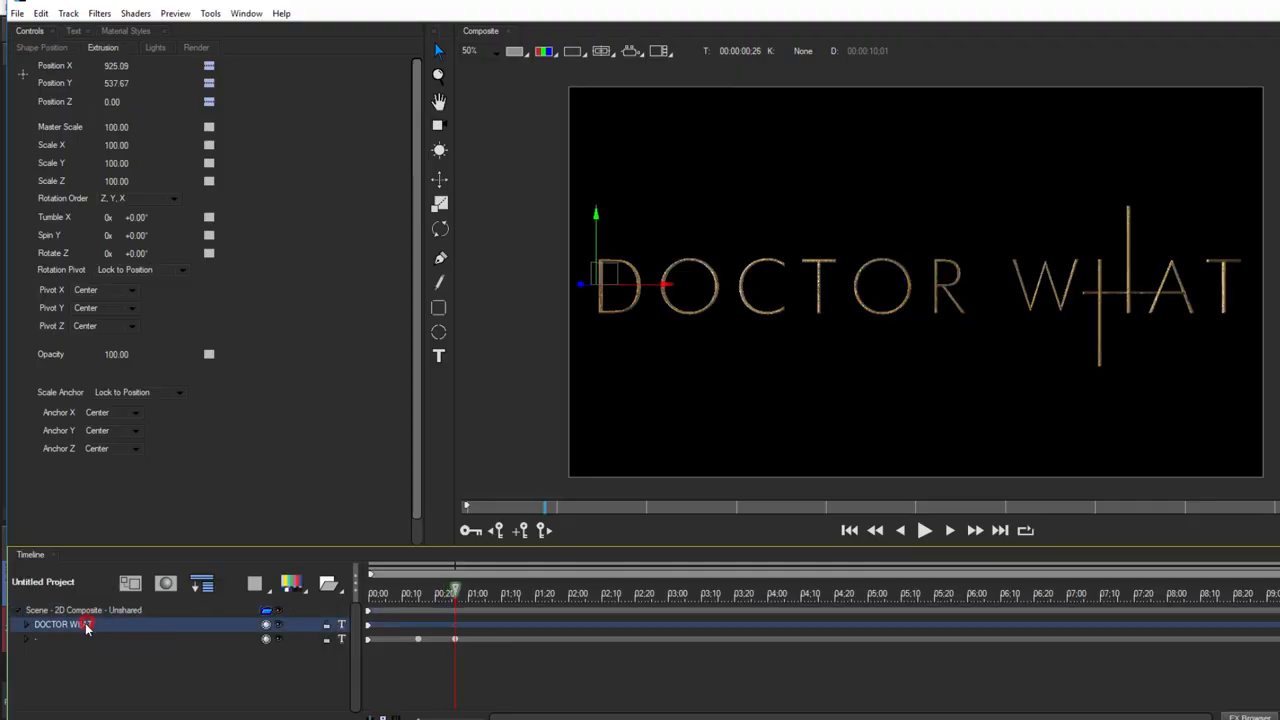
Add Light Sweep to the DOCTOR WHAT layer and review Type, Apply Mode, Position Move Type.
{"action": "left_click", "coordinate": [135, 13]}
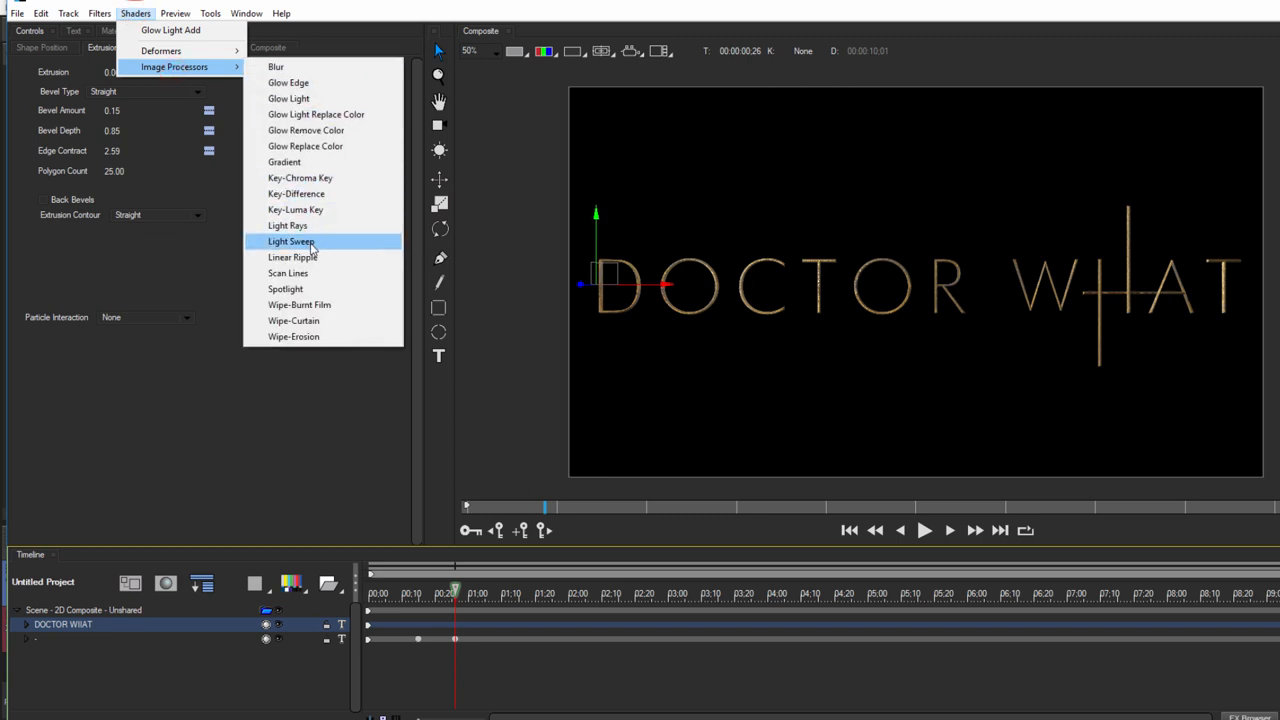
{"action": "left_click", "coordinate": [291, 241]}
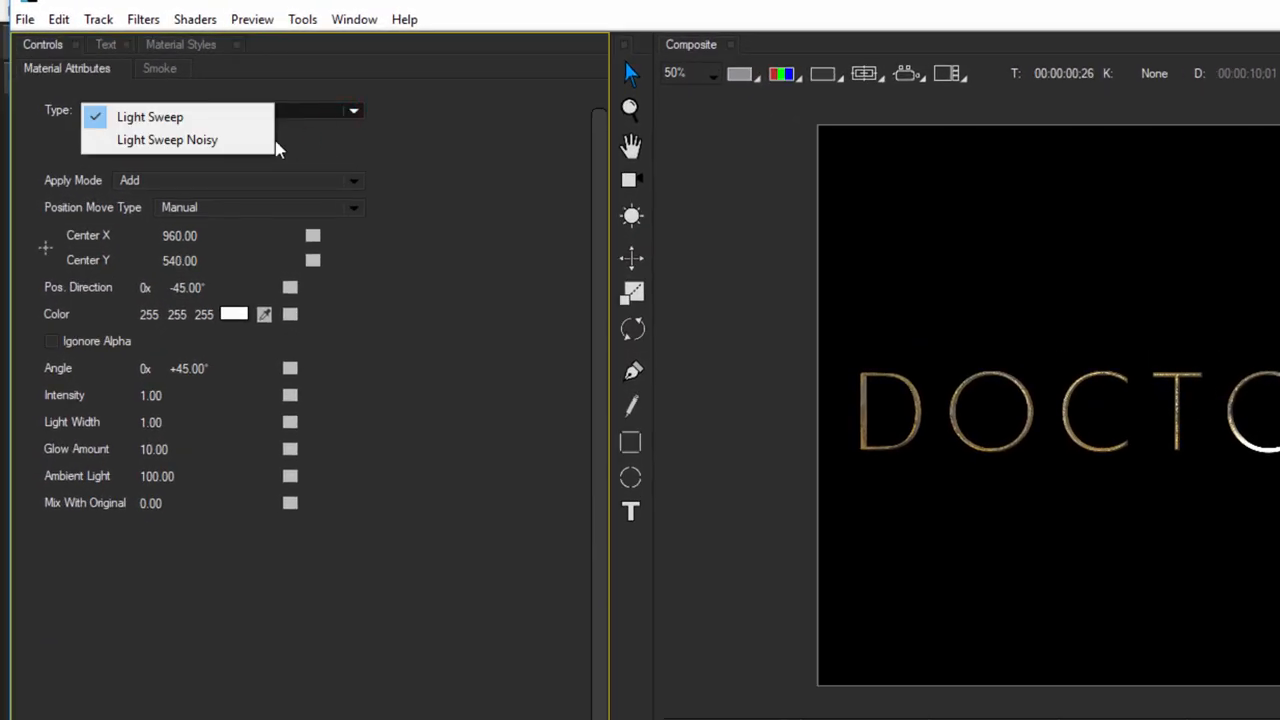
{"action": "mouse_move", "coordinate": [383, 117]}
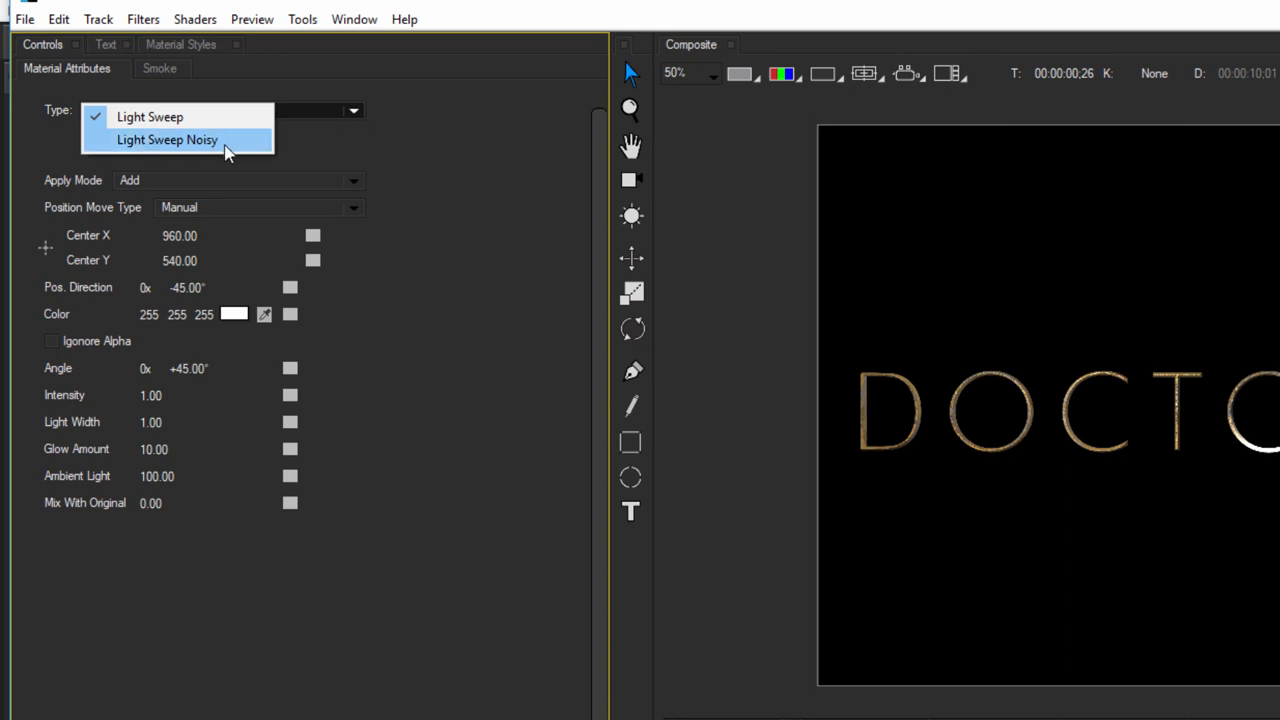
{"action": "left_click", "coordinate": [167, 139]}
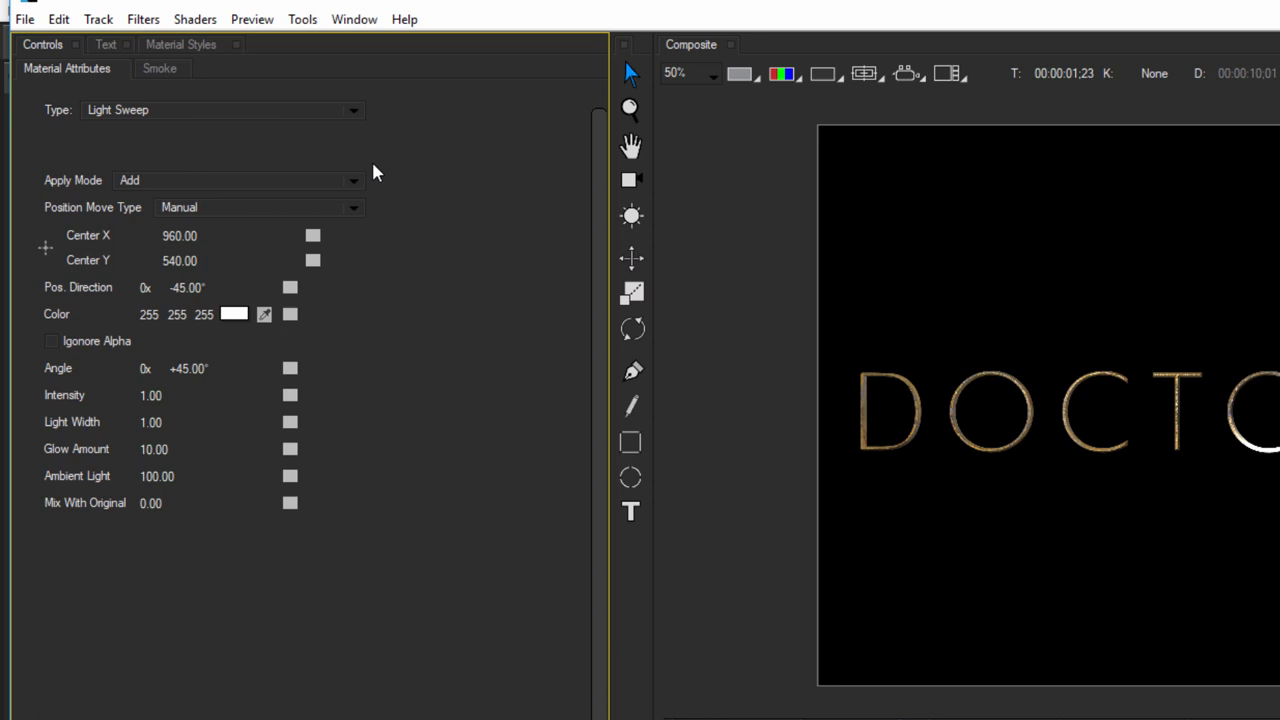
{"action": "left_click", "coordinate": [353, 180]}
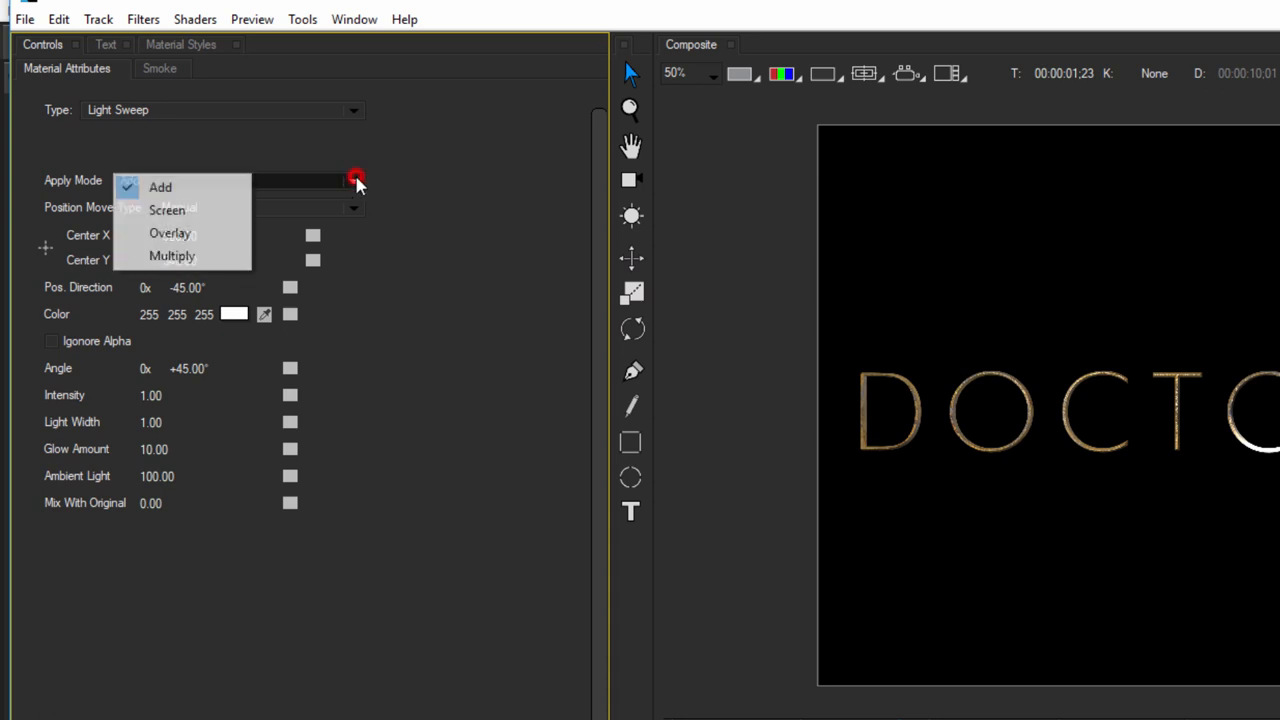
{"action": "left_click", "coordinate": [160, 187]}
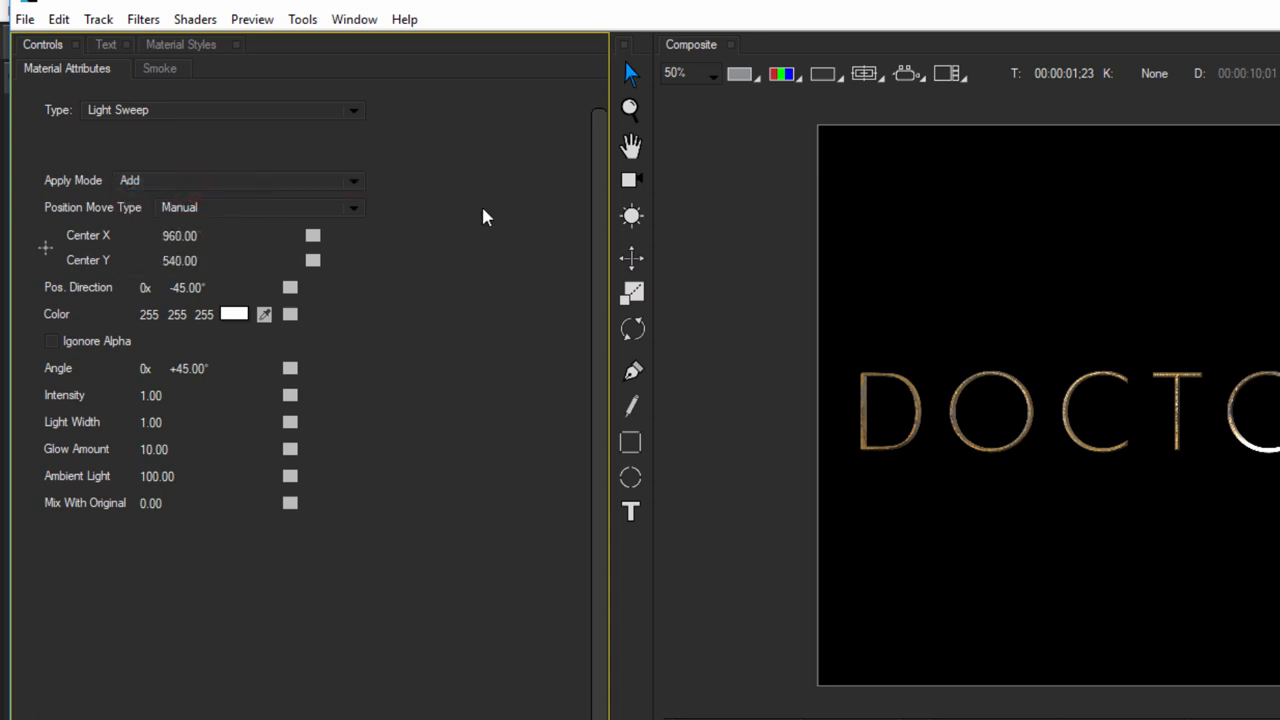
{"action": "mouse_move", "coordinate": [356, 210]}
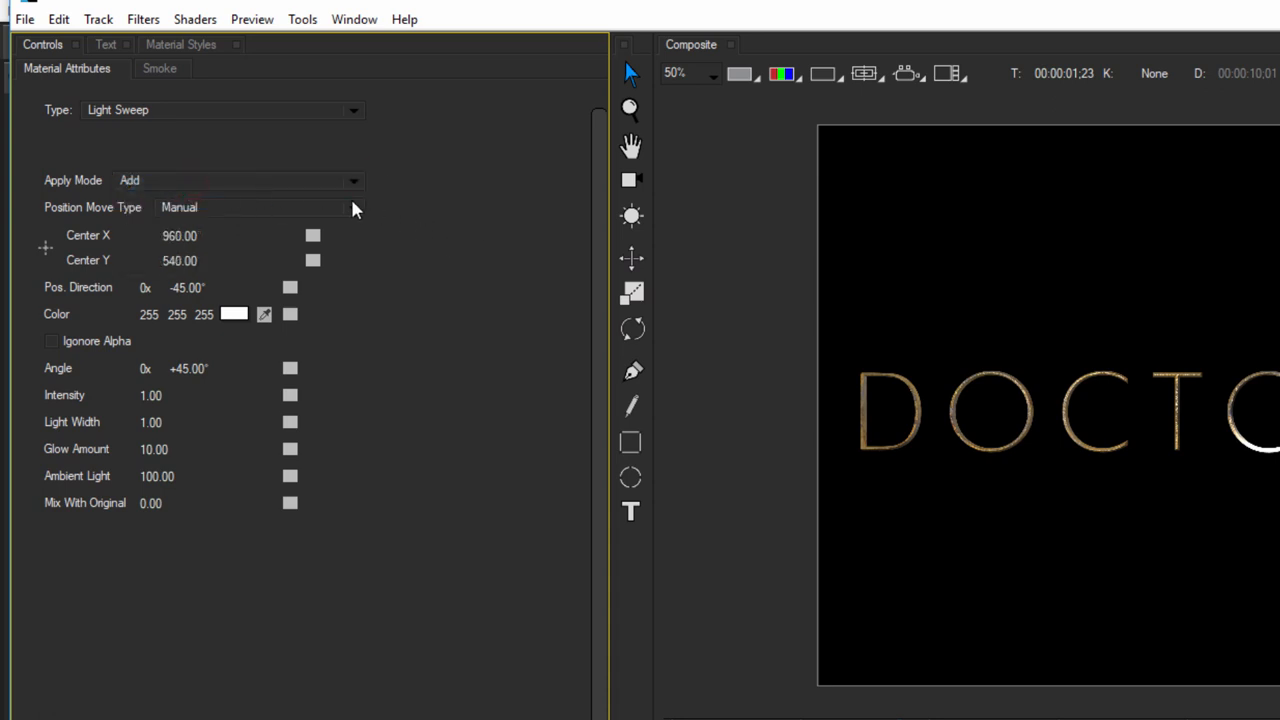
{"action": "left_click", "coordinate": [350, 207]}
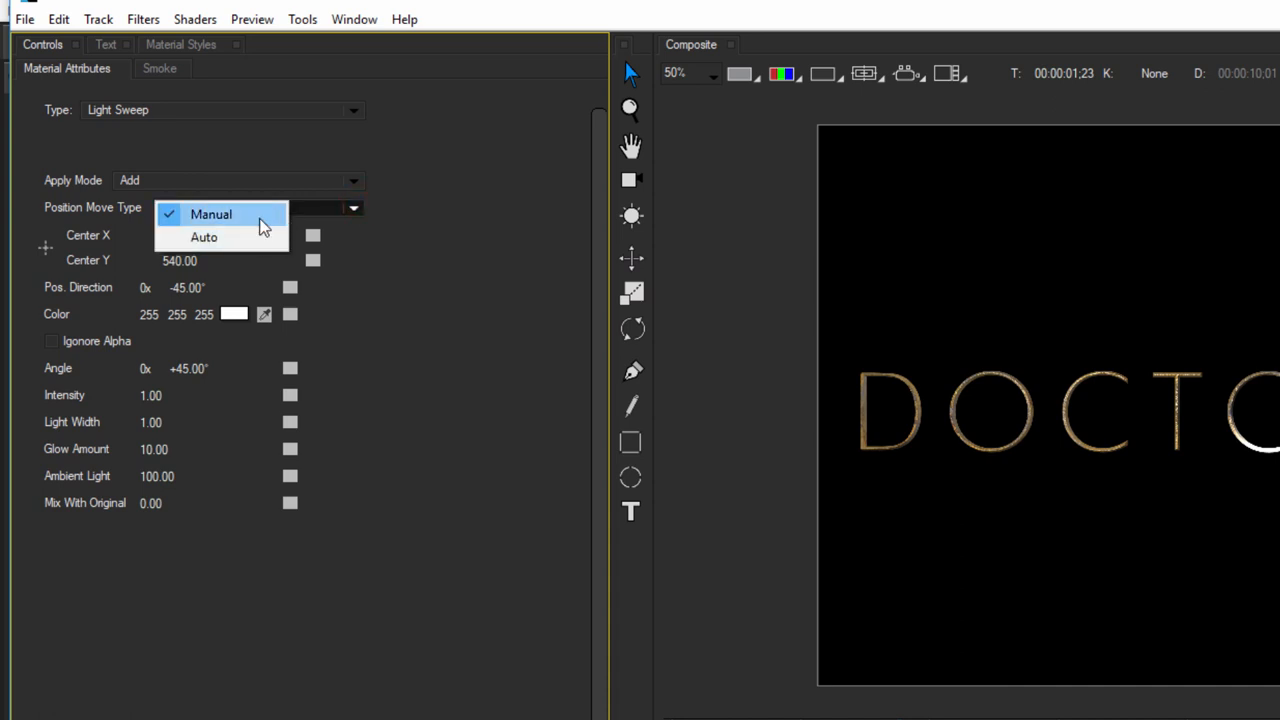
{"action": "left_click", "coordinate": [210, 214]}
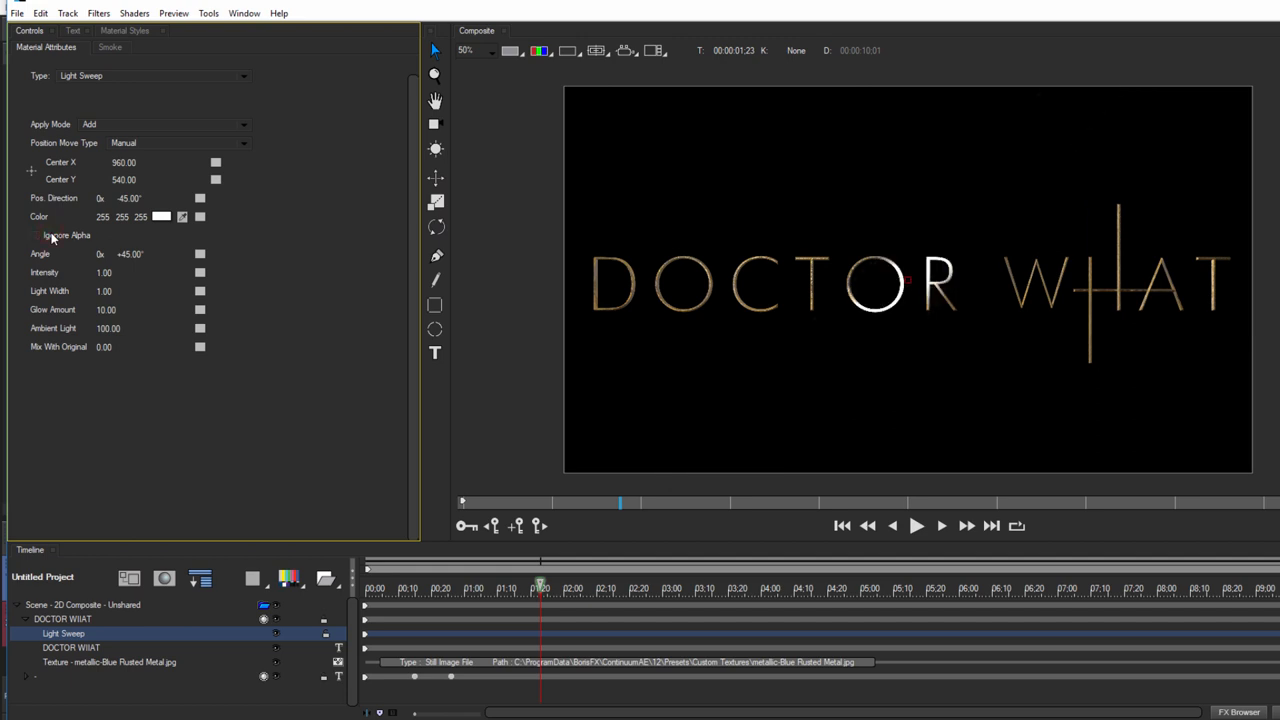
{"action": "mouse_move", "coordinate": [122, 282]}
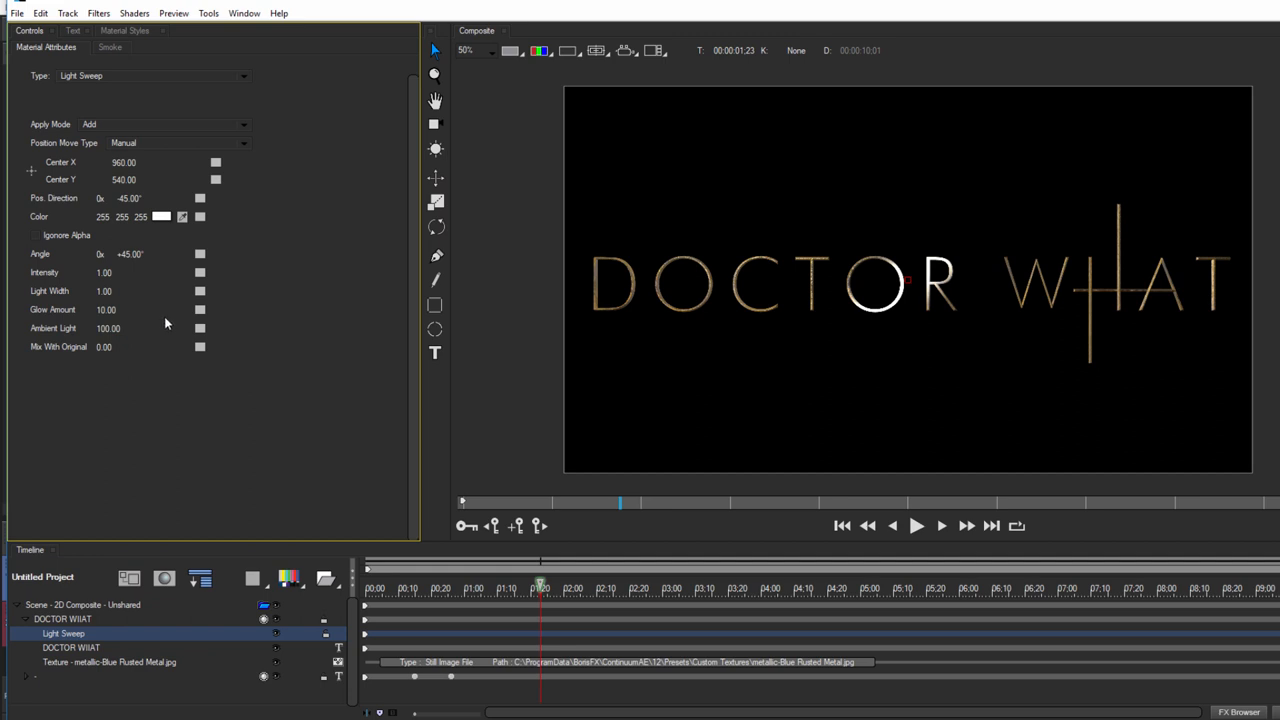
{"action": "mouse_move", "coordinate": [38, 258]}
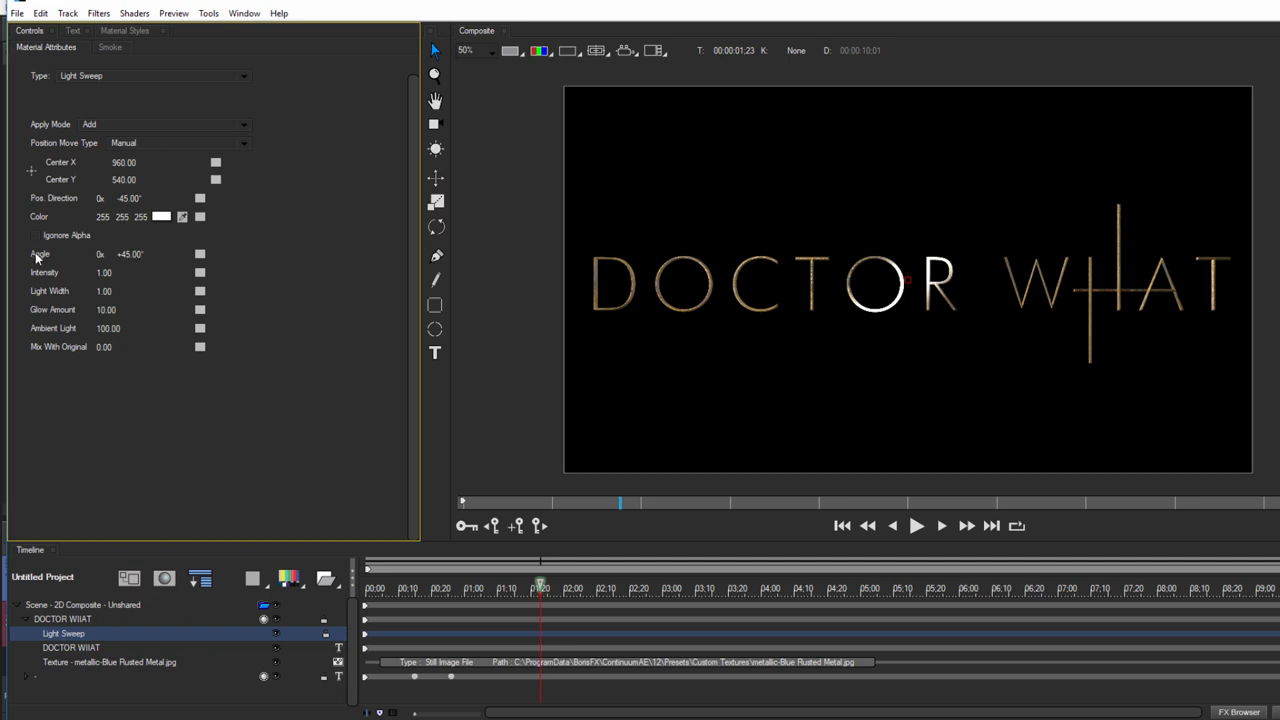
Soften the sweep (intensity 0.61, glow 3.50) and keyframe Center X left-to-right, 1:00–2:20.
{"action": "left_click_drag", "start_coordinate": [125, 253], "coordinate": [160, 253]}
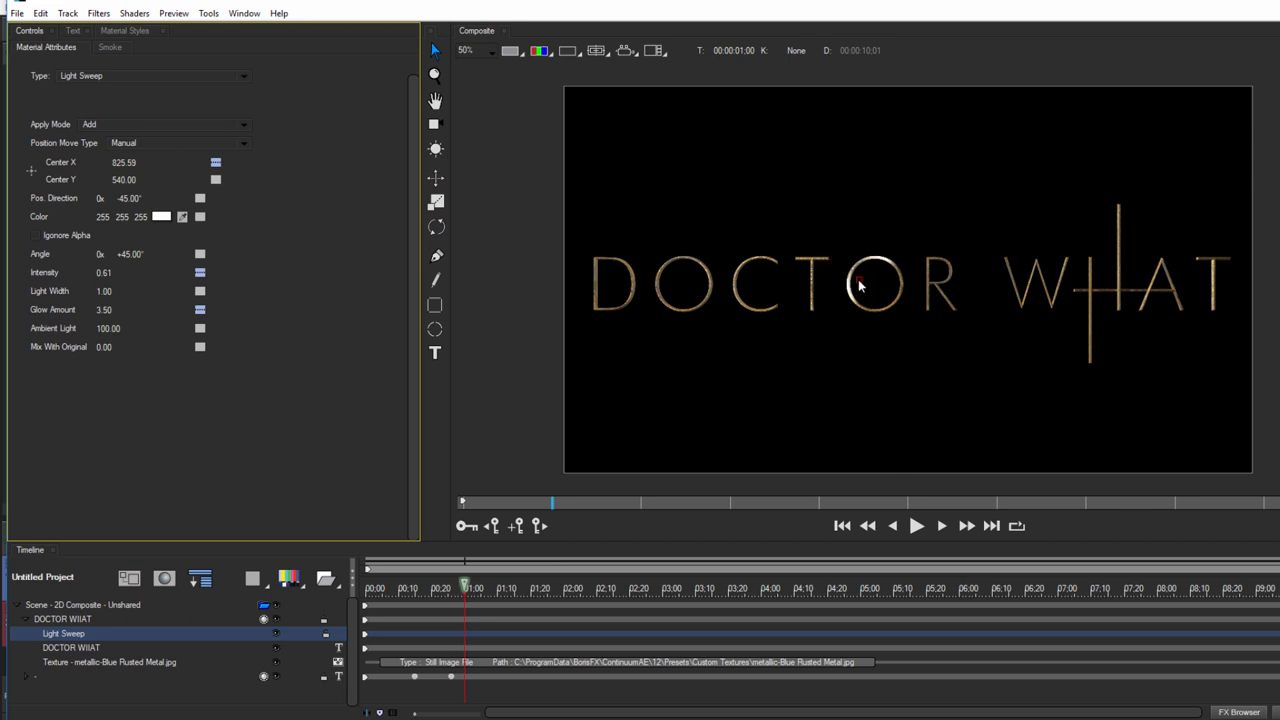
{"action": "left_click_drag", "start_coordinate": [860, 285], "coordinate": [597, 280]}
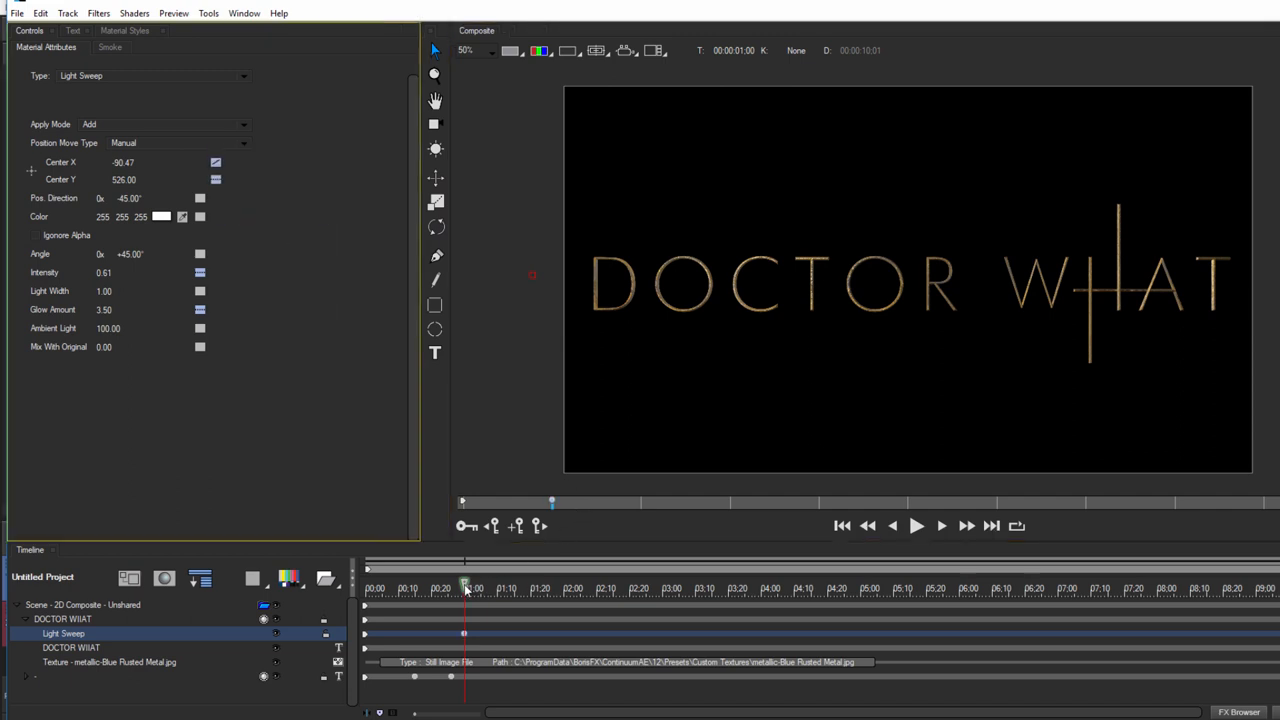
{"action": "left_click_drag", "start_coordinate": [465, 587], "coordinate": [480, 587]}
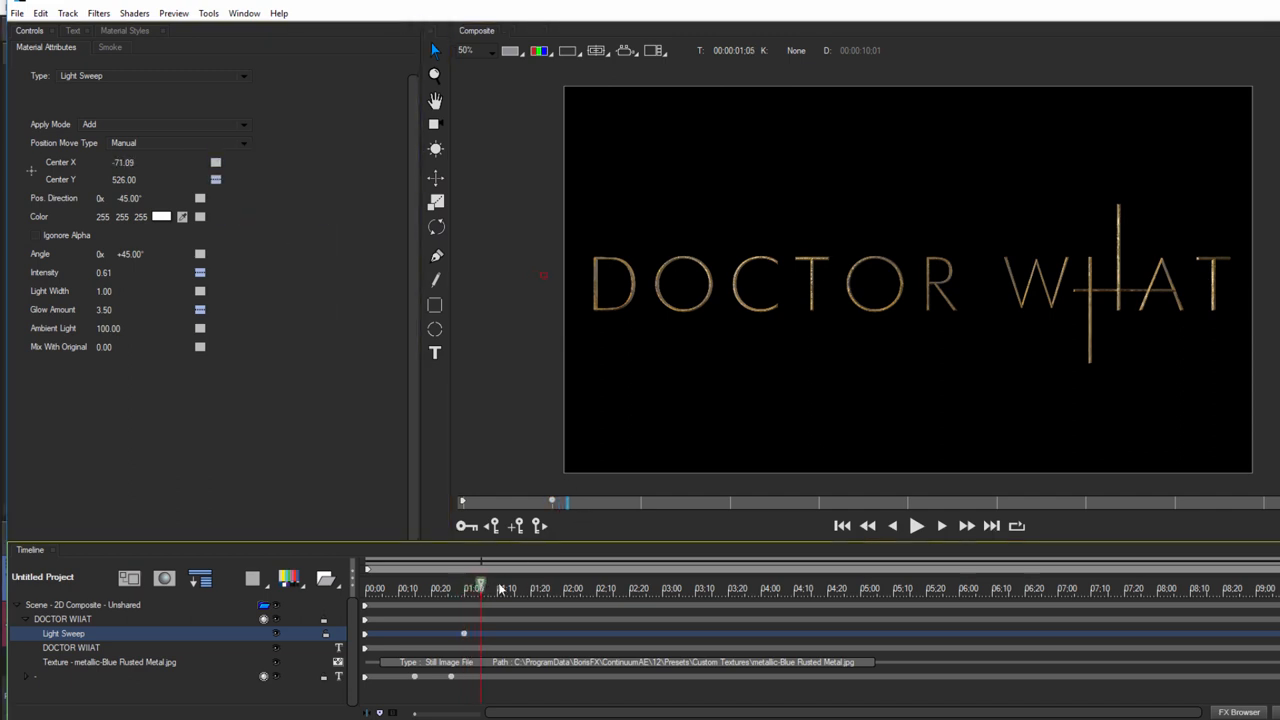
{"action": "left_click", "coordinate": [625, 585]}
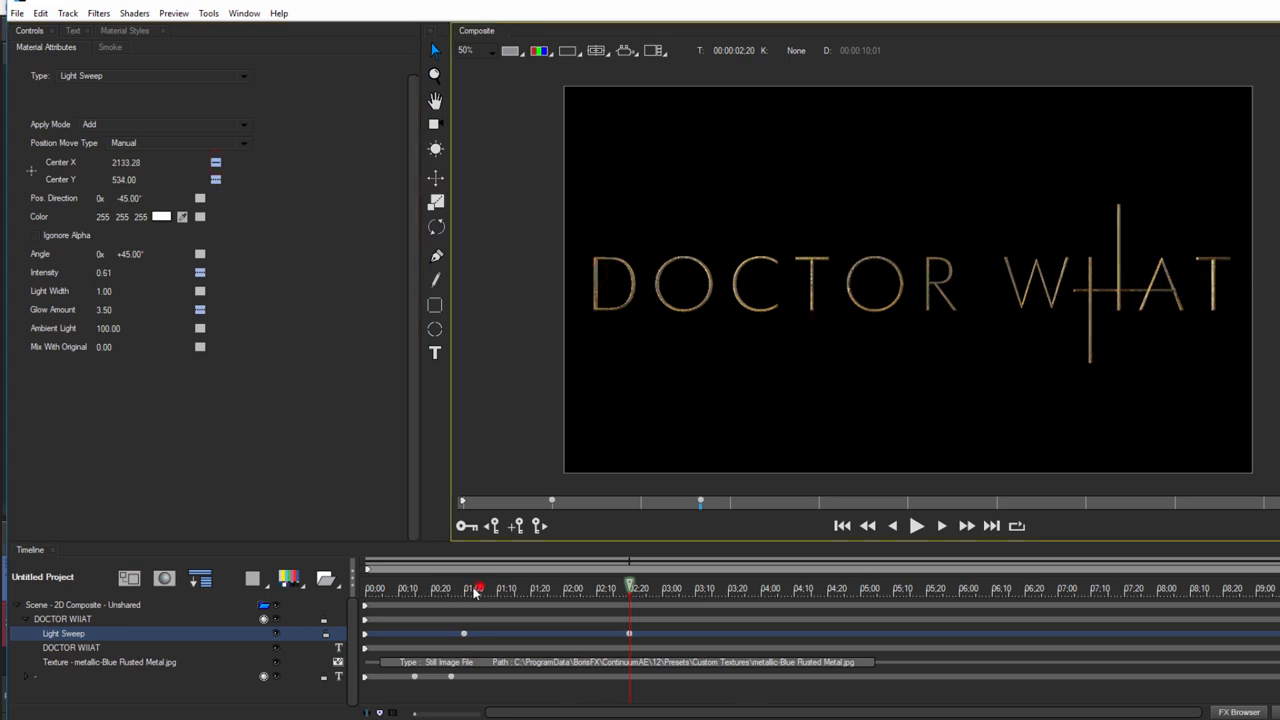
{"action": "left_click", "coordinate": [915, 525]}
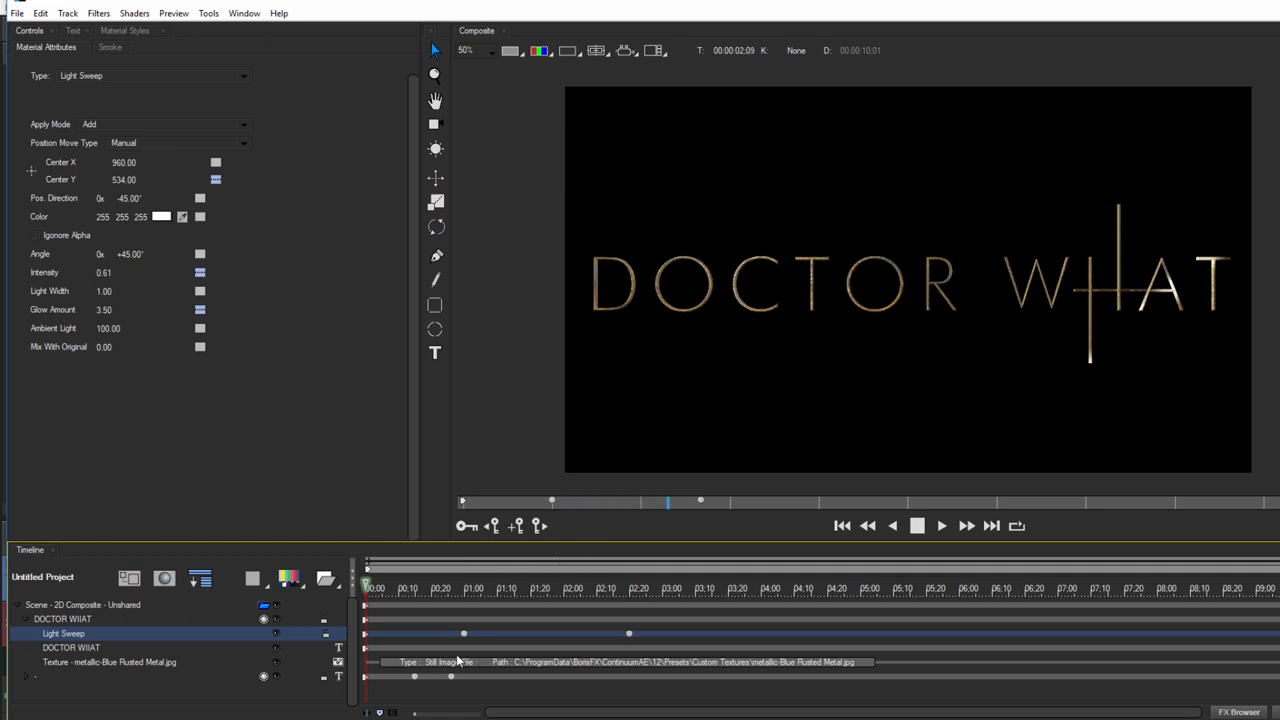
Add Glow Light Add to the text with keyframed Master Blur and Light Threshold.
{"action": "left_click", "coordinate": [84, 633]}
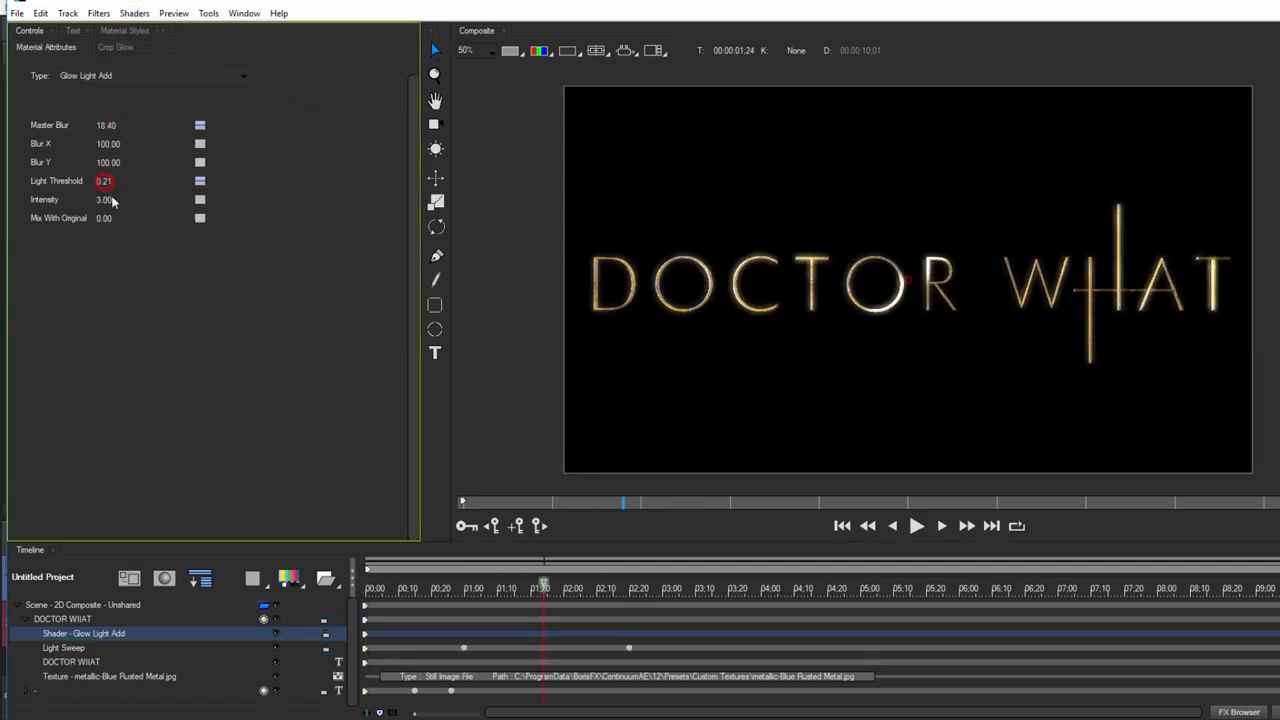
{"action": "left_click_drag", "start_coordinate": [130, 181], "coordinate": [100, 181]}
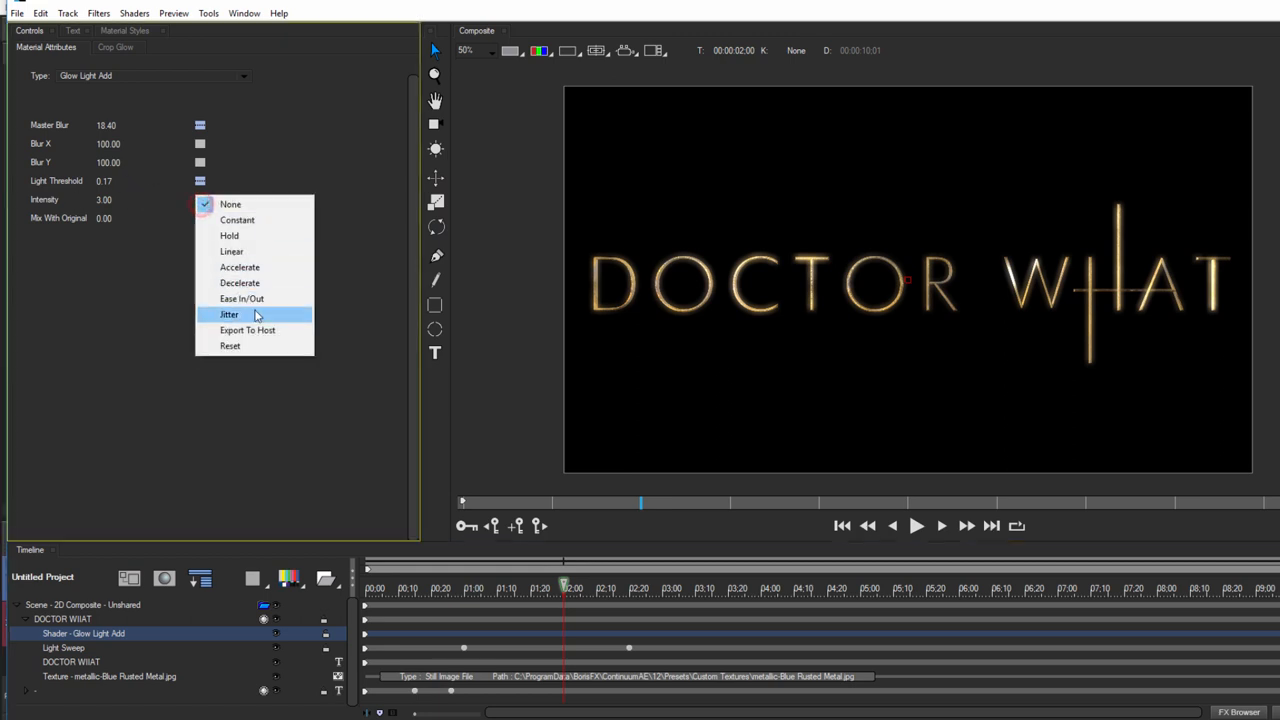
{"action": "left_click", "coordinate": [229, 314]}
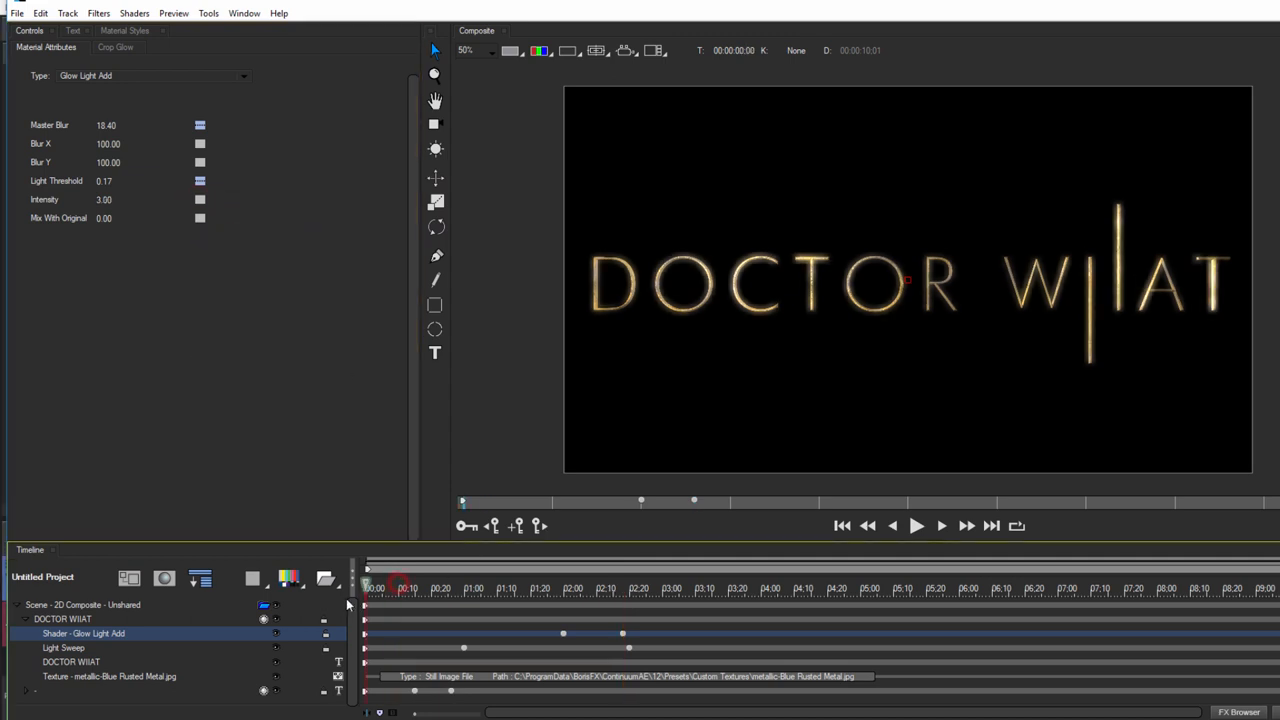
Give the crossbar text layer another Glow Light Add with Master Blur 20, threshold 0.25.
{"action": "left_click", "coordinate": [915, 525]}
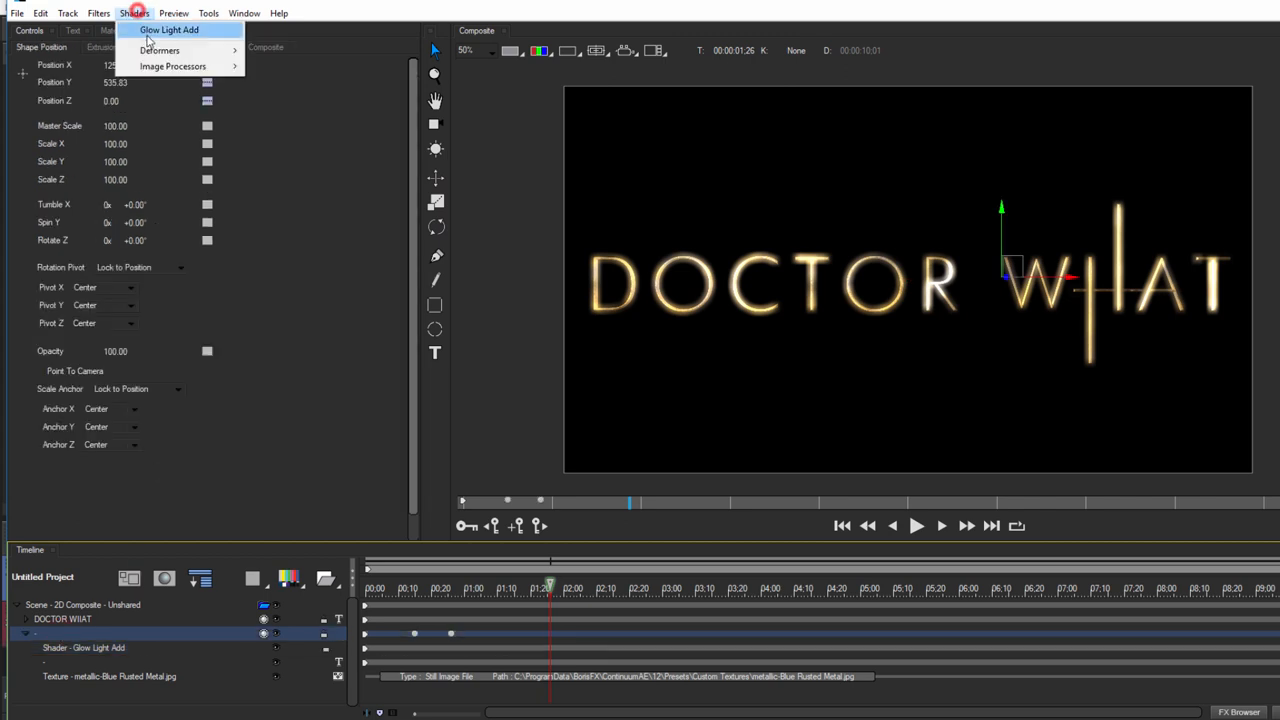
{"action": "left_click", "coordinate": [169, 29]}
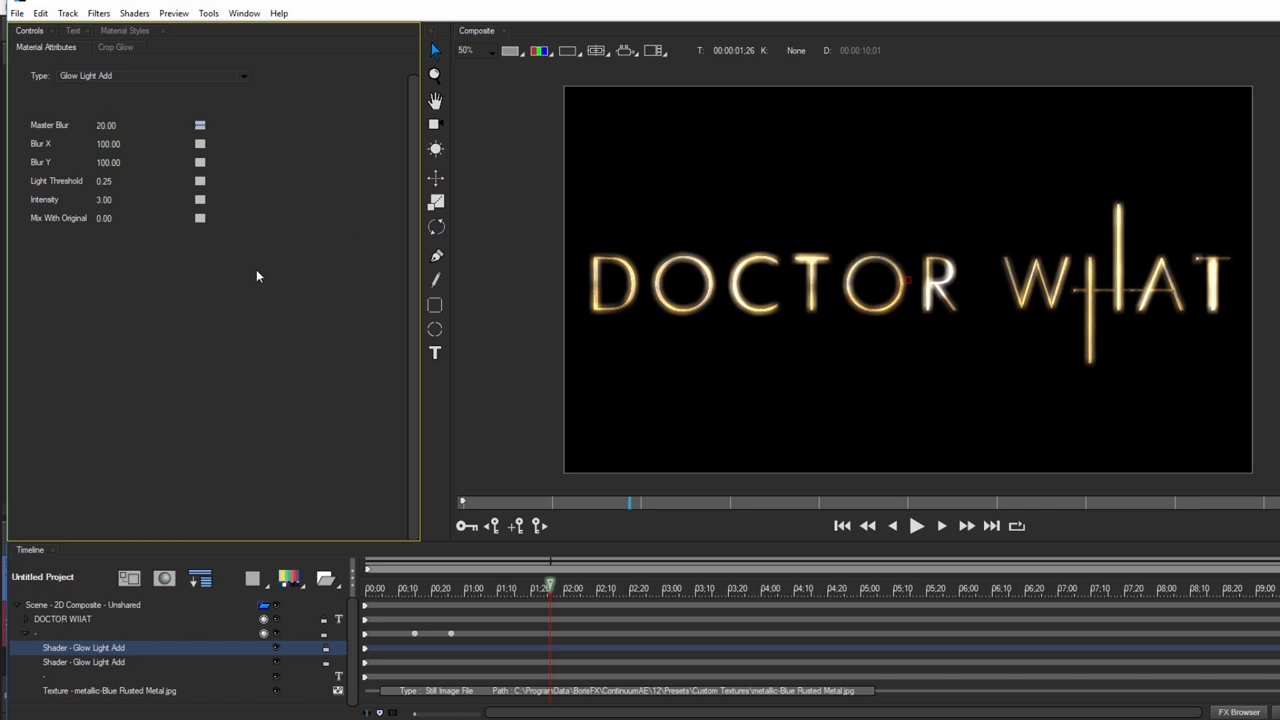
{"action": "mouse_move", "coordinate": [400, 590]}
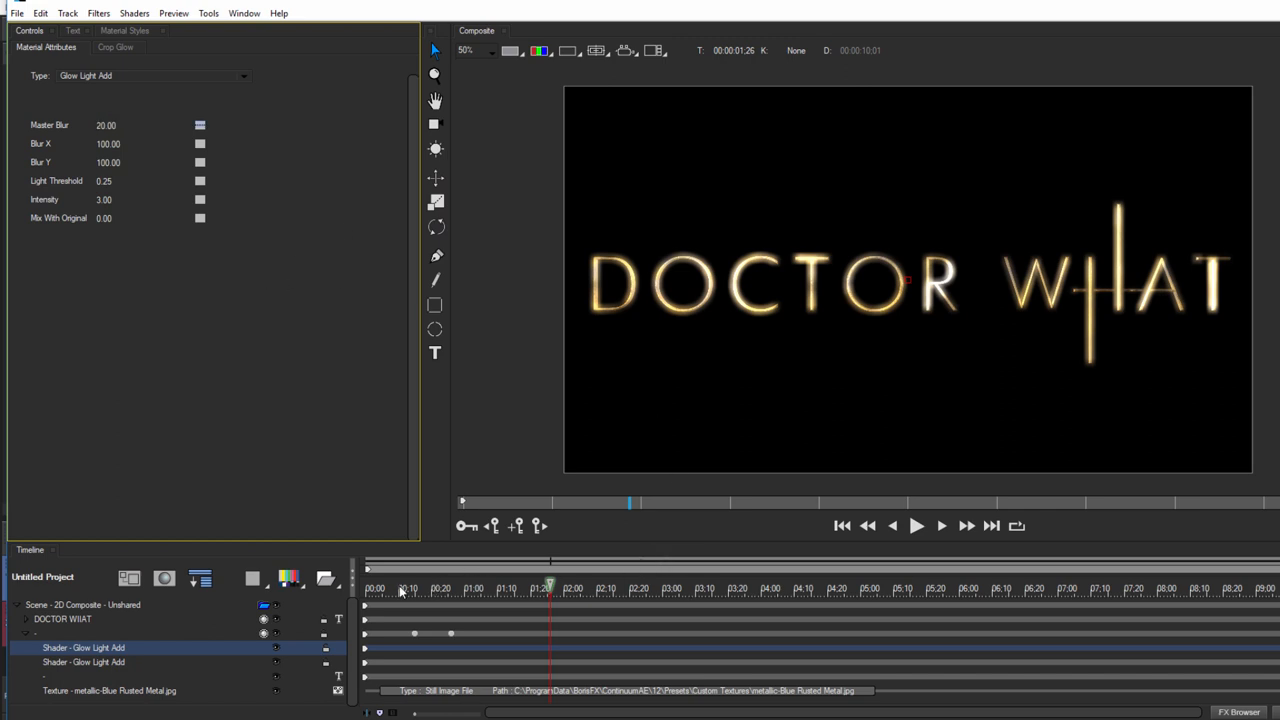
{"action": "left_click", "coordinate": [915, 525]}
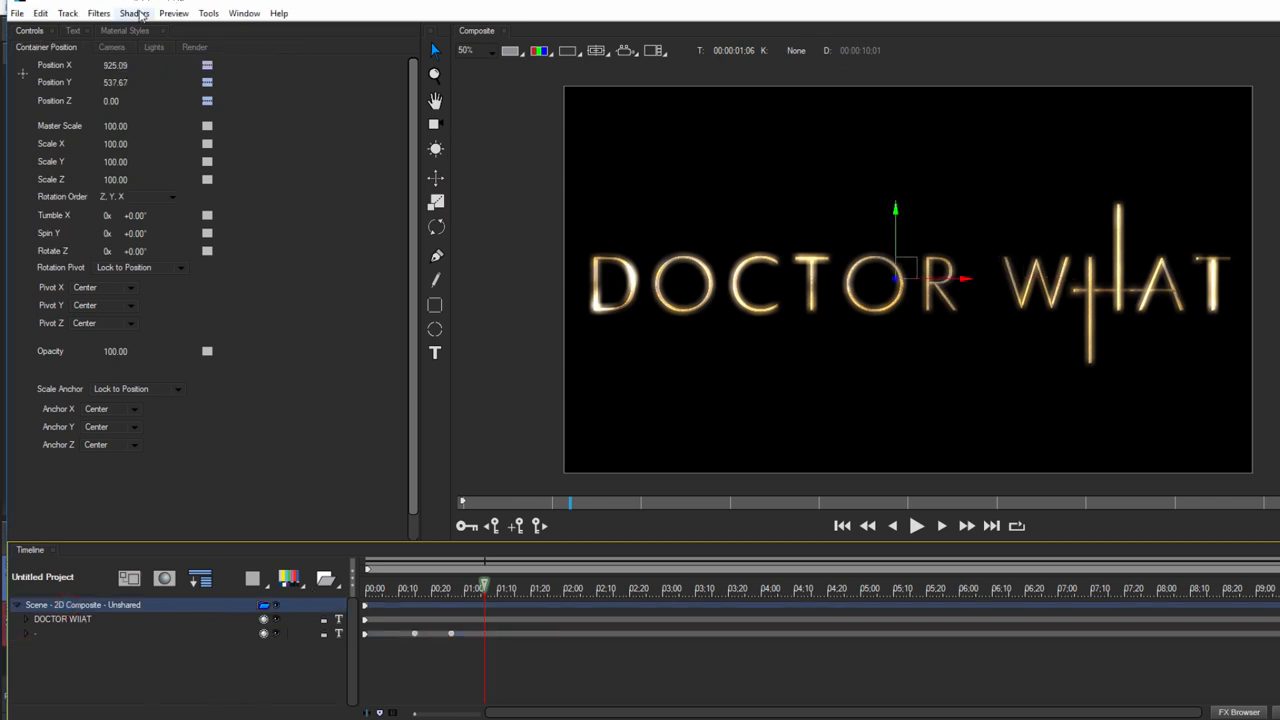
Add a scene-wide Glow Light Add (Blur Y 2, threshold 0.40, intensity 3.78, mix 79) and preview.
{"action": "left_click", "coordinate": [134, 13]}
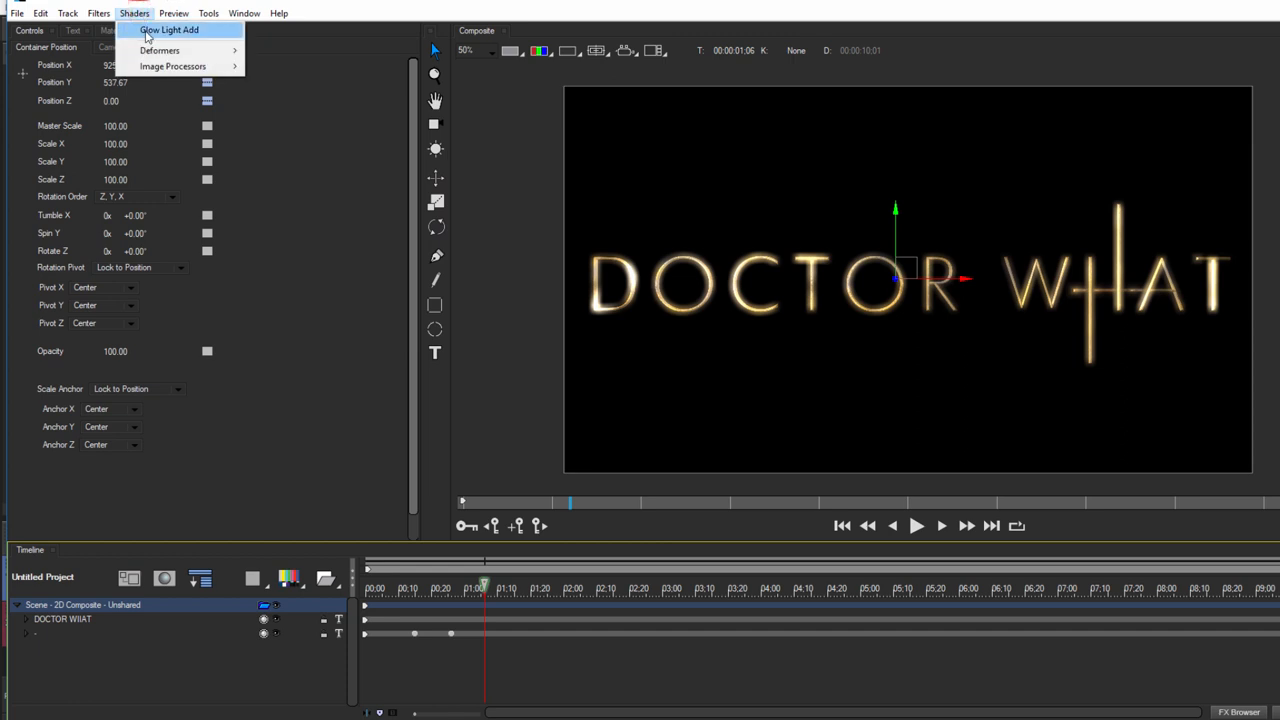
{"action": "left_click", "coordinate": [170, 29]}
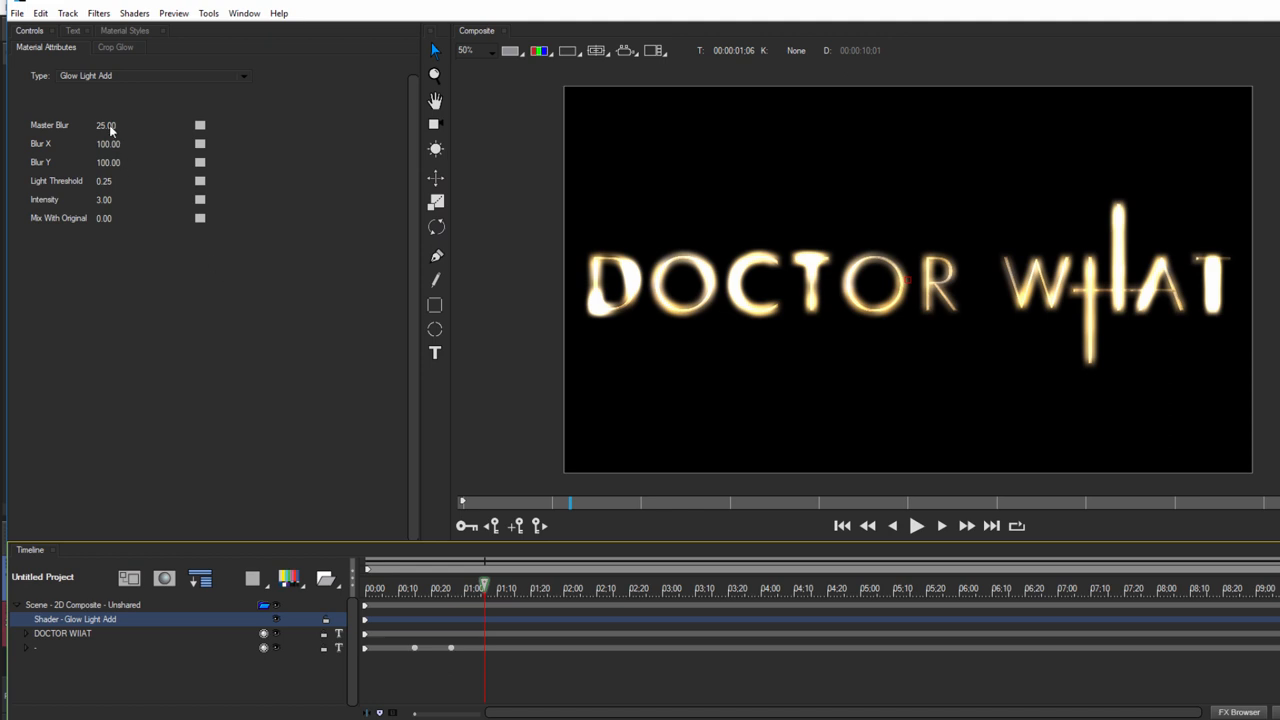
{"action": "left_click_drag", "start_coordinate": [105, 125], "coordinate": [248, 137]}
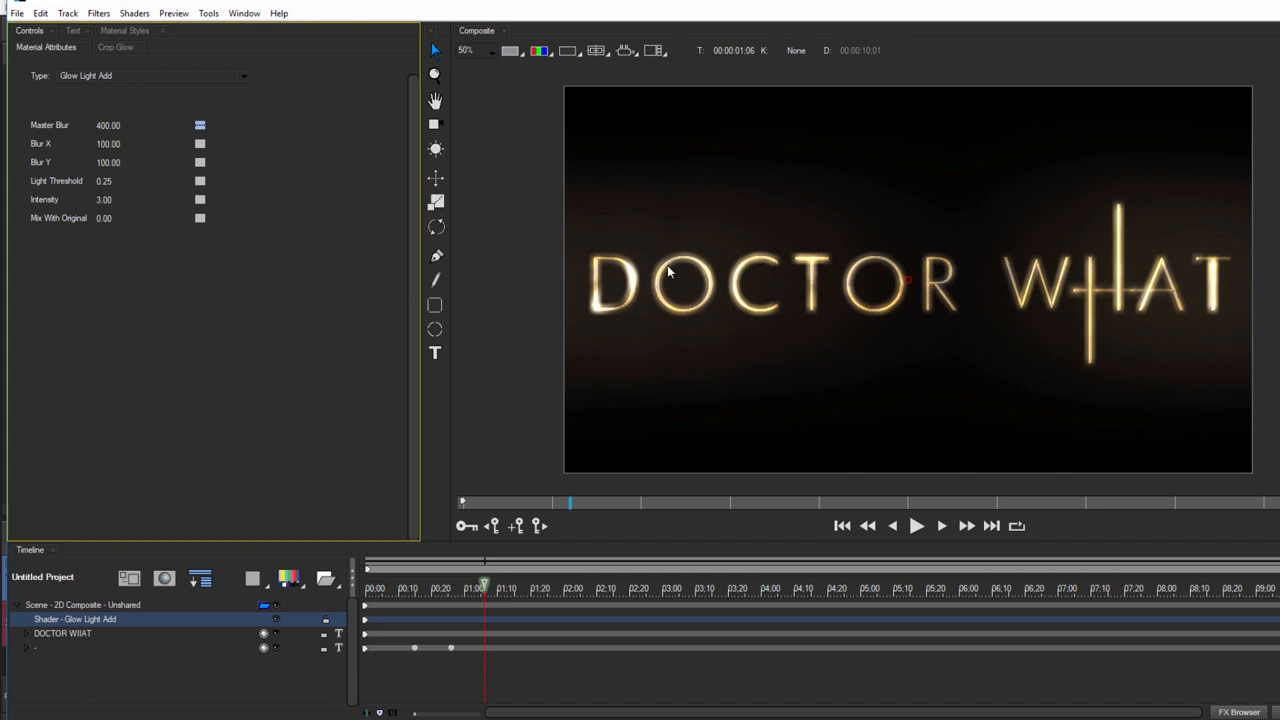
{"action": "mouse_move", "coordinate": [239, 184]}
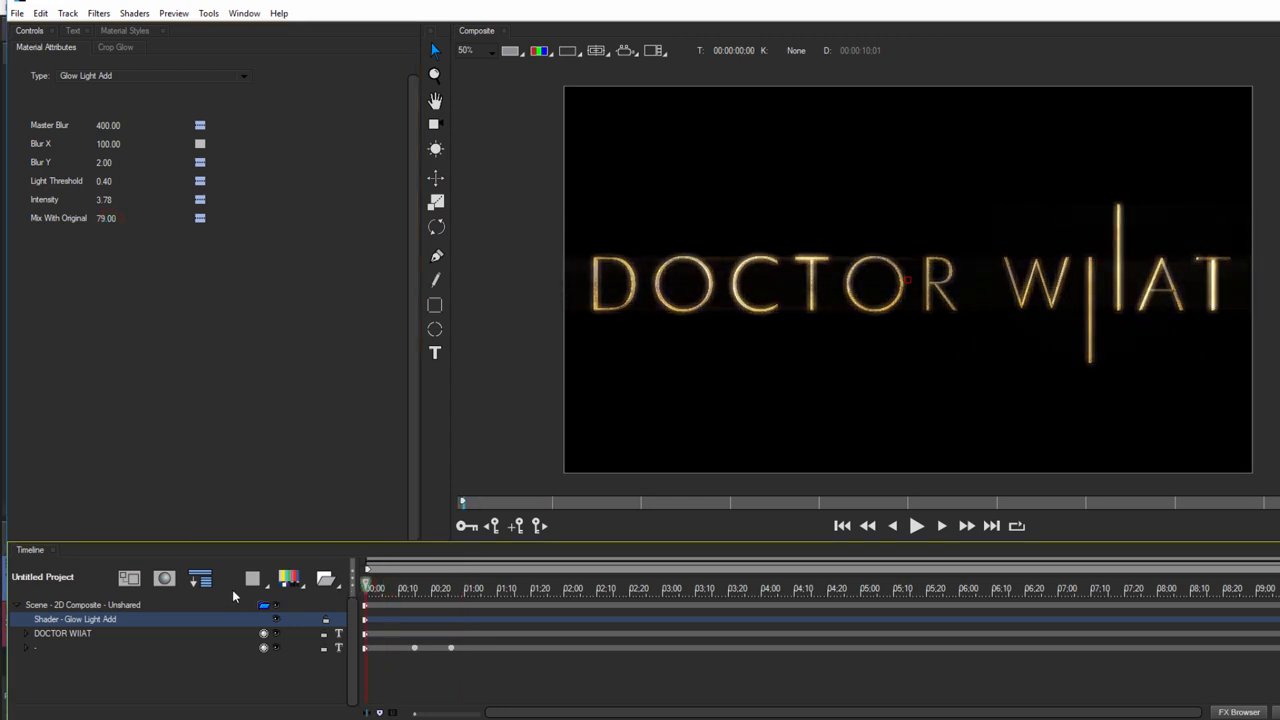
{"action": "left_click", "coordinate": [915, 525]}
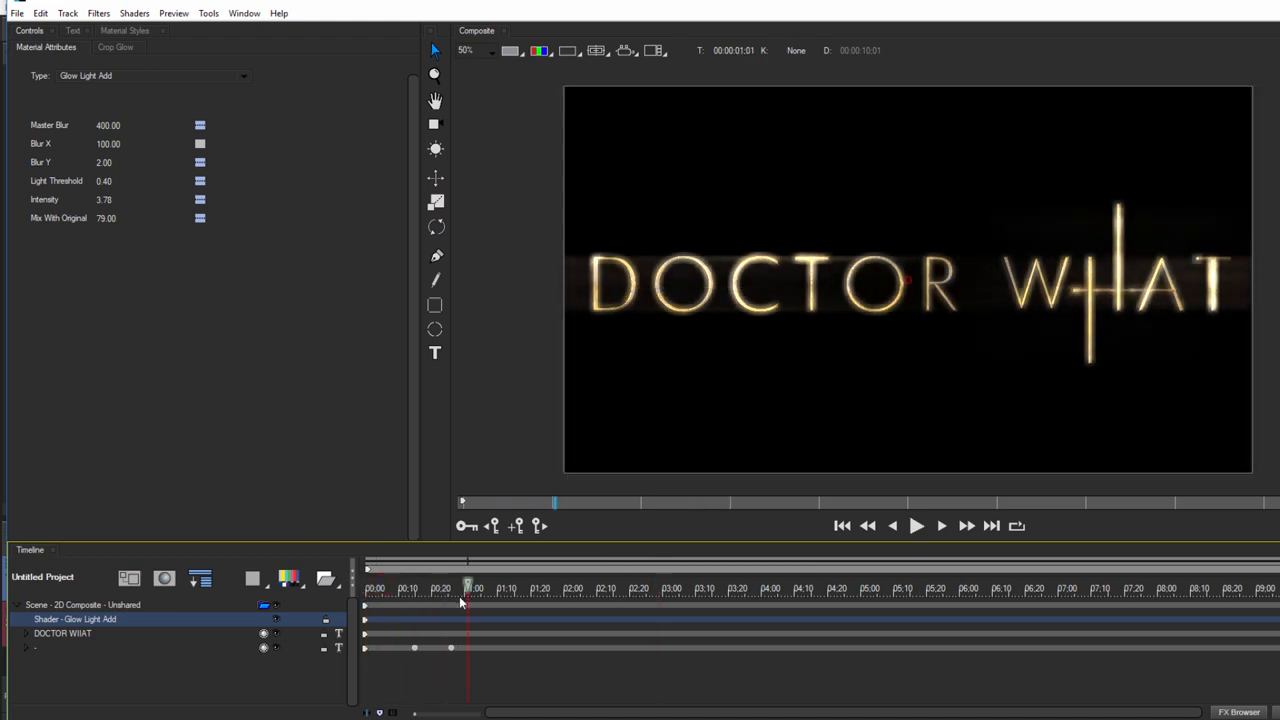
{"action": "left_click", "coordinate": [916, 525]}
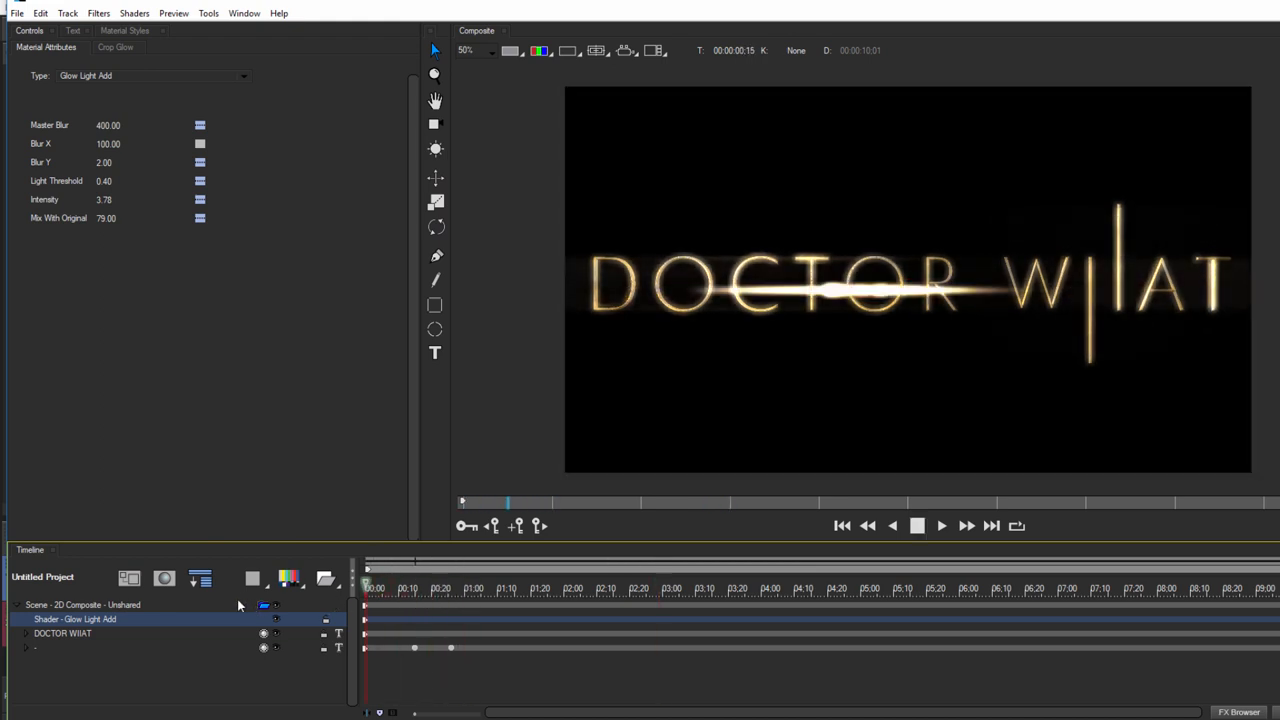
{"action": "left_click", "coordinate": [916, 525]}
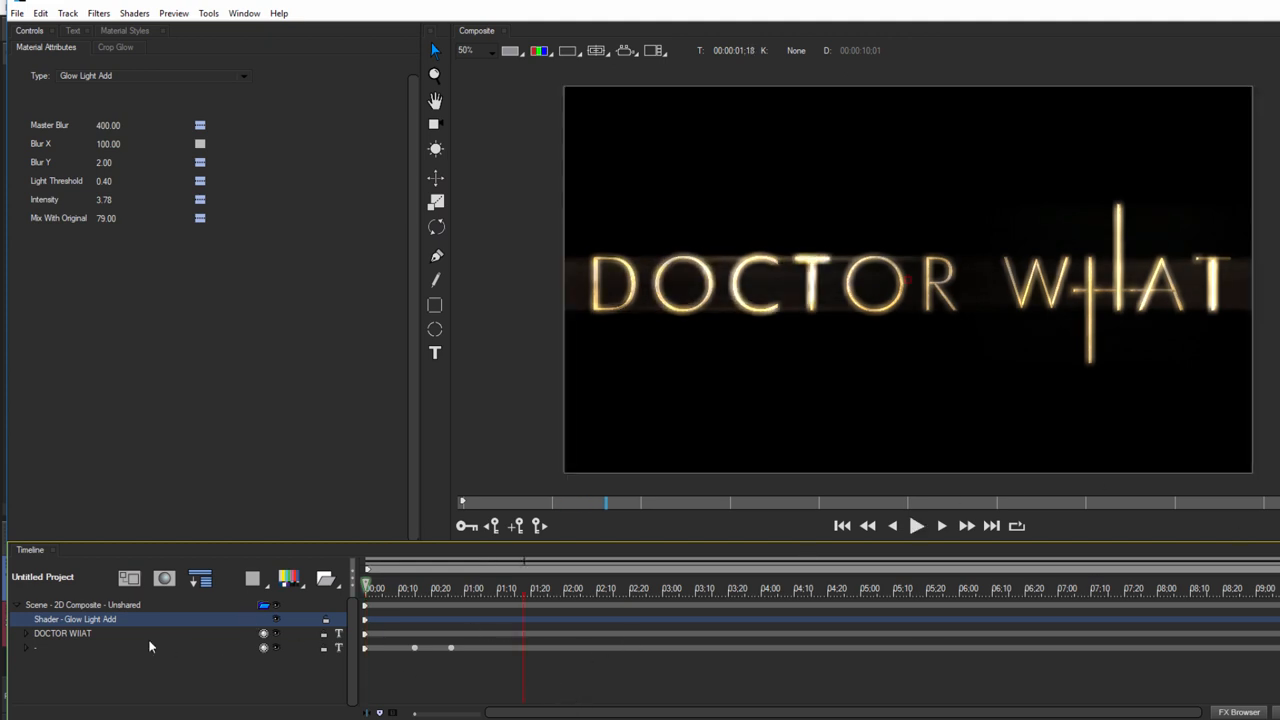
Add a scene Blur shader set to Spiral Blur, keyframing Zoom Blur to 0 at frame 16.
{"action": "left_click", "coordinate": [82, 604]}
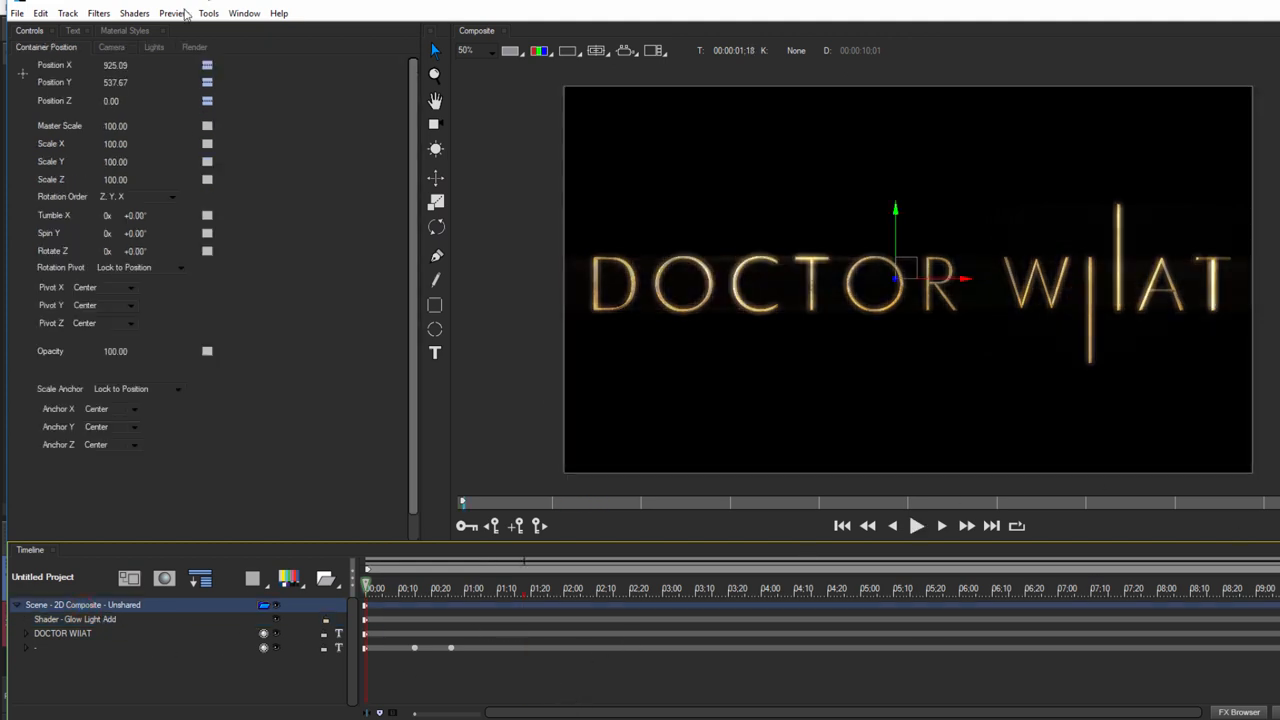
{"action": "left_click", "coordinate": [134, 13]}
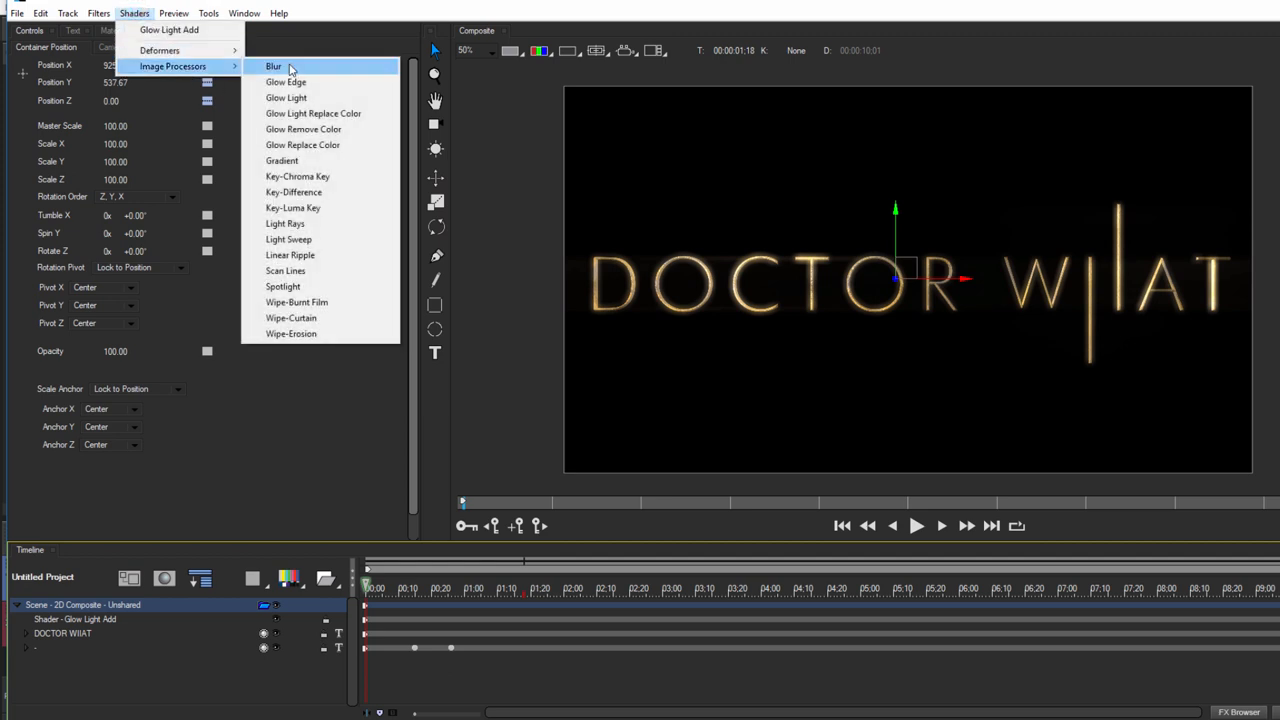
{"action": "left_click", "coordinate": [273, 66]}
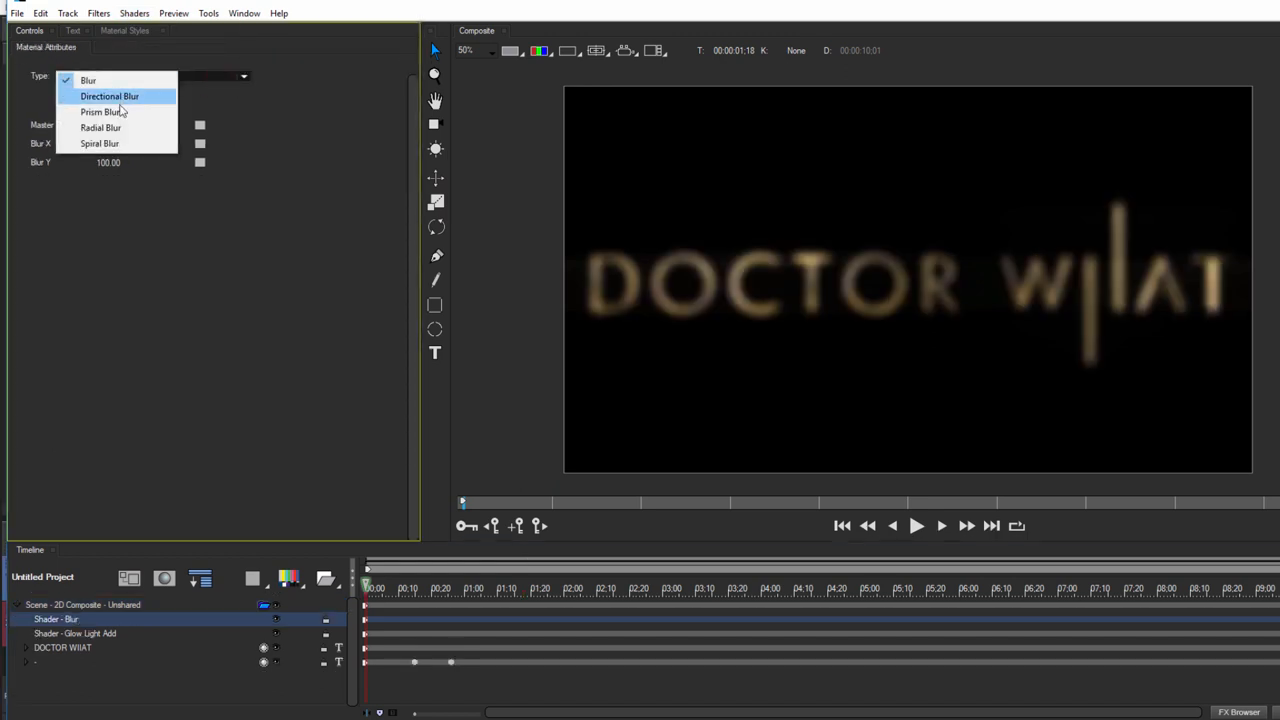
{"action": "left_click", "coordinate": [100, 143]}
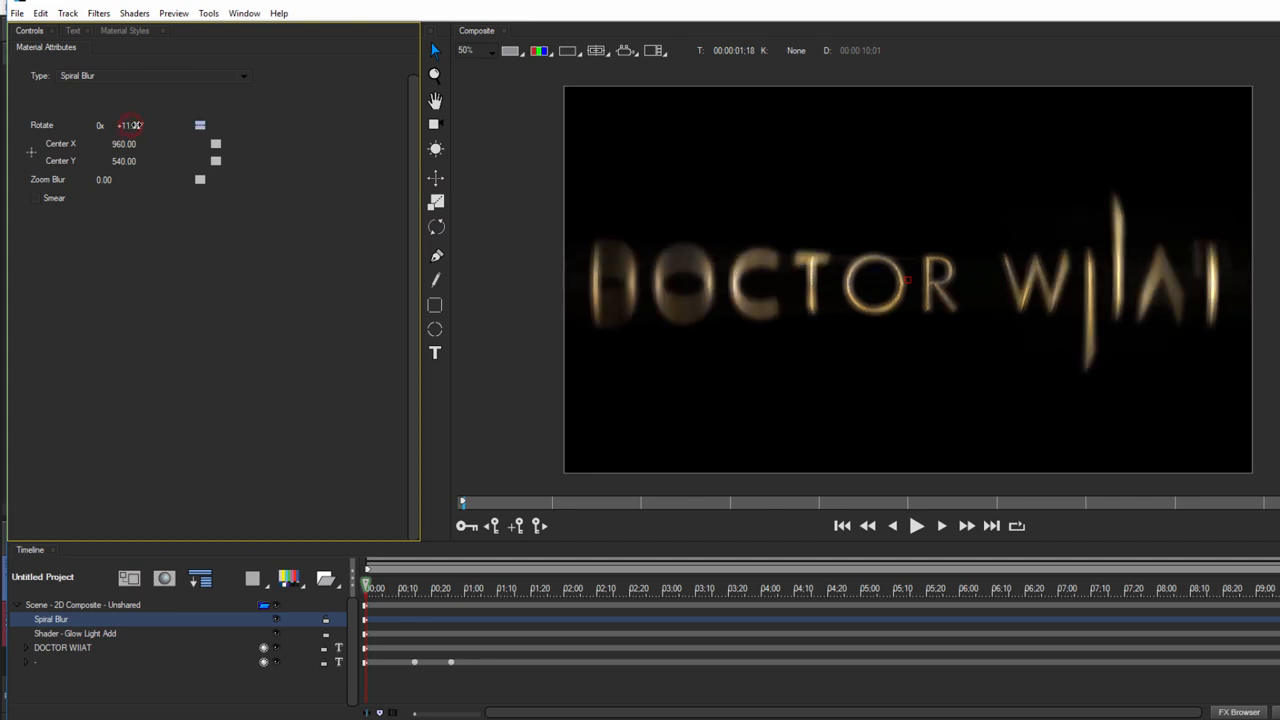
{"action": "left_click_drag", "start_coordinate": [128, 125], "coordinate": [150, 125]}
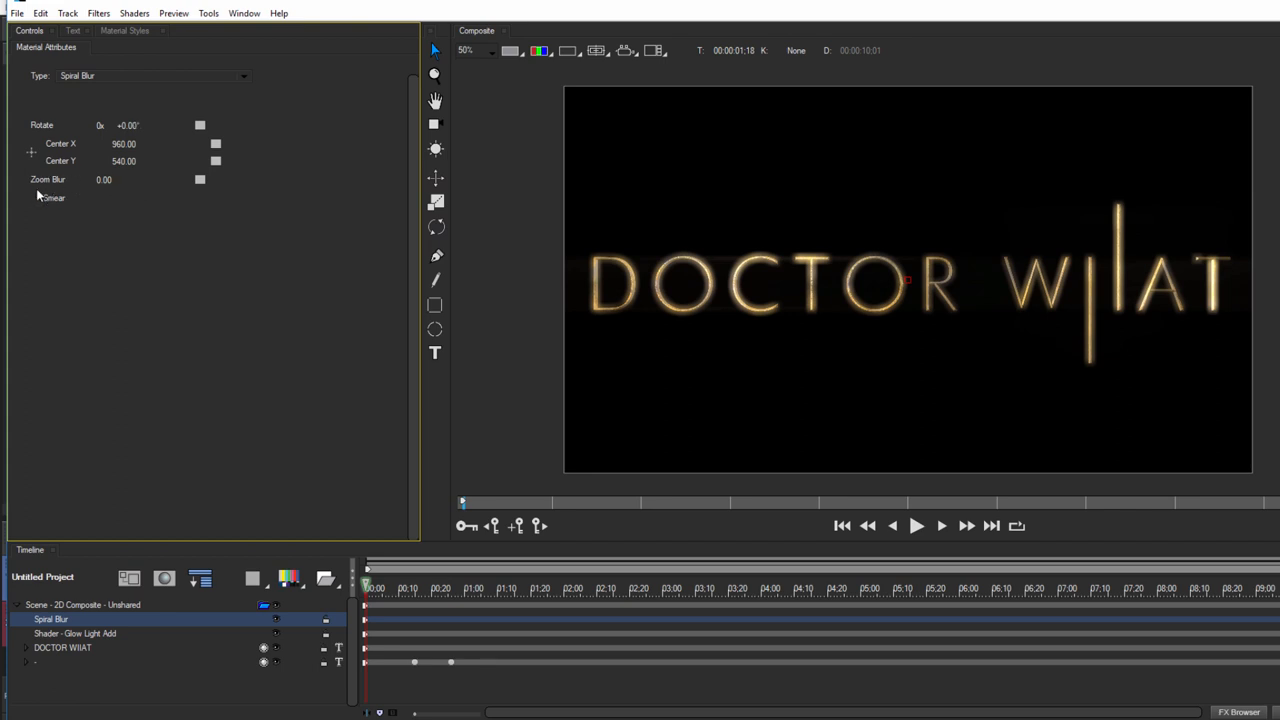
{"action": "mouse_move", "coordinate": [256, 221]}
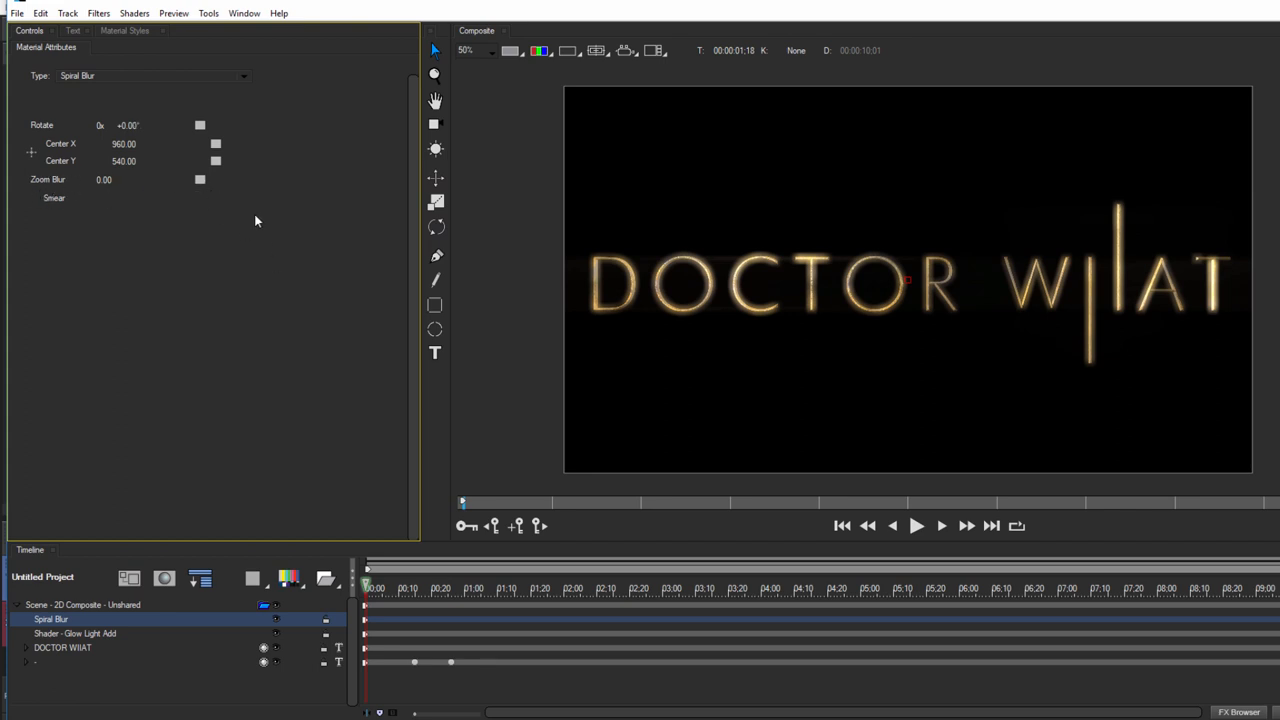
{"action": "left_click", "coordinate": [200, 180]}
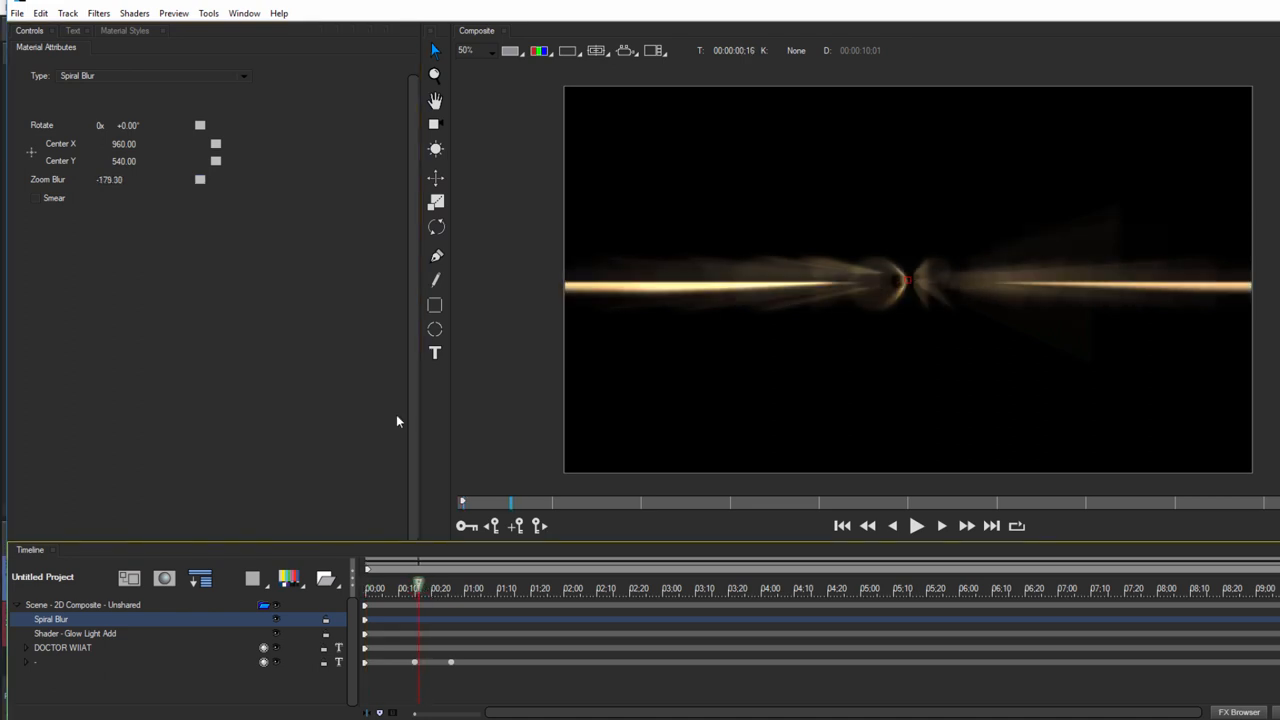
{"action": "left_click", "coordinate": [200, 179]}
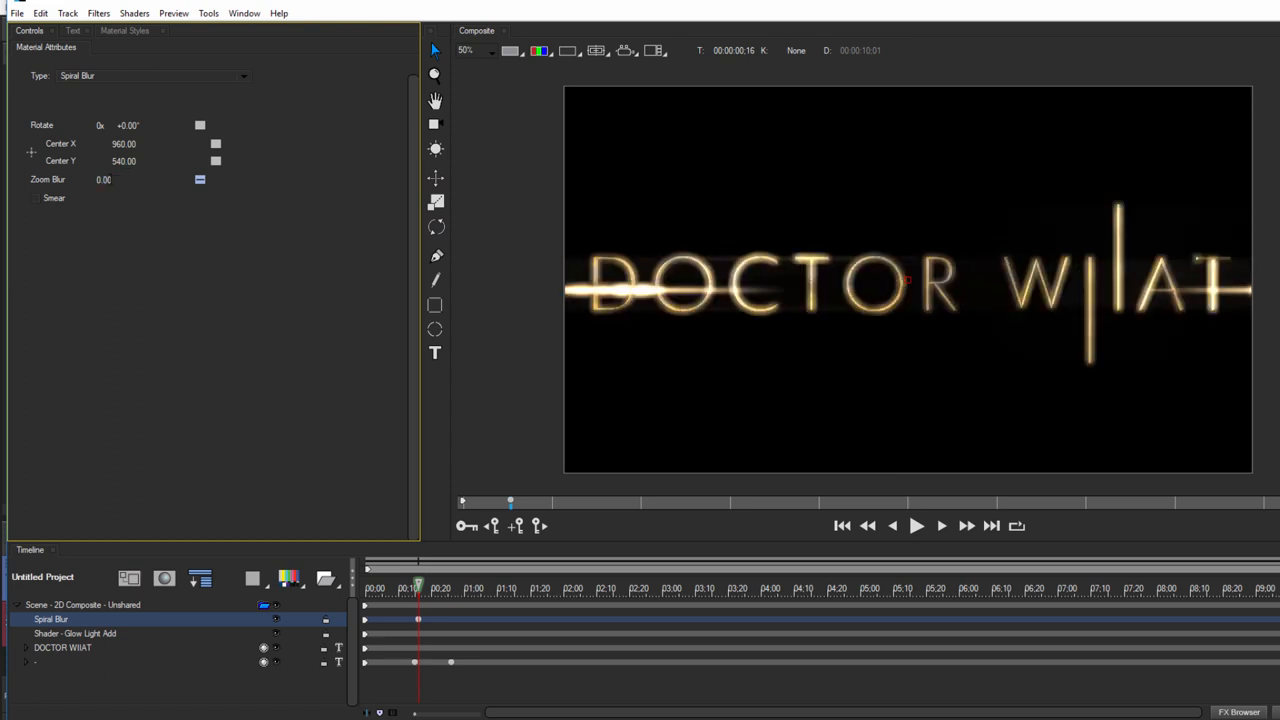
Add a 90° scene Directional Blur easing Master Blur 10 to 0 with Decelerate, then play.
{"action": "left_click", "coordinate": [134, 13]}
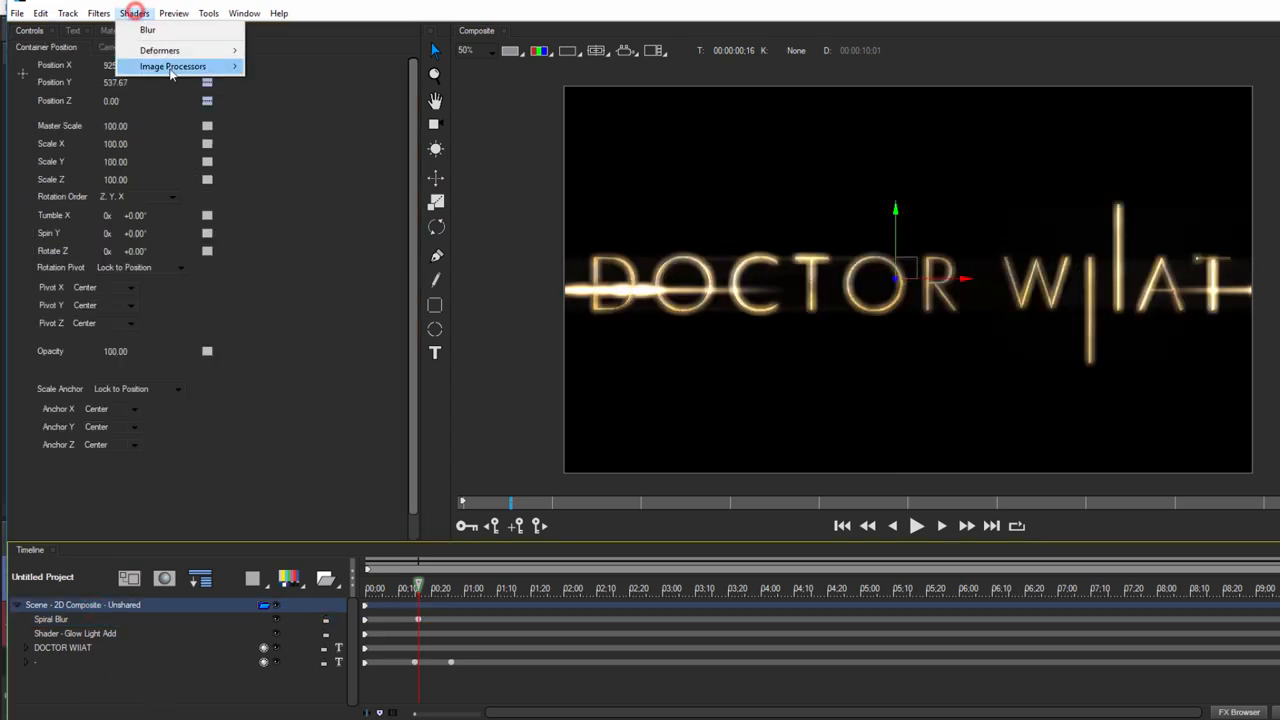
{"action": "left_click", "coordinate": [147, 29]}
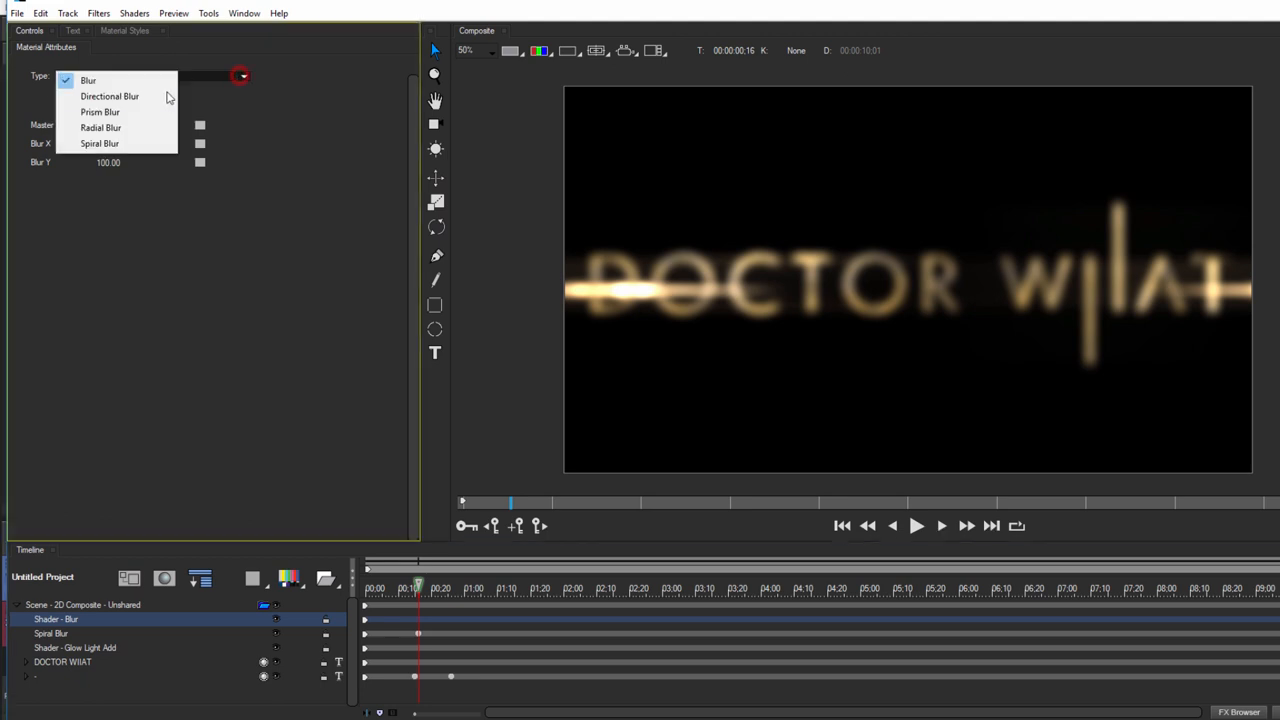
{"action": "left_click", "coordinate": [110, 96]}
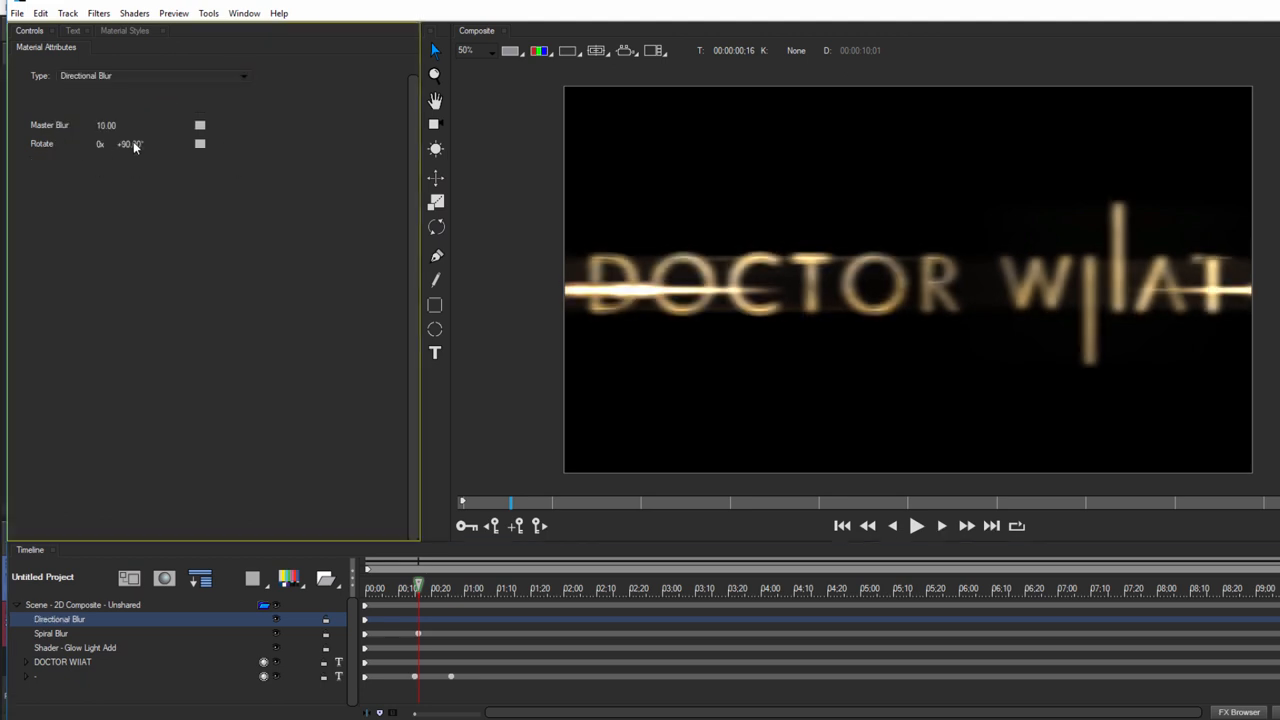
{"action": "mouse_move", "coordinate": [143, 247]}
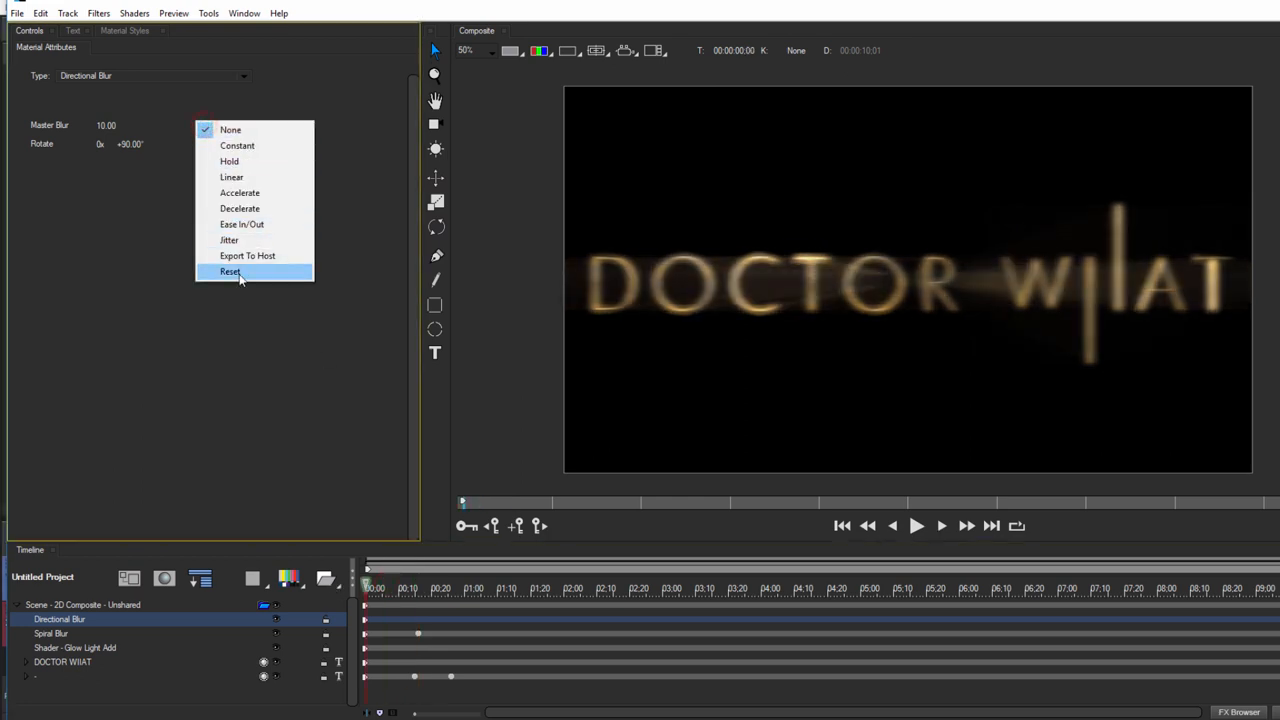
{"action": "left_click", "coordinate": [230, 271]}
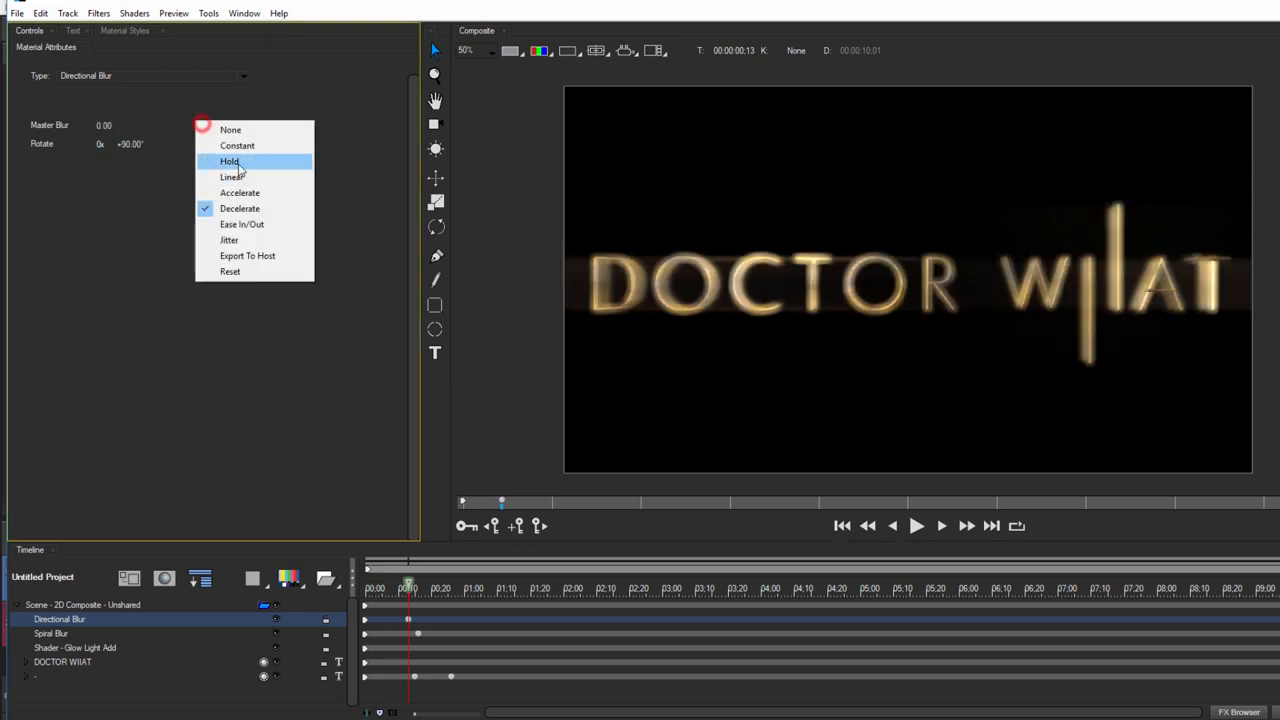
{"action": "left_click", "coordinate": [915, 525]}
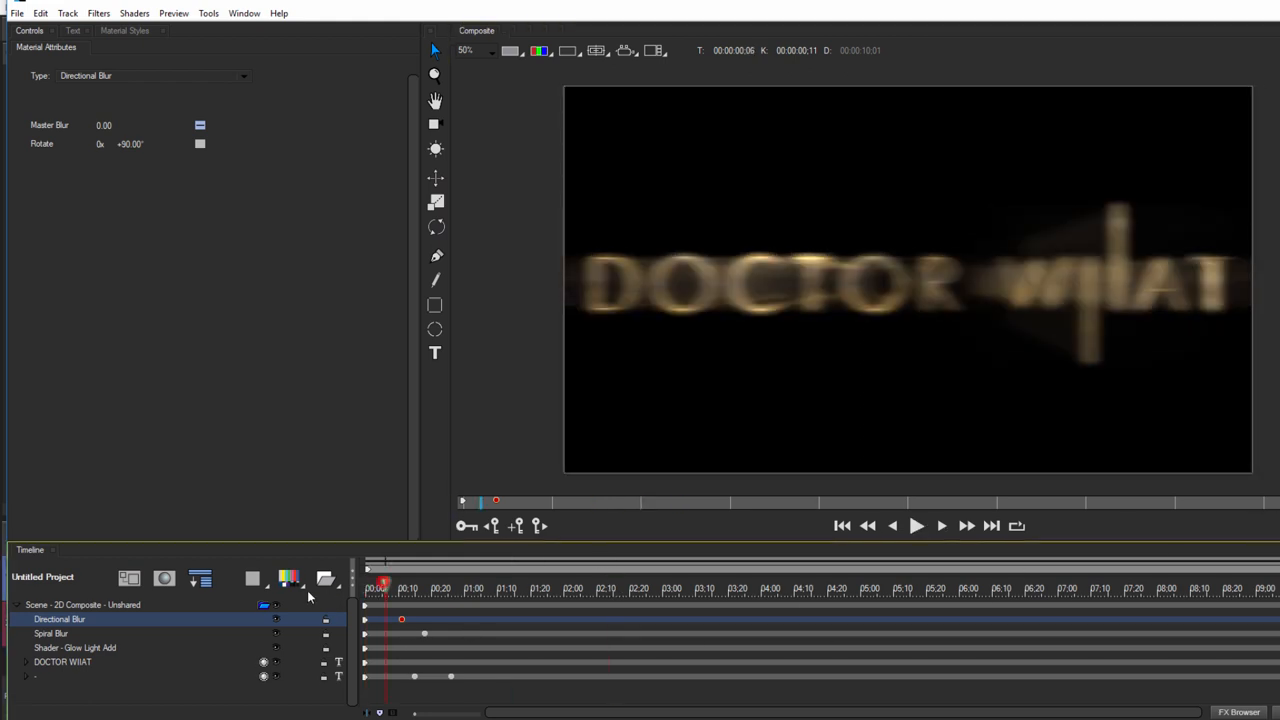
{"action": "left_click", "coordinate": [916, 525]}
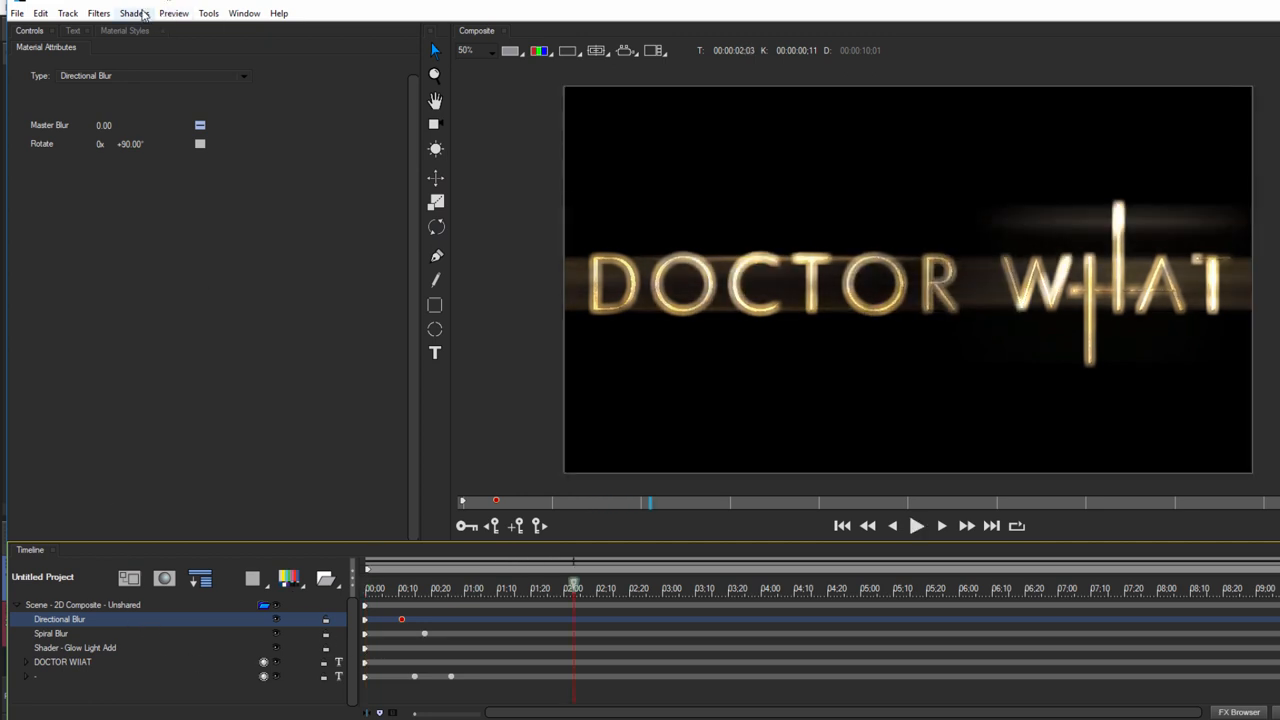
Add a Light Sweep shader below the directional blur and switch it to Light Sweep Noisy.
{"action": "left_click", "coordinate": [82, 604]}
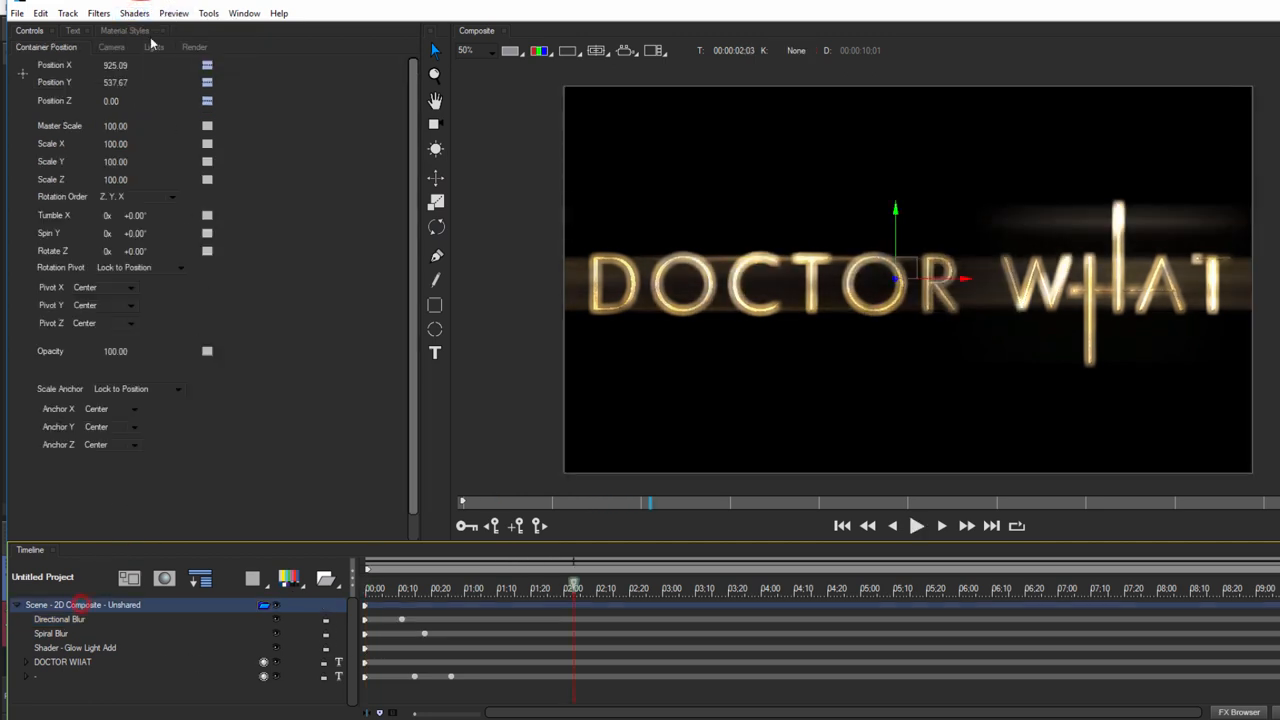
{"action": "left_click", "coordinate": [134, 13]}
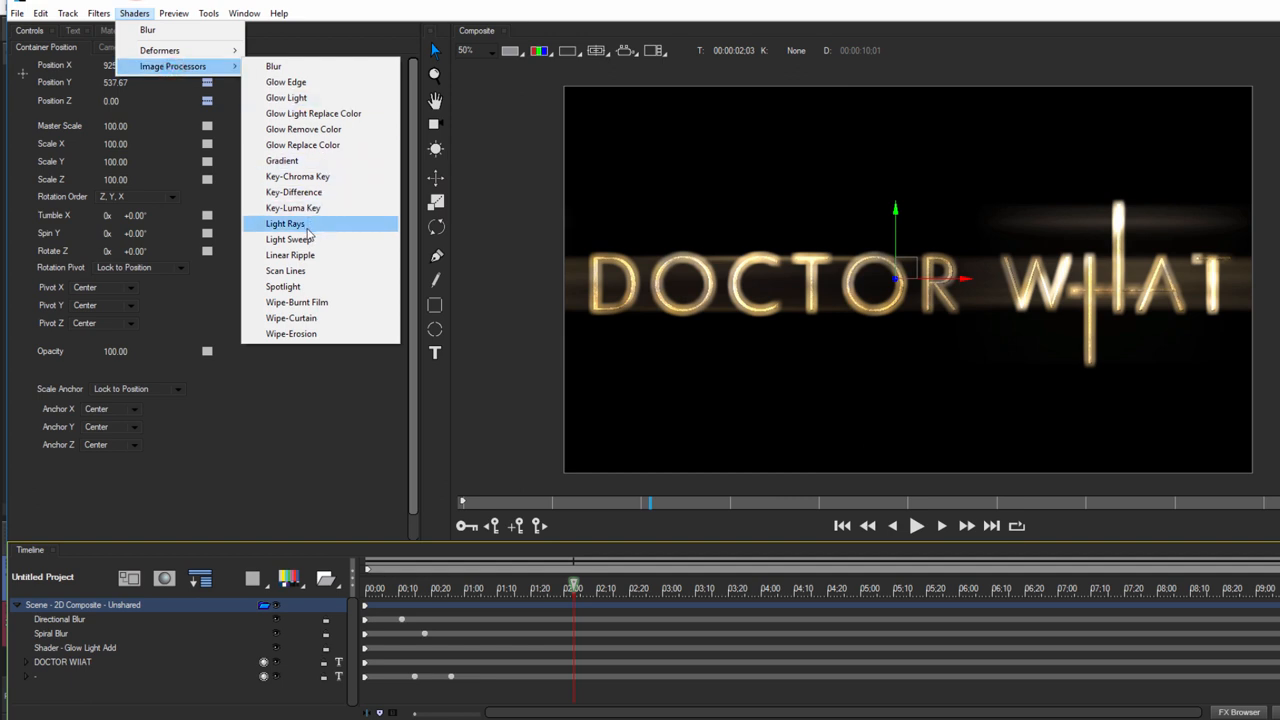
{"action": "left_click", "coordinate": [290, 239]}
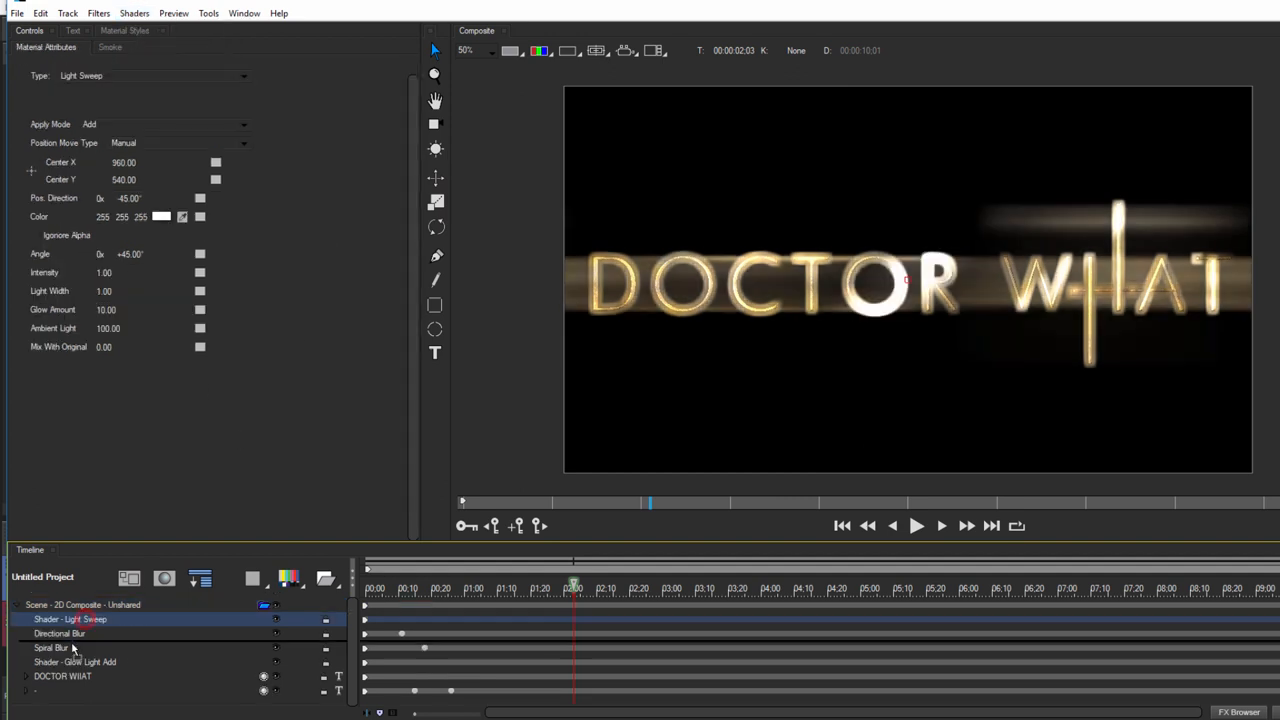
{"action": "left_click_drag", "start_coordinate": [71, 619], "coordinate": [71, 647]}
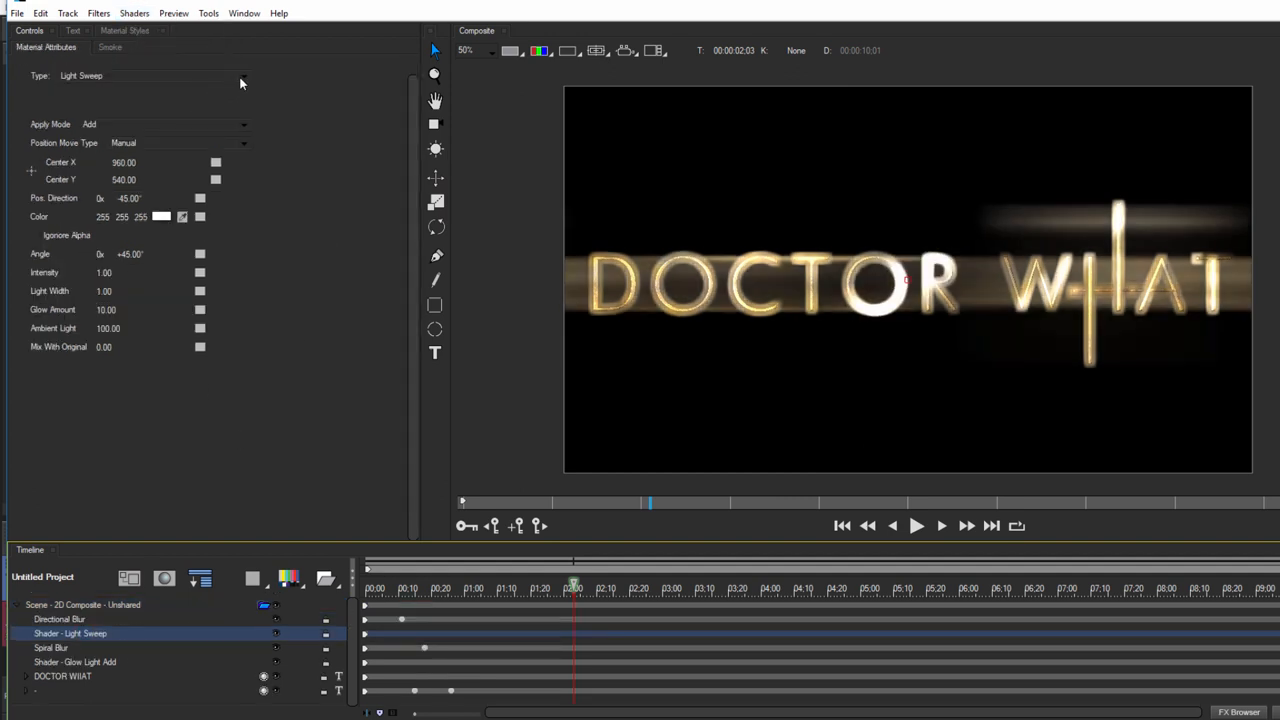
{"action": "left_click", "coordinate": [243, 75]}
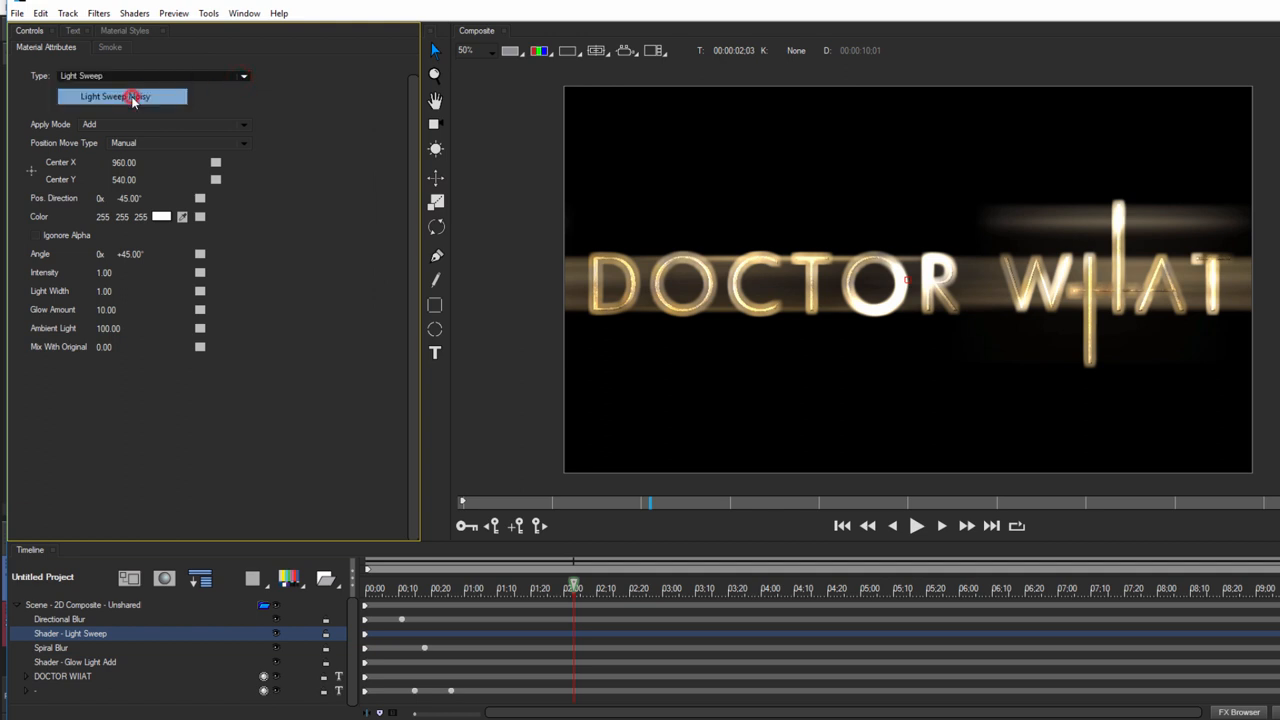
{"action": "left_click", "coordinate": [115, 96]}
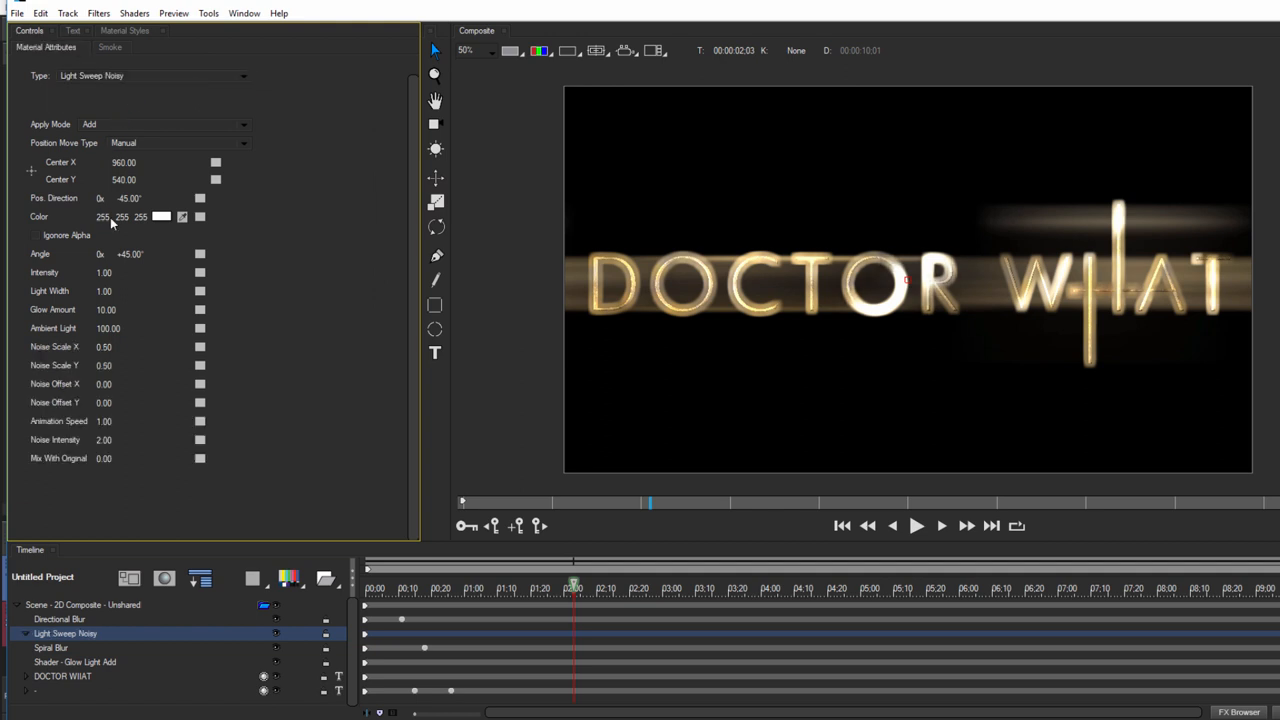
{"action": "mouse_move", "coordinate": [98, 262]}
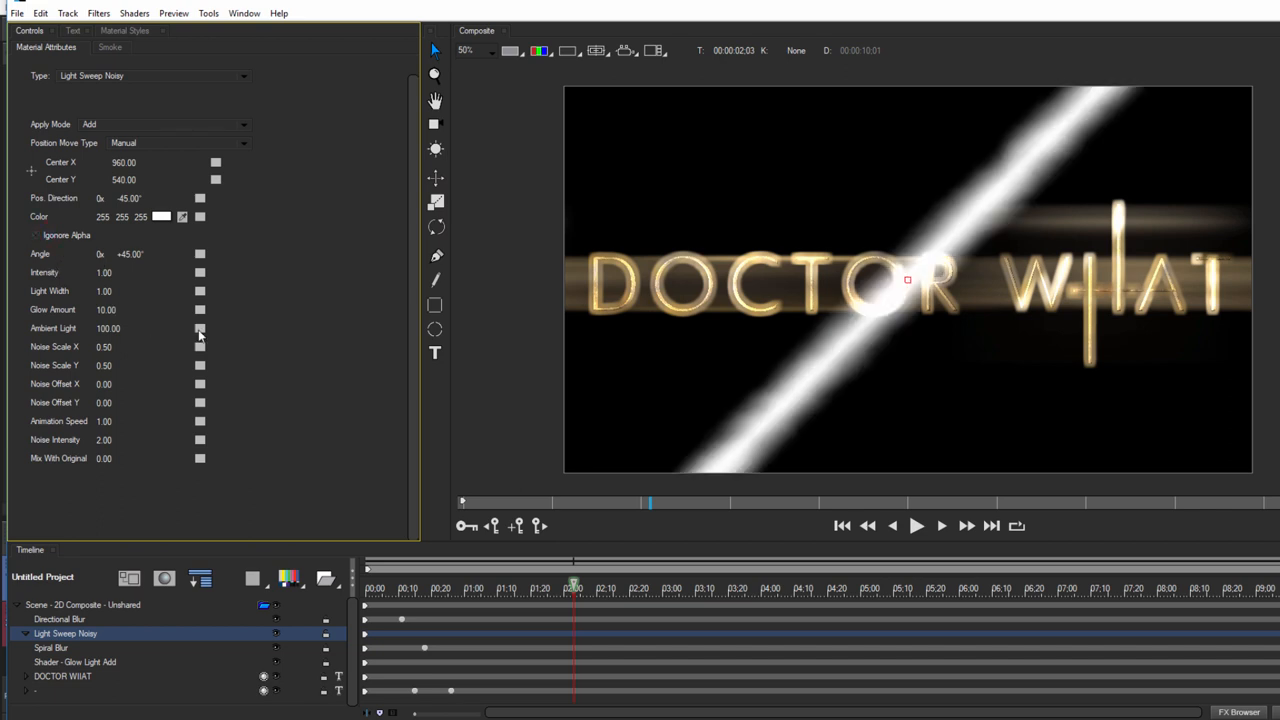
{"action": "mouse_move", "coordinate": [160, 220]}
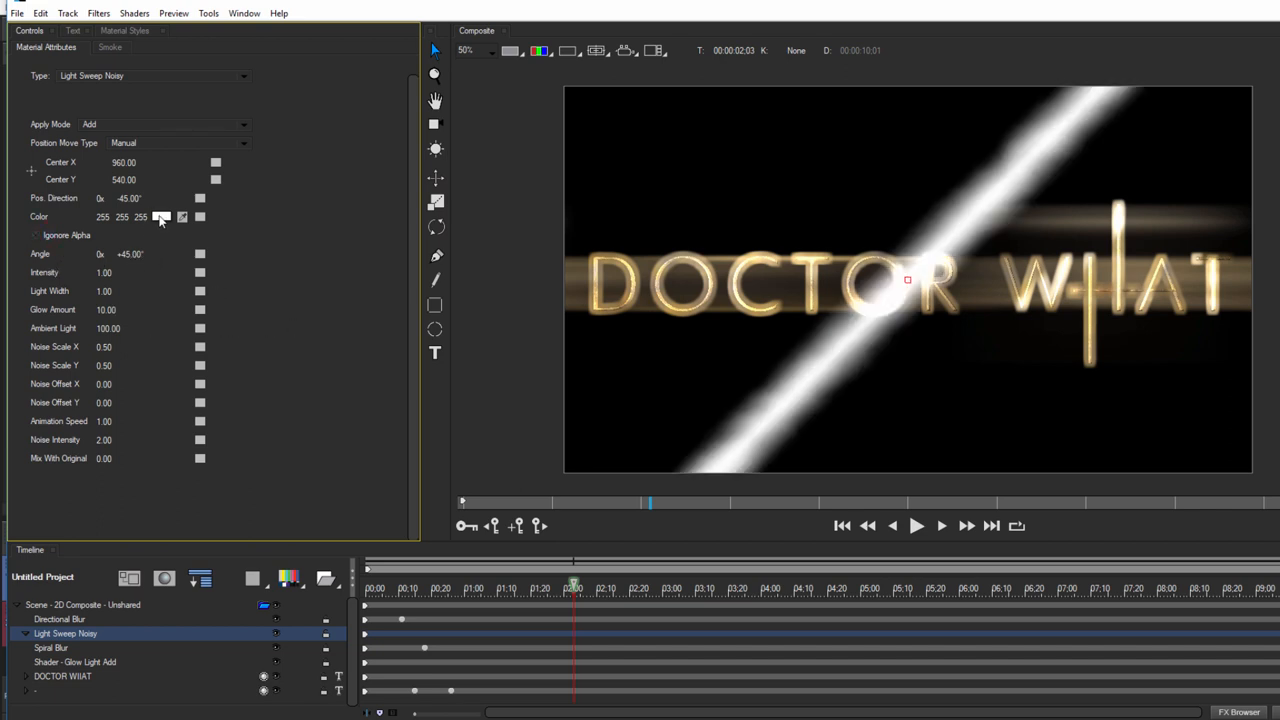
Set the light sweep colour to blue (0,128,192).
{"action": "left_click", "coordinate": [162, 217]}
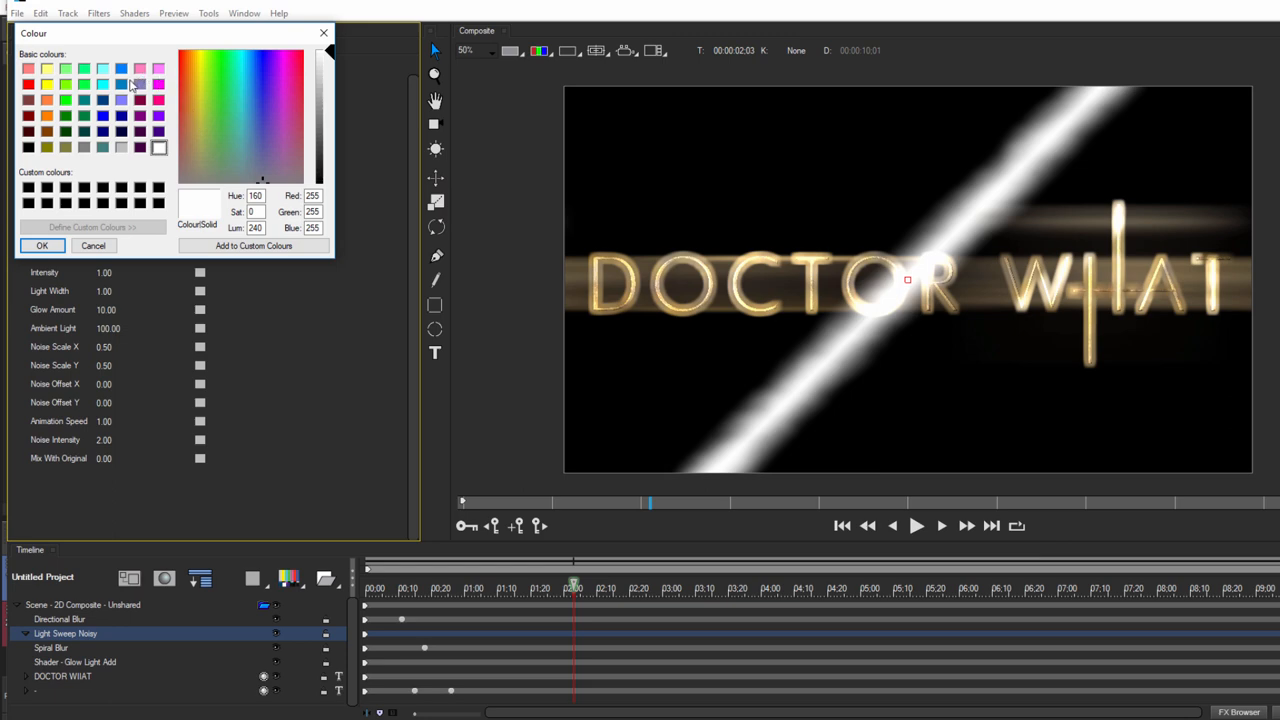
{"action": "left_click", "coordinate": [121, 83]}
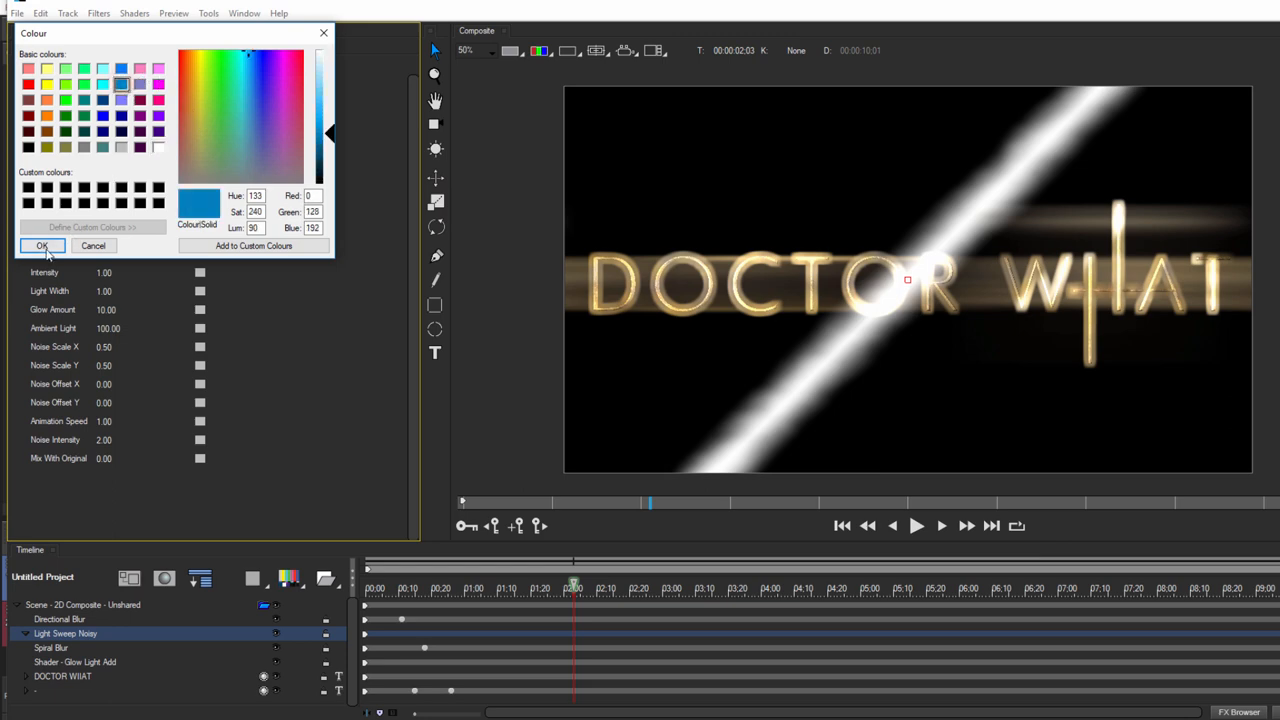
{"action": "left_click", "coordinate": [42, 246]}
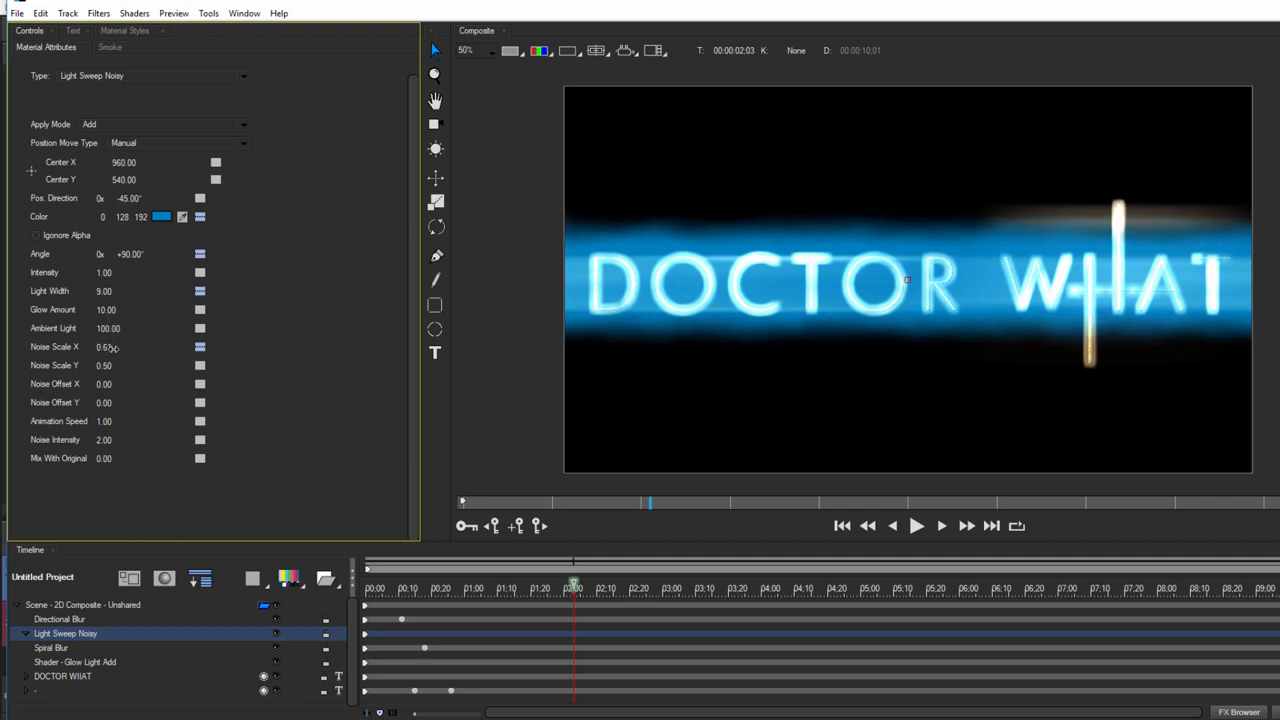
Set Noise Scale X 0.43, Y 0.85, Noise Intensity 7.09 and Animation Speed 0.04.
{"action": "left_click_drag", "start_coordinate": [104, 347], "coordinate": [104, 347]}
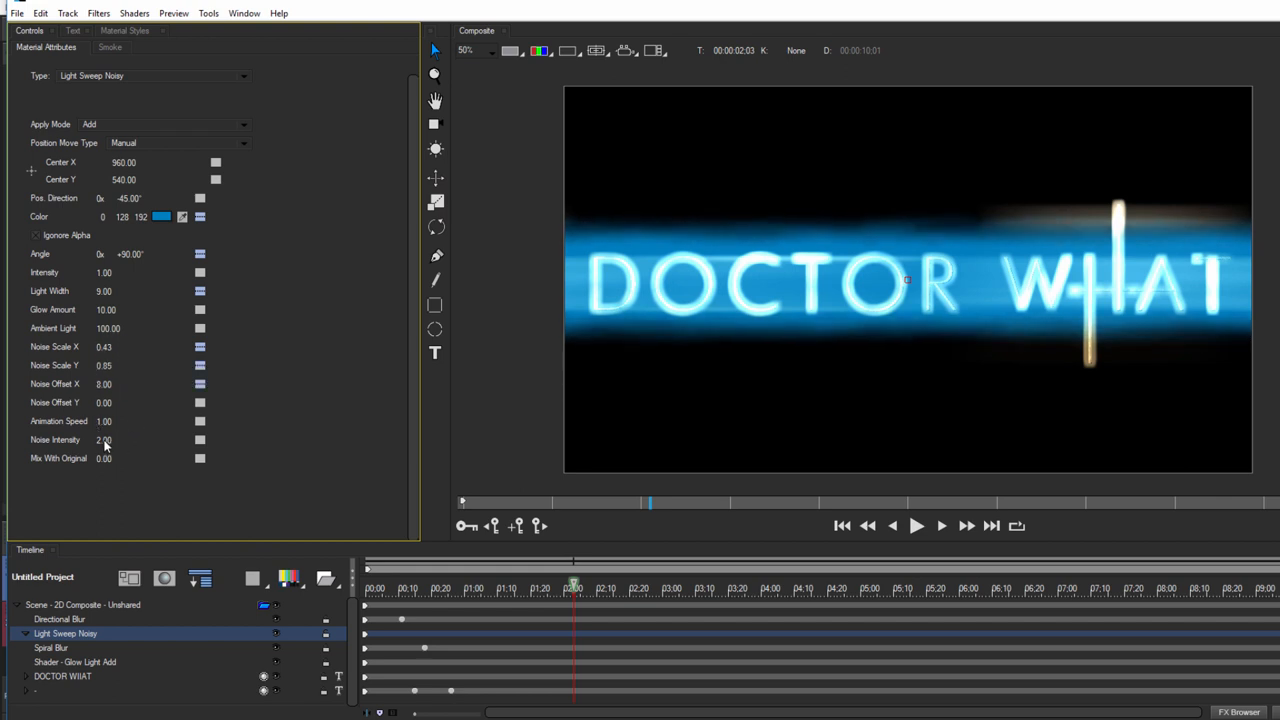
{"action": "left_click_drag", "start_coordinate": [104, 439], "coordinate": [104, 439]}
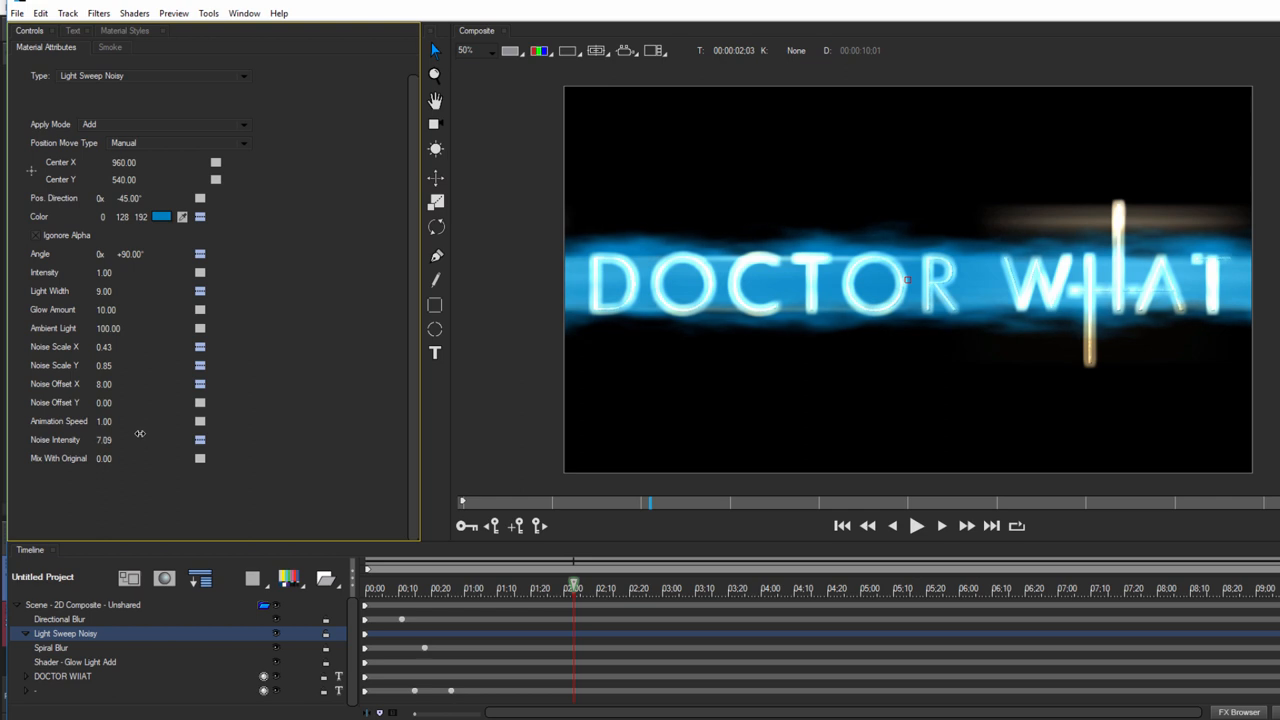
{"action": "left_click", "coordinate": [915, 525]}
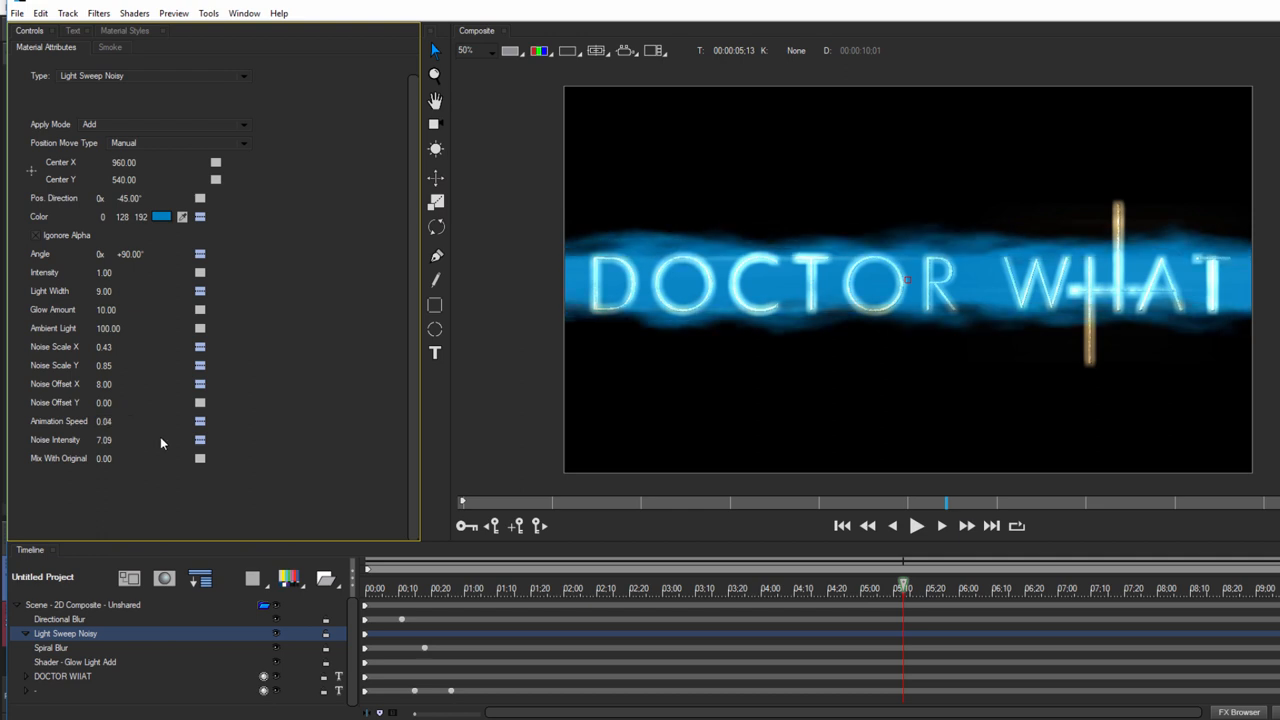
Preview the sweep playback and mix it 73 with the original title.
{"action": "left_click", "coordinate": [916, 525]}
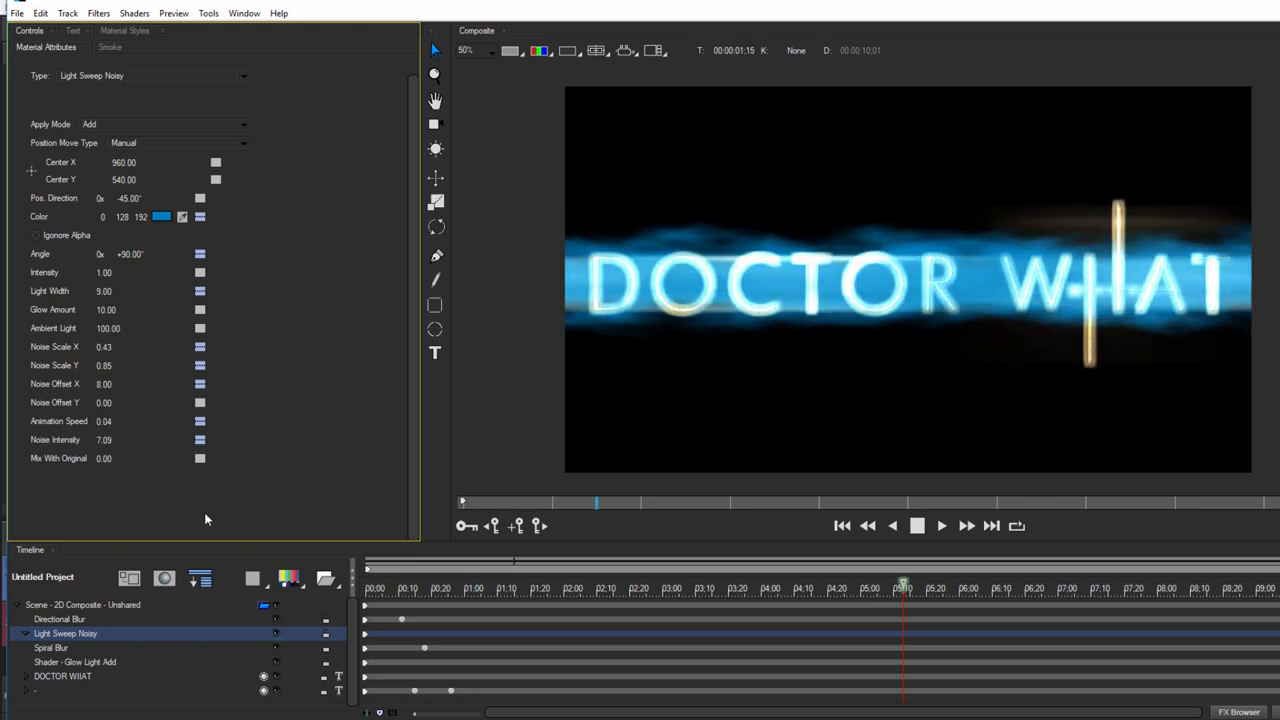
{"action": "left_click", "coordinate": [916, 525]}
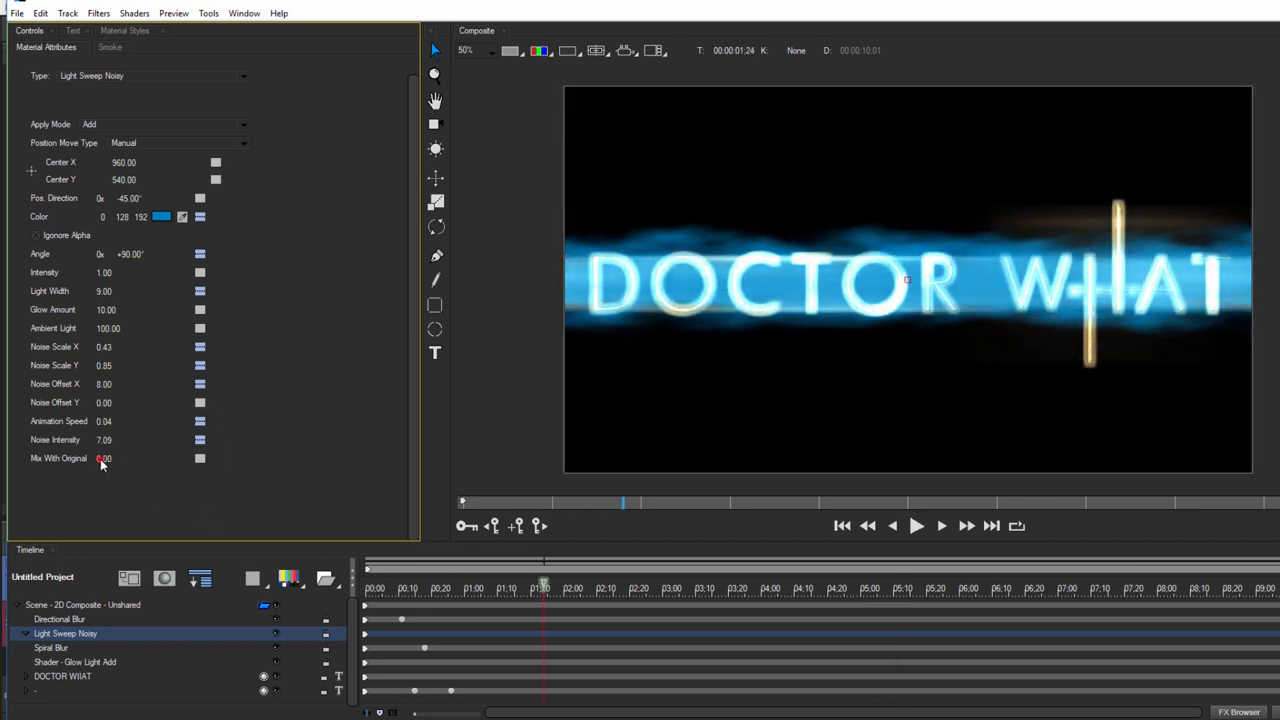
{"action": "left_click_drag", "start_coordinate": [104, 458], "coordinate": [130, 458]}
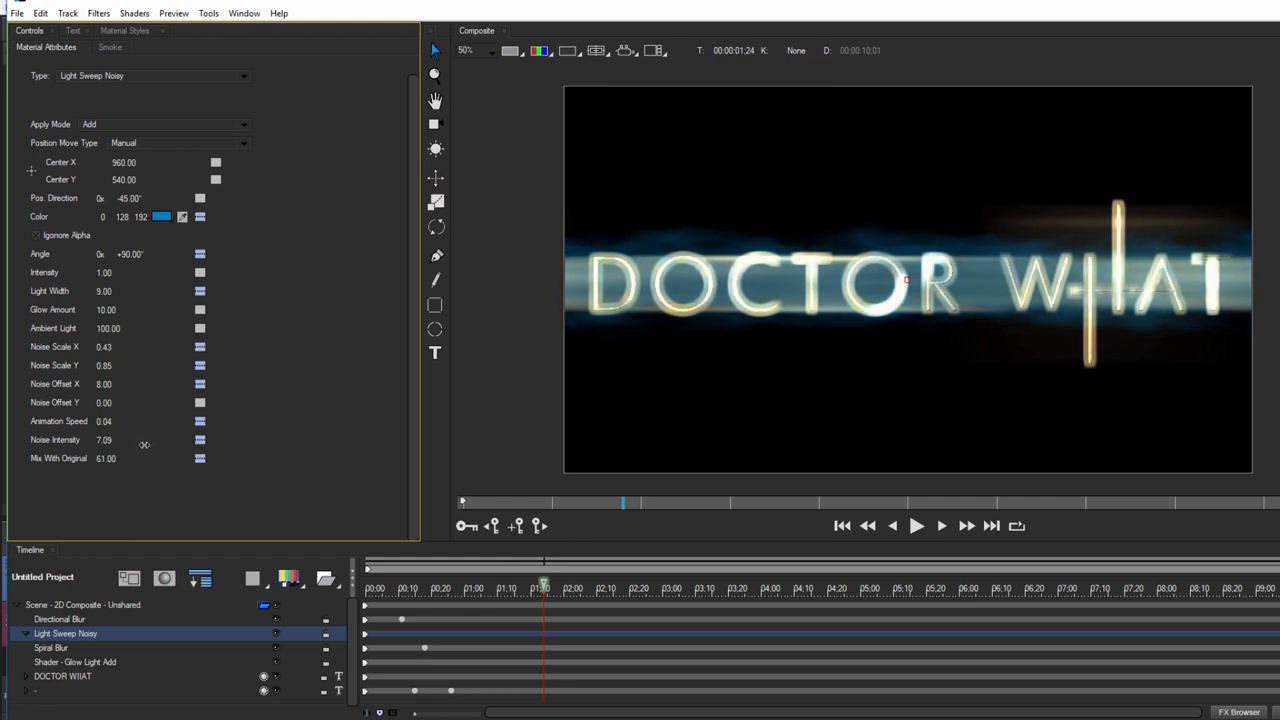
{"action": "left_click", "coordinate": [915, 525]}
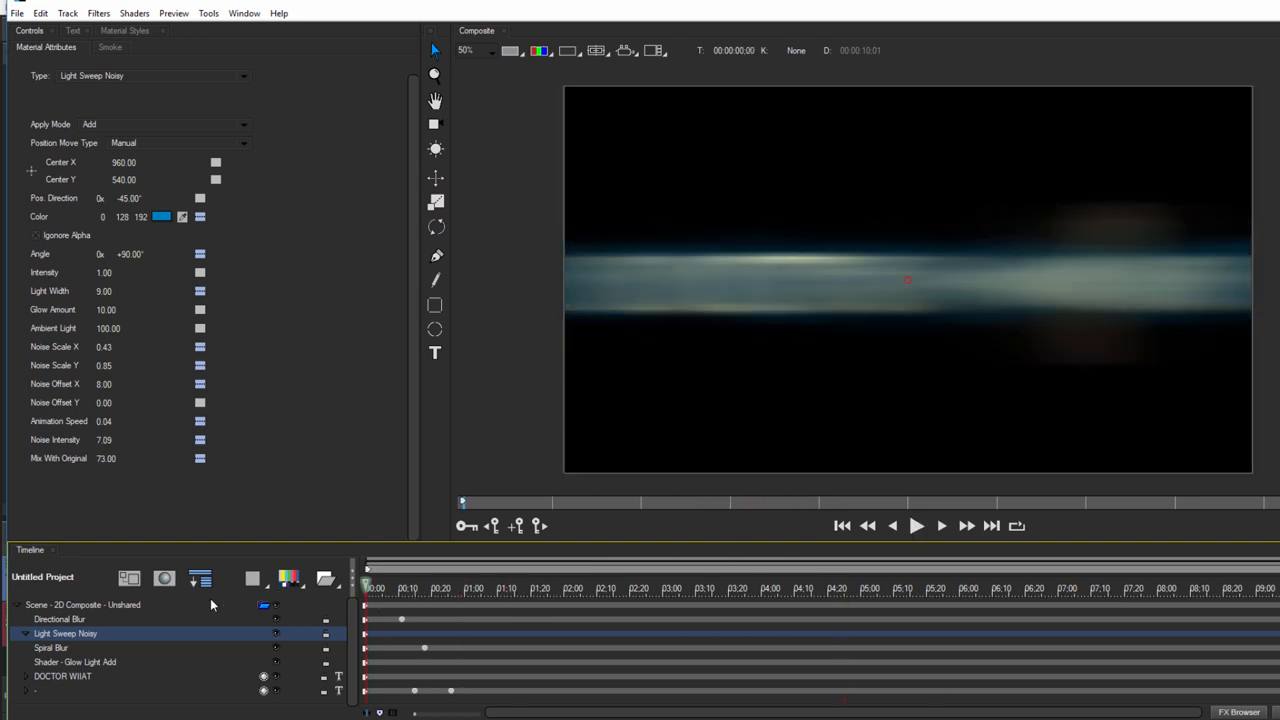
Keyframe the Scene camera Zoom at 3840 on 2:20, then move to the 5:01 mark.
{"action": "left_click", "coordinate": [83, 604]}
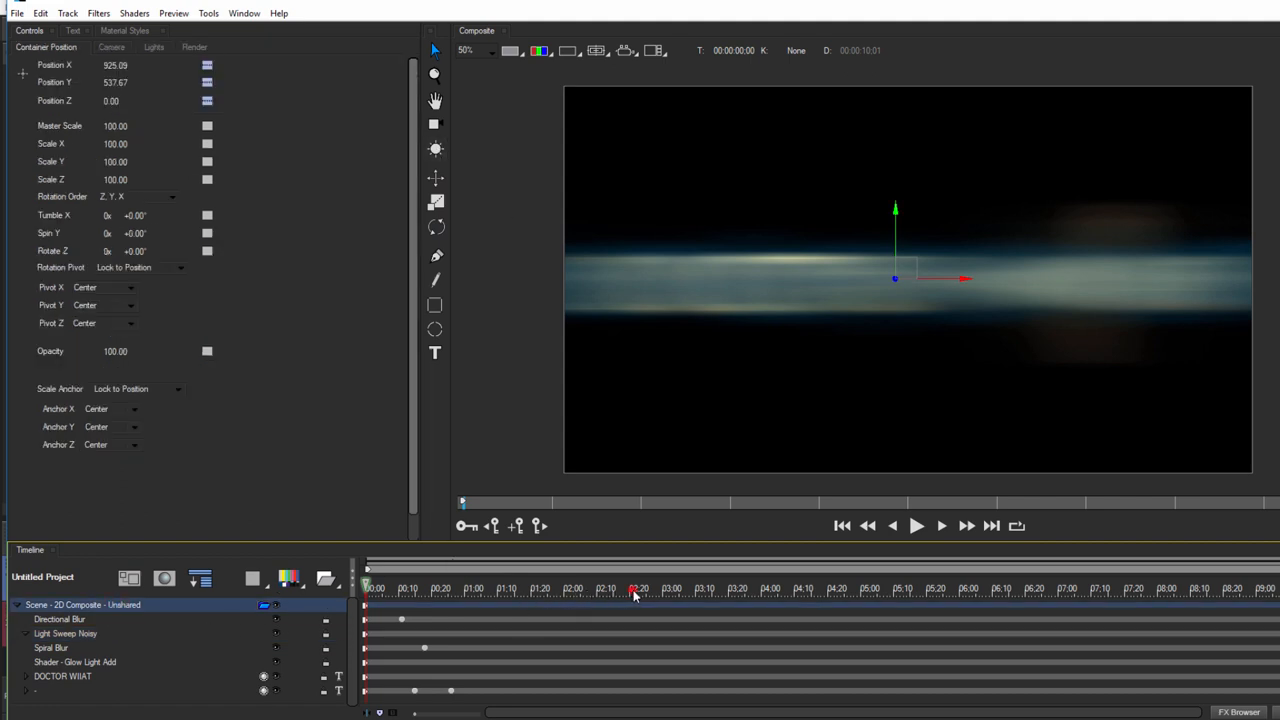
{"action": "left_click", "coordinate": [630, 588]}
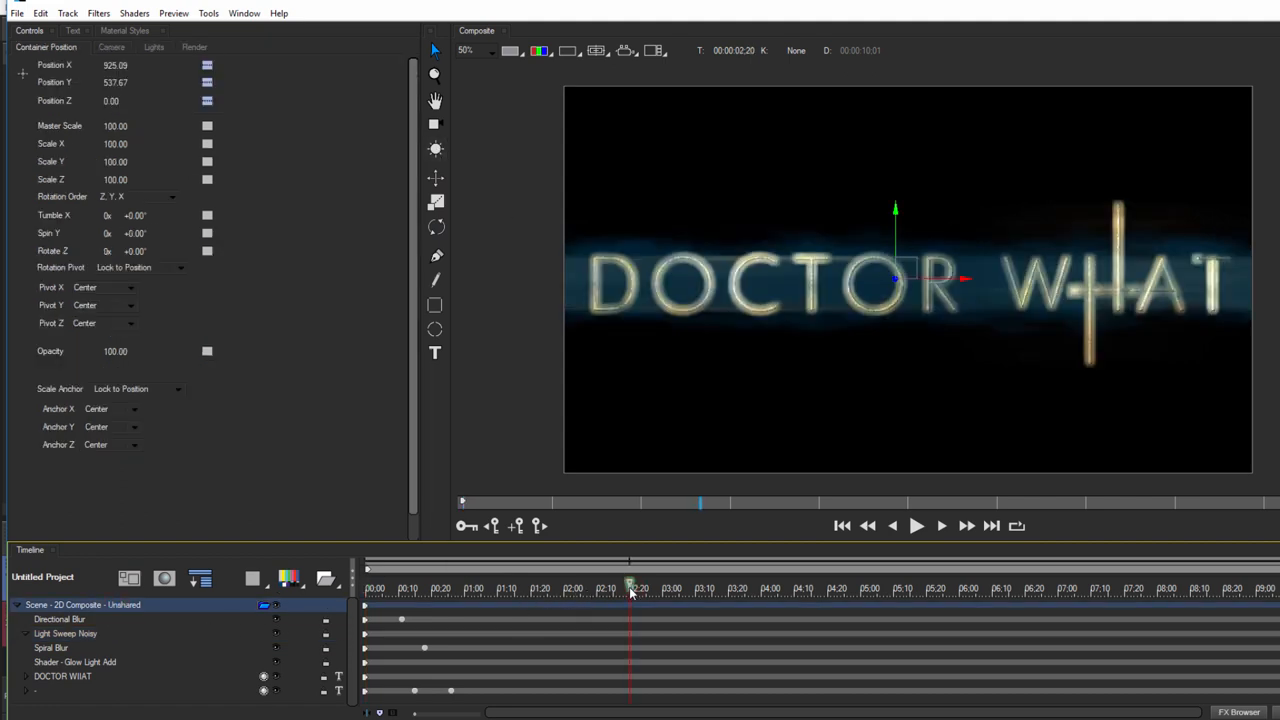
{"action": "left_click", "coordinate": [111, 47]}
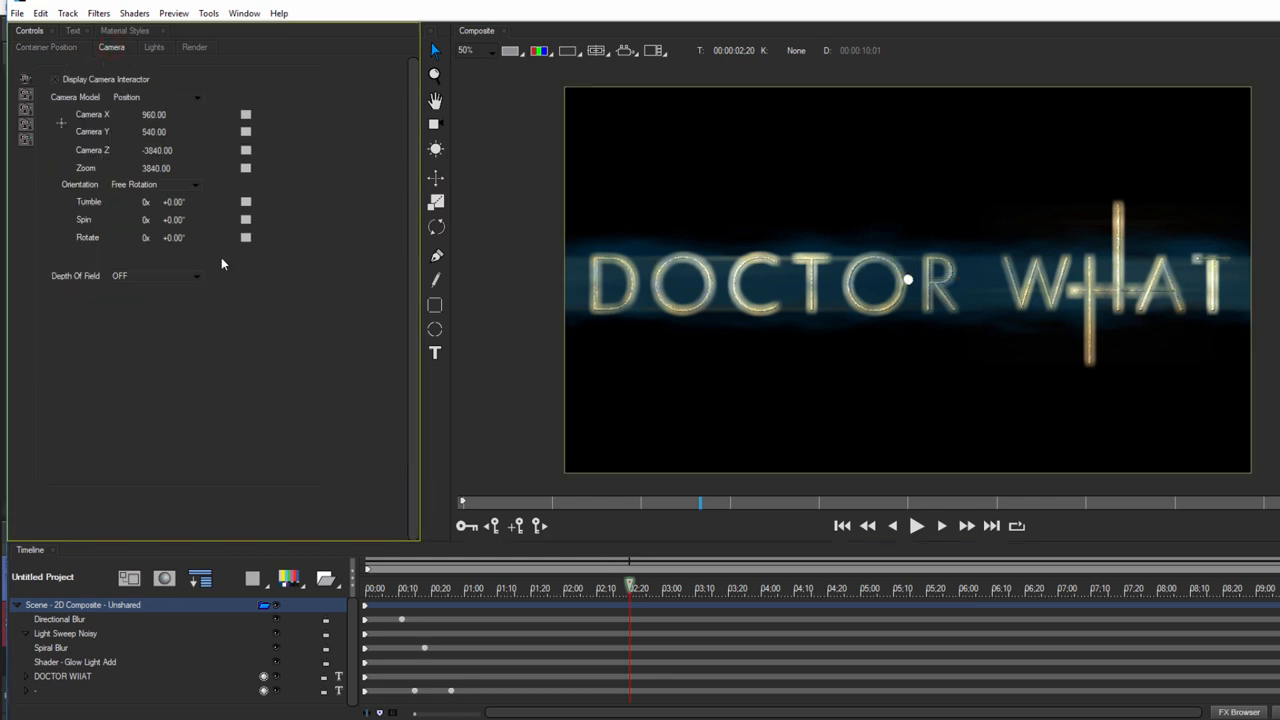
{"action": "mouse_move", "coordinate": [171, 175]}
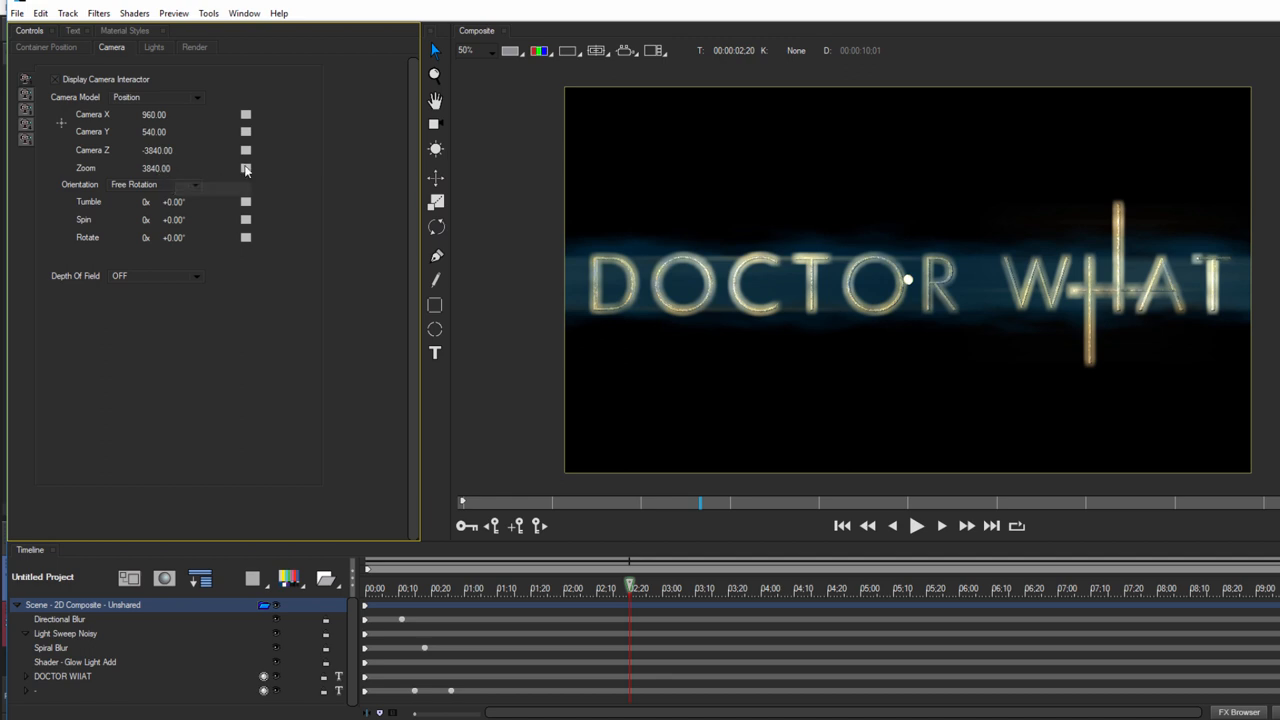
{"action": "left_click", "coordinate": [245, 168]}
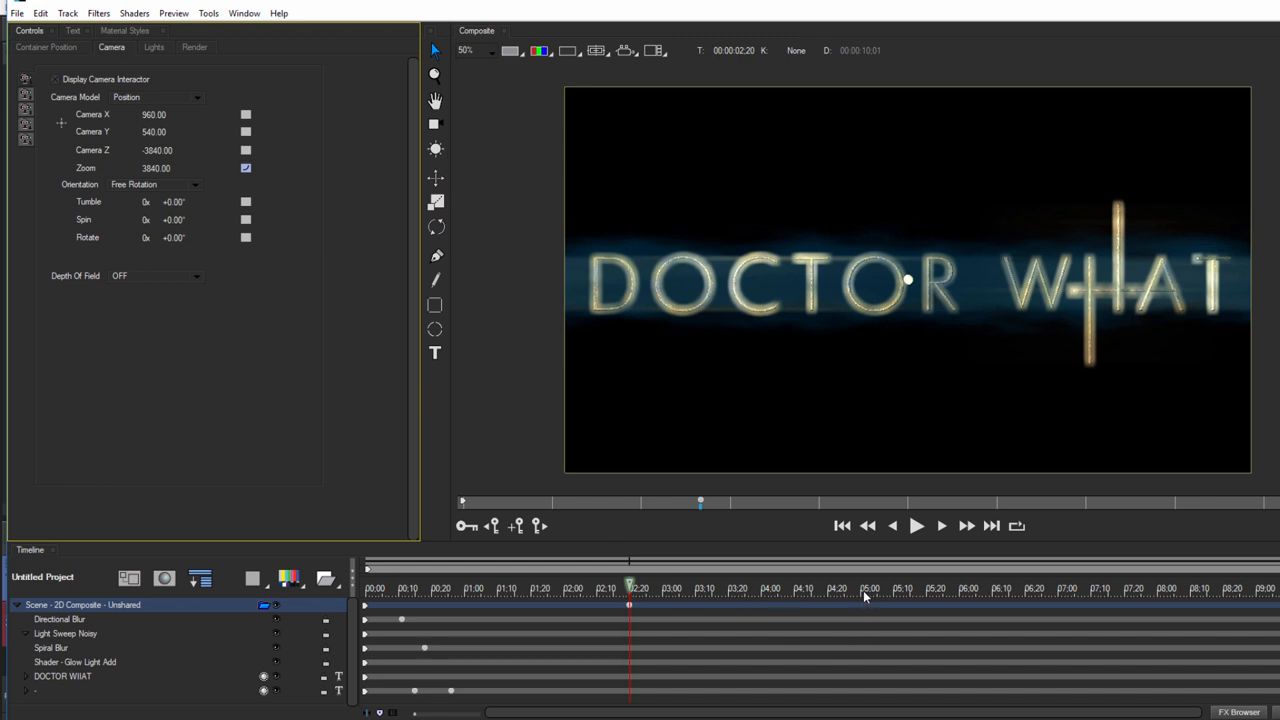
{"action": "left_click", "coordinate": [863, 587]}
{"action": "type", "text": "19200"}
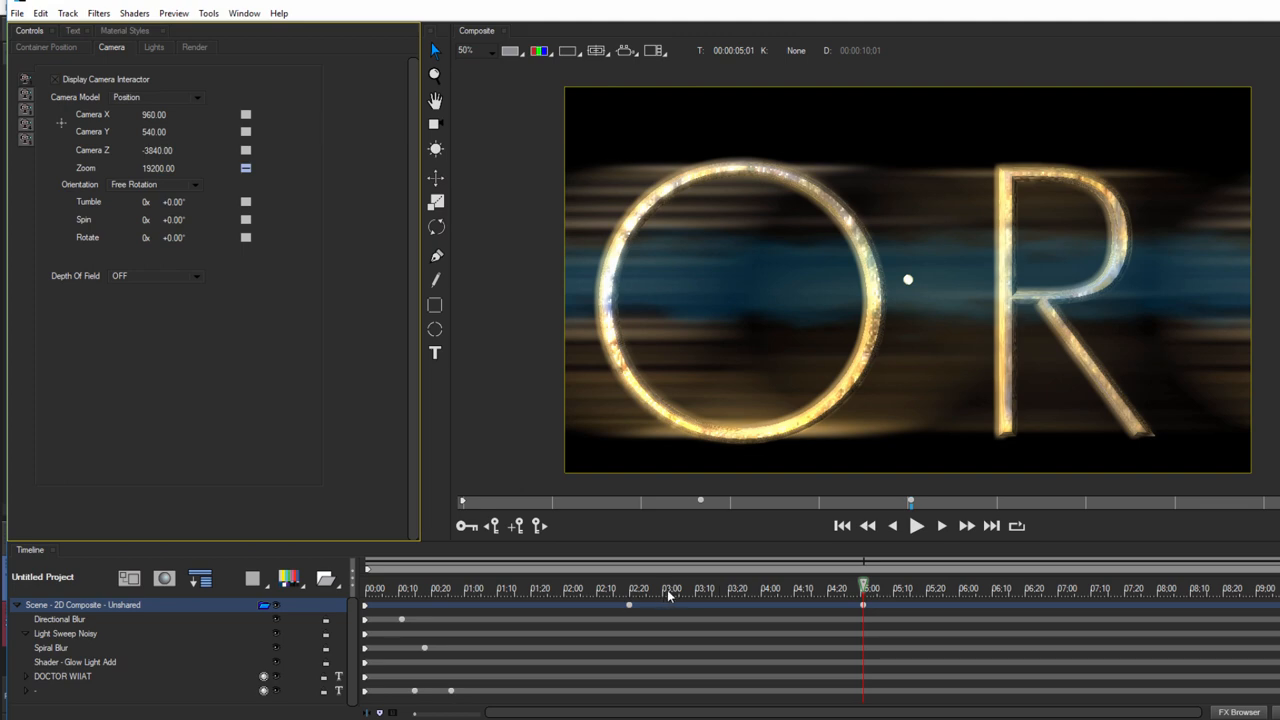
{"action": "mouse_move", "coordinate": [616, 596]}
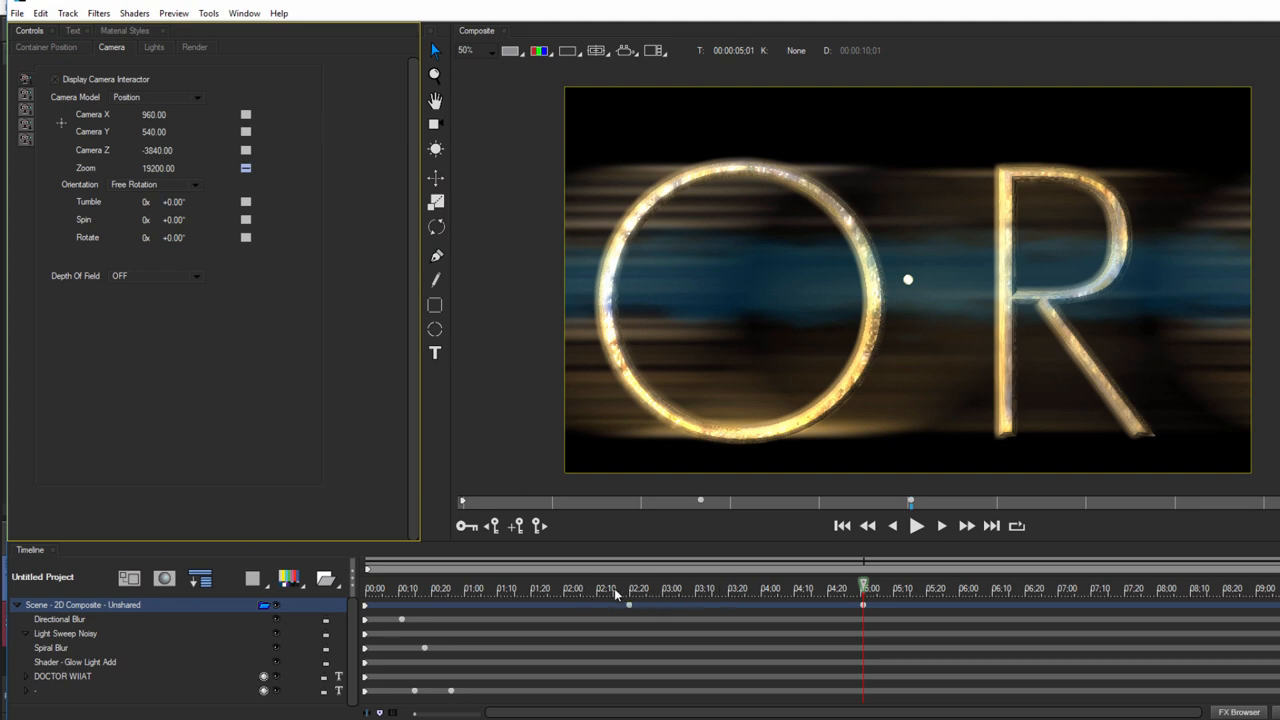
{"action": "mouse_move", "coordinate": [1087, 210]}
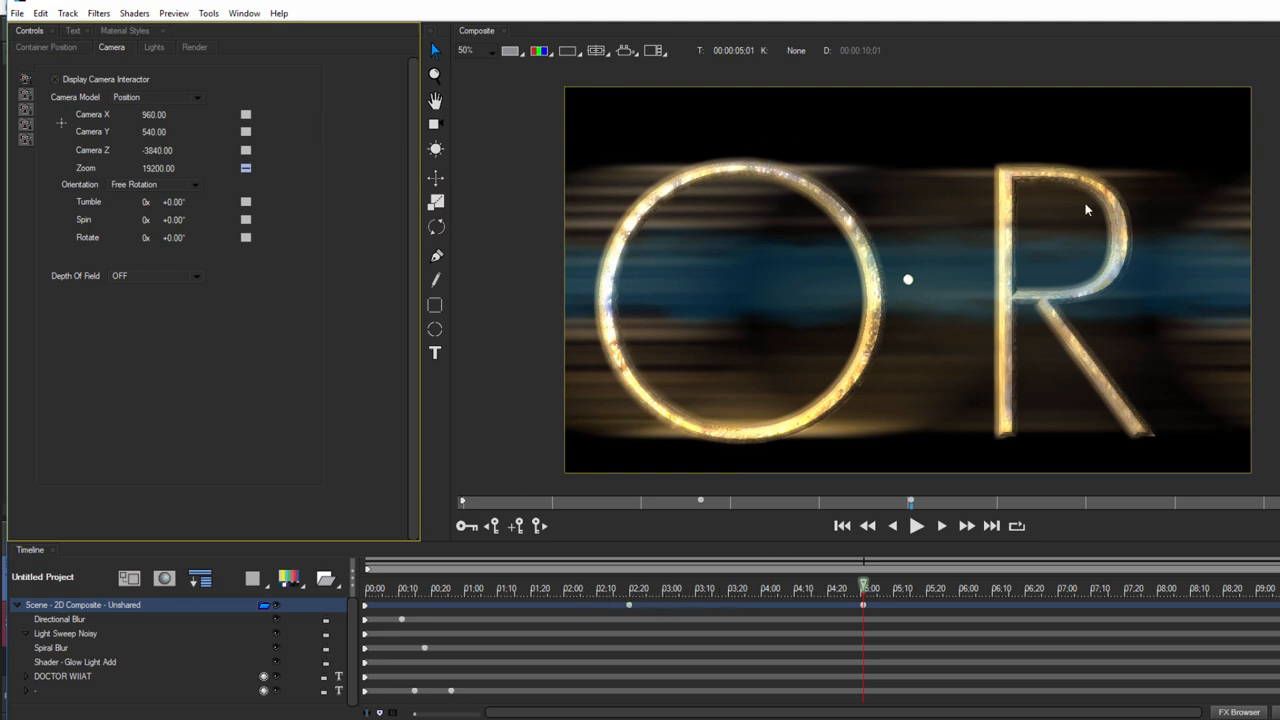
{"action": "mouse_move", "coordinate": [1087, 422]}
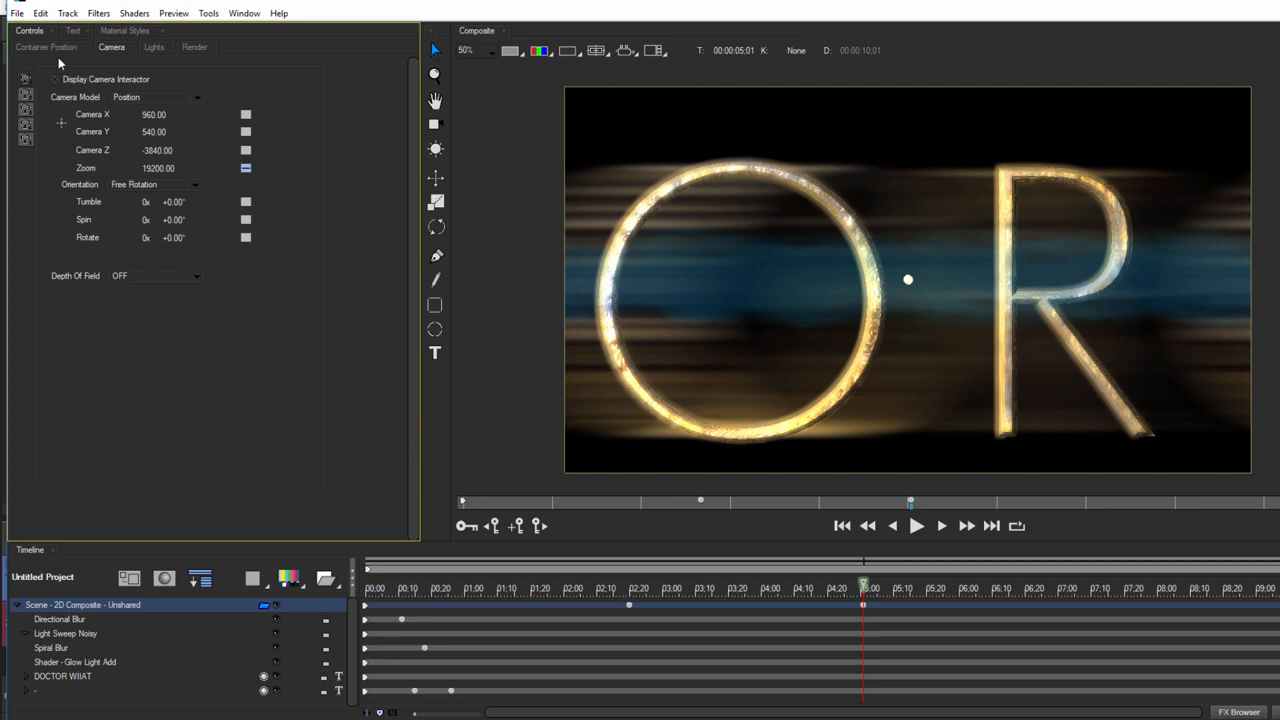
Keyframe Container Position Z at 5:01, apply the title and play the VEGAS timeline.
{"action": "left_click", "coordinate": [45, 47]}
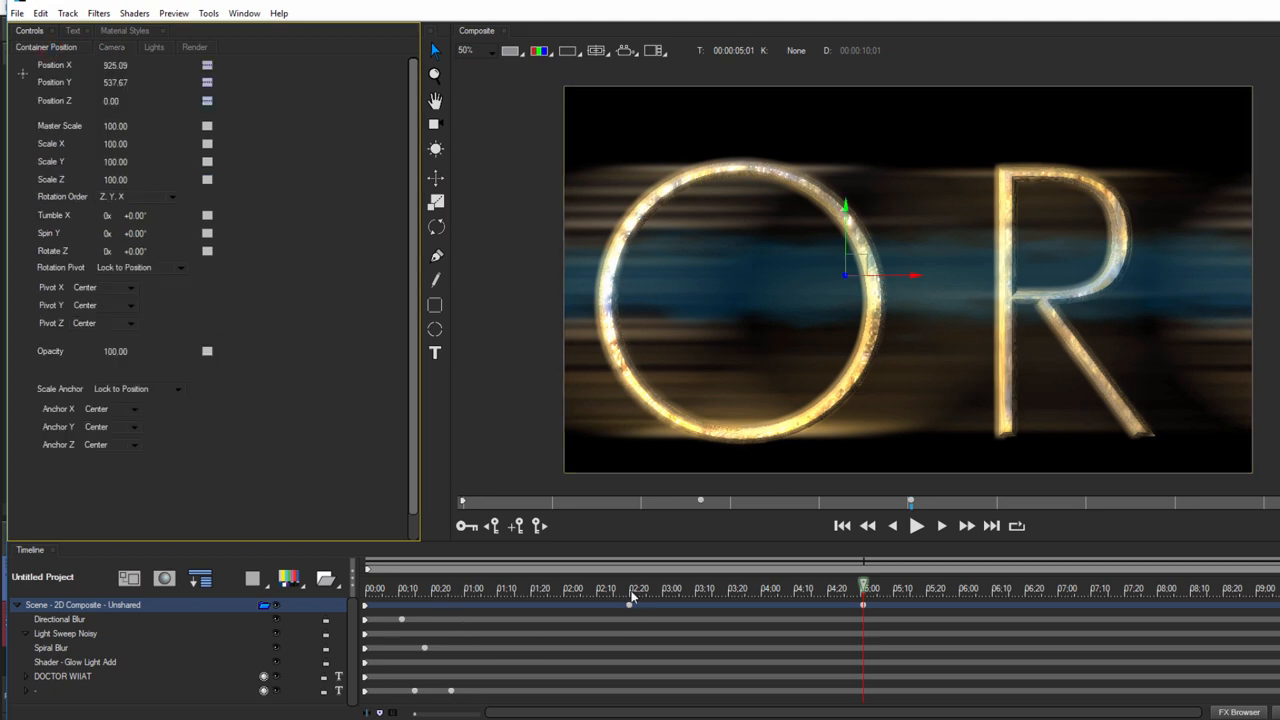
{"action": "left_click", "coordinate": [628, 587]}
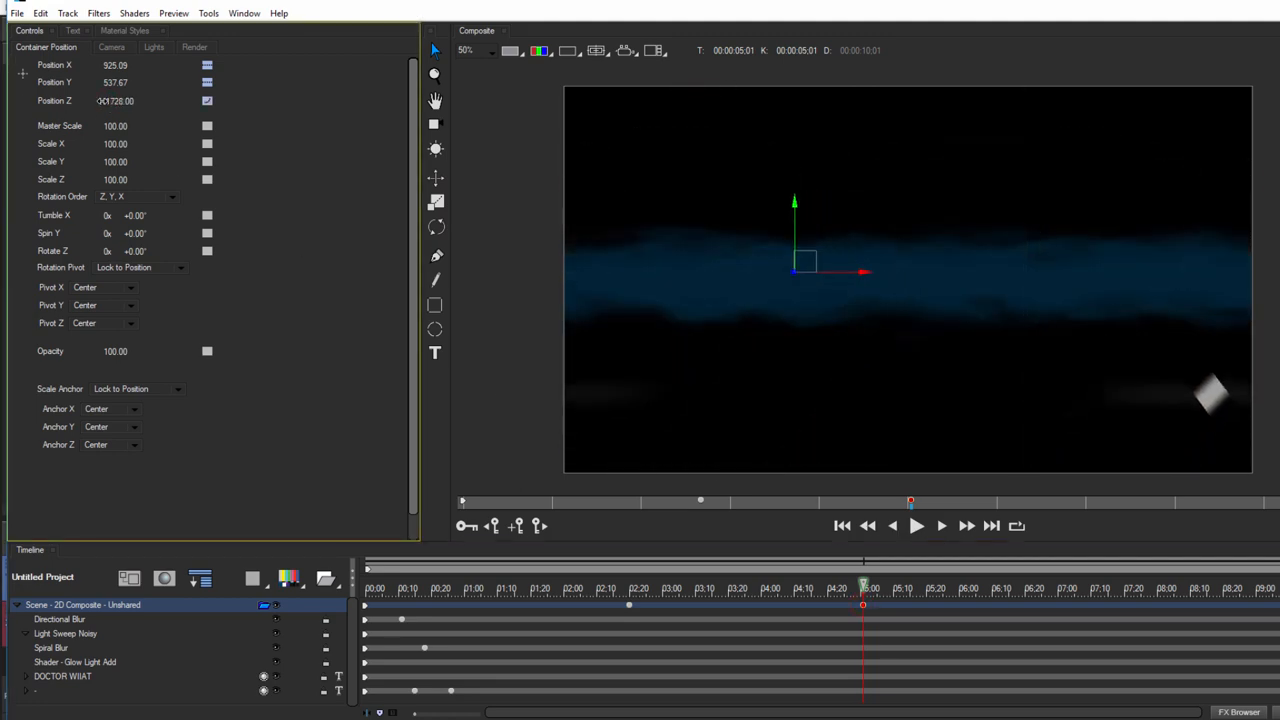
{"action": "left_click", "coordinate": [390, 590]}
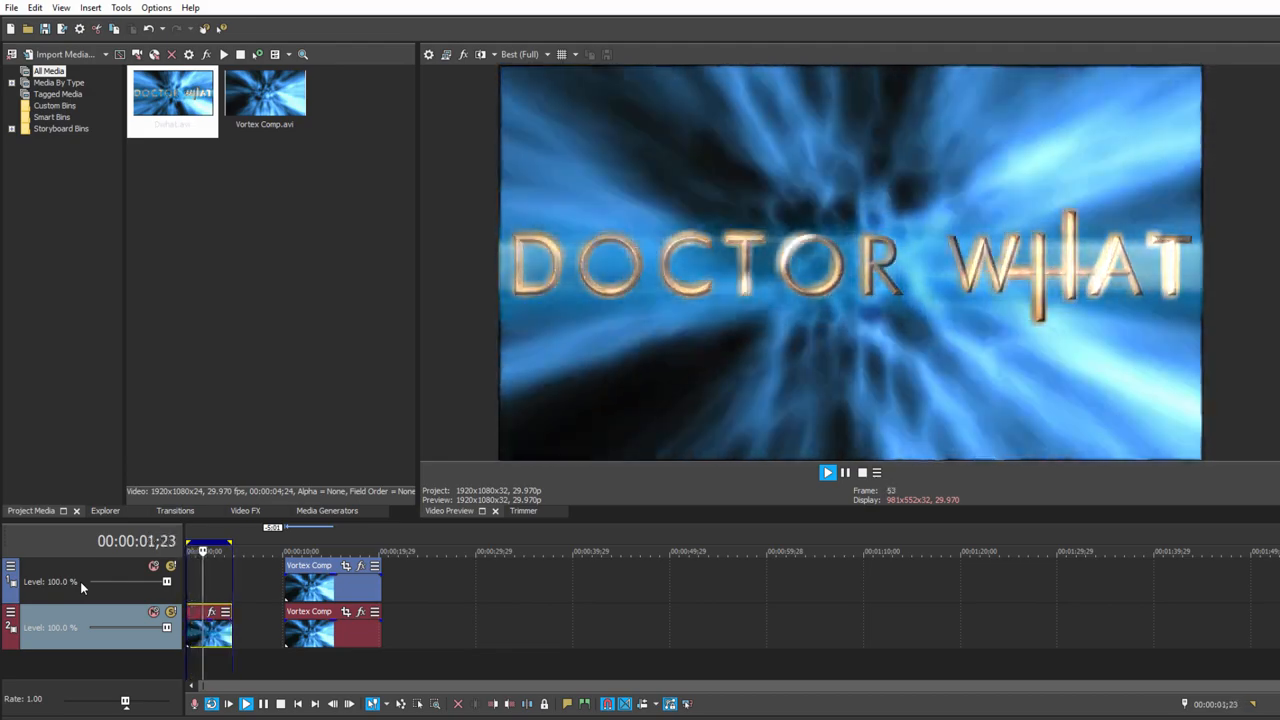
{"action": "left_click", "coordinate": [826, 472]}
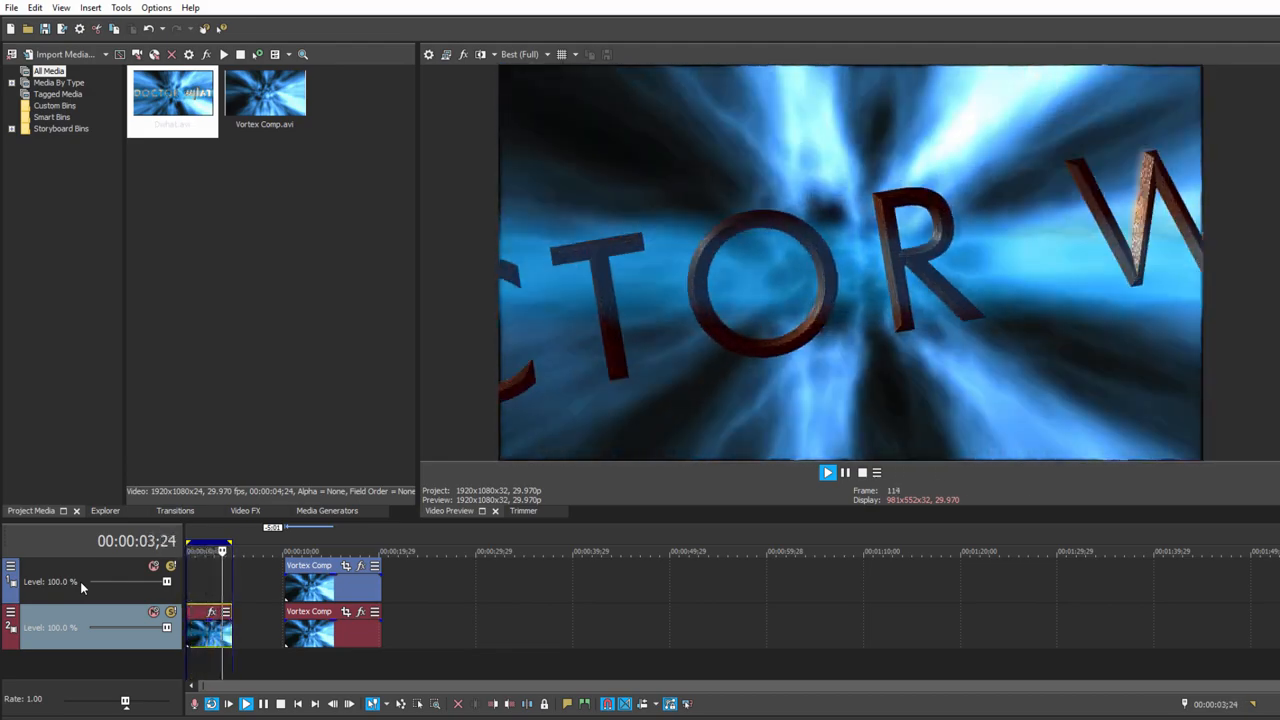